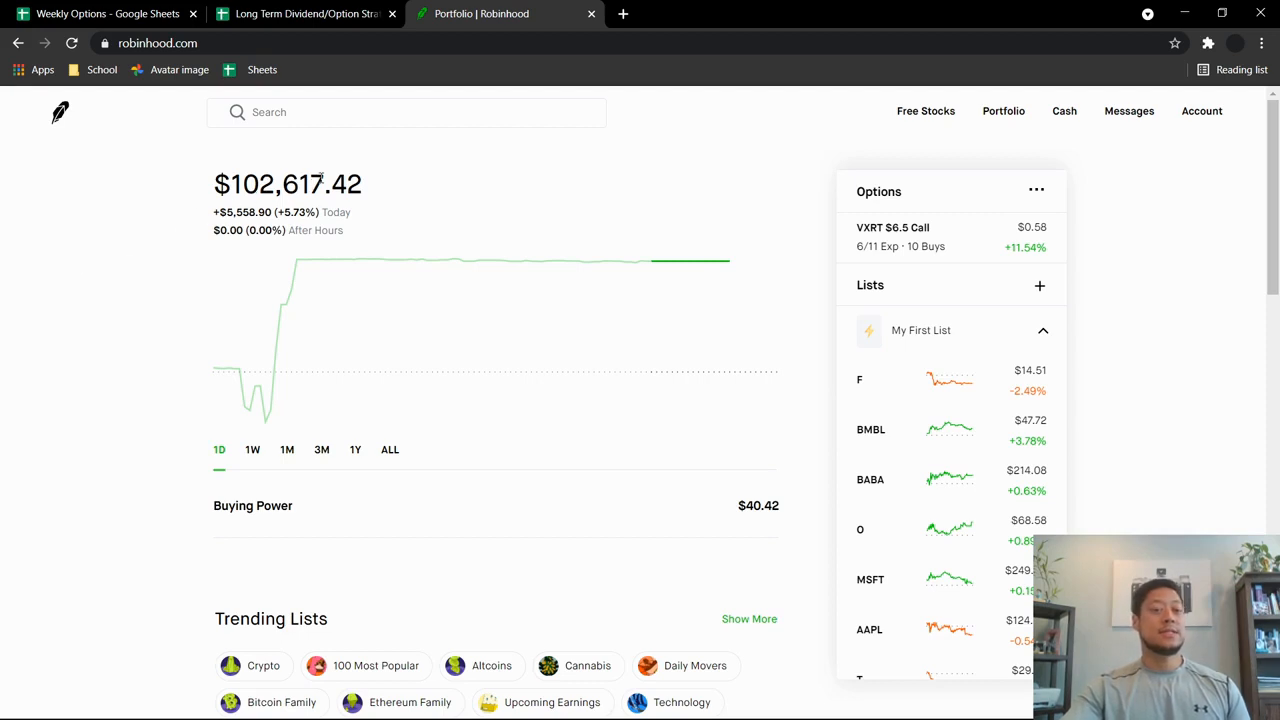
{"action": "mouse_move", "coordinate": [52, 217]}
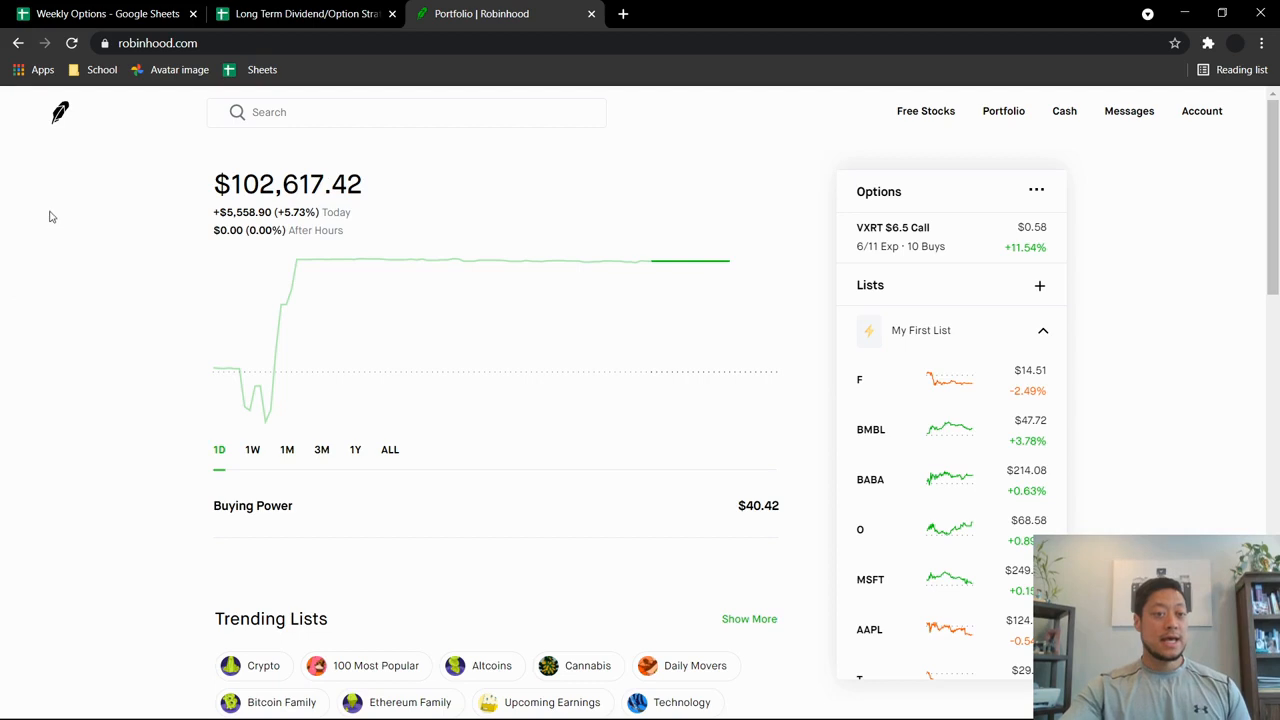
{"action": "mouse_move", "coordinate": [50, 234]}
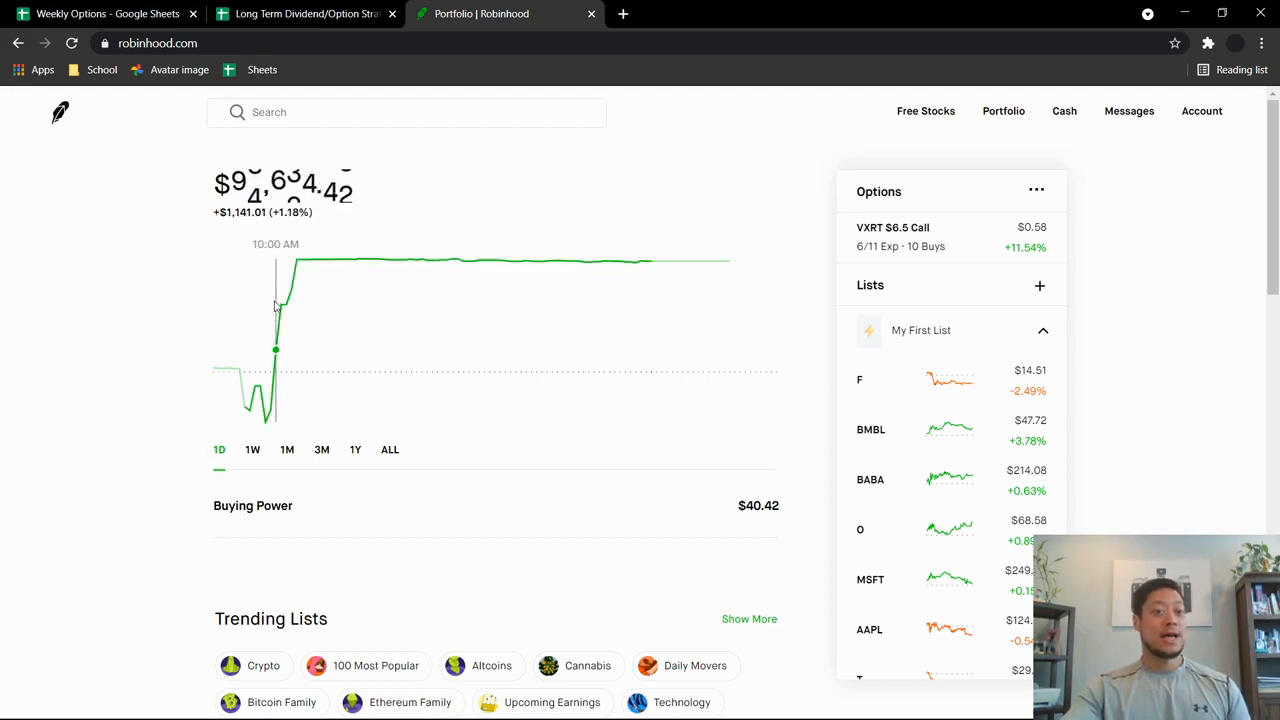
{"action": "mouse_move", "coordinate": [270, 312]}
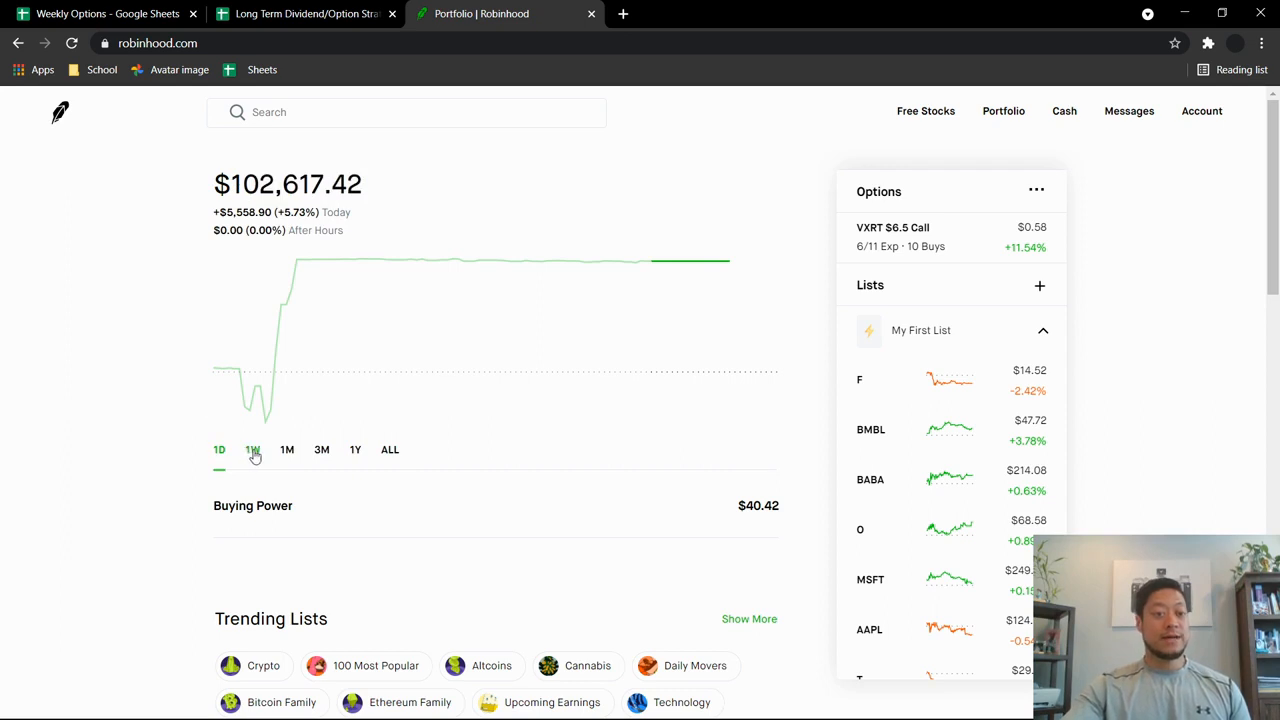
Step the portfolio chart through 1W, 1M, 3M and 1Y, ending on ALL (about 71% gain)
{"action": "left_click", "coordinate": [252, 449]}
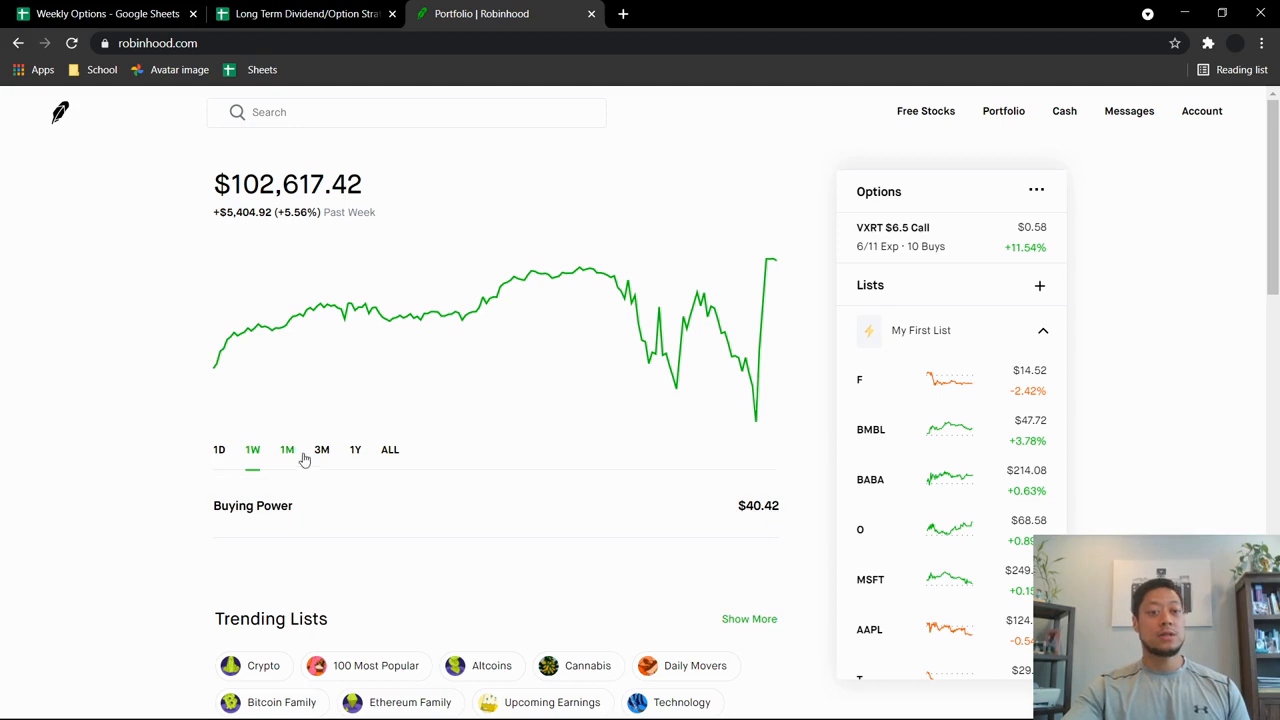
{"action": "left_click", "coordinate": [287, 449]}
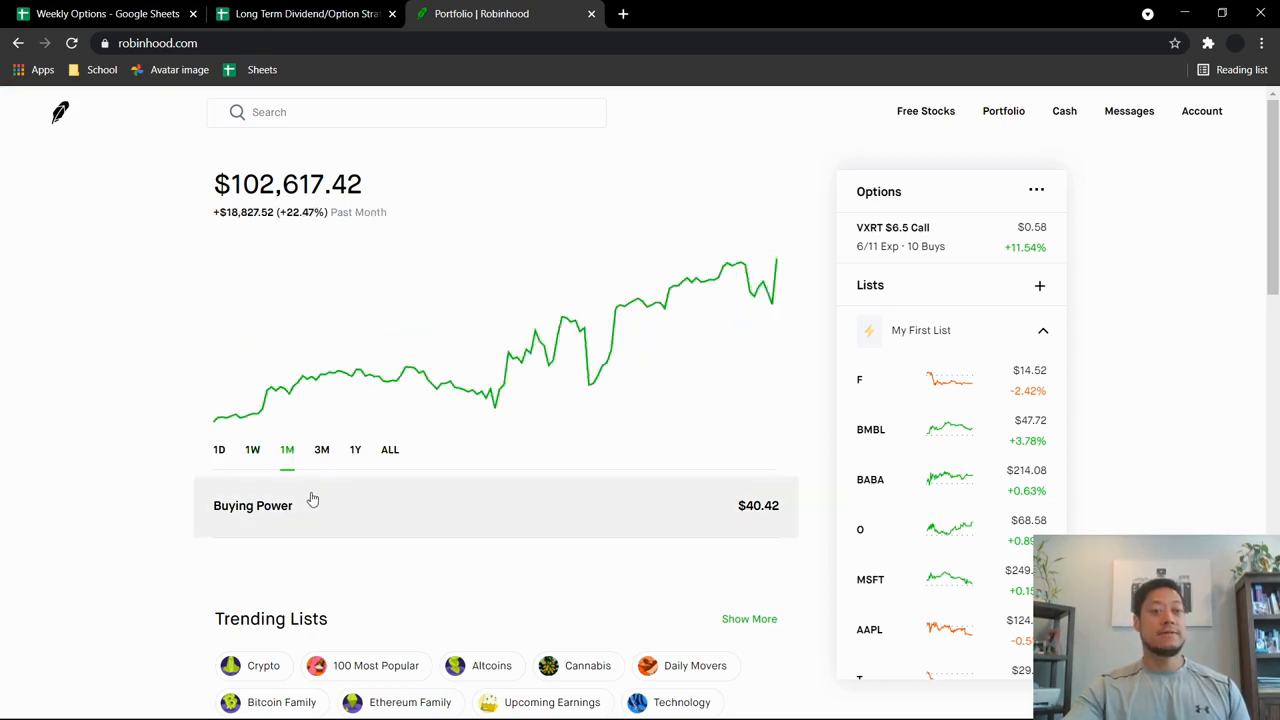
{"action": "left_click", "coordinate": [321, 449]}
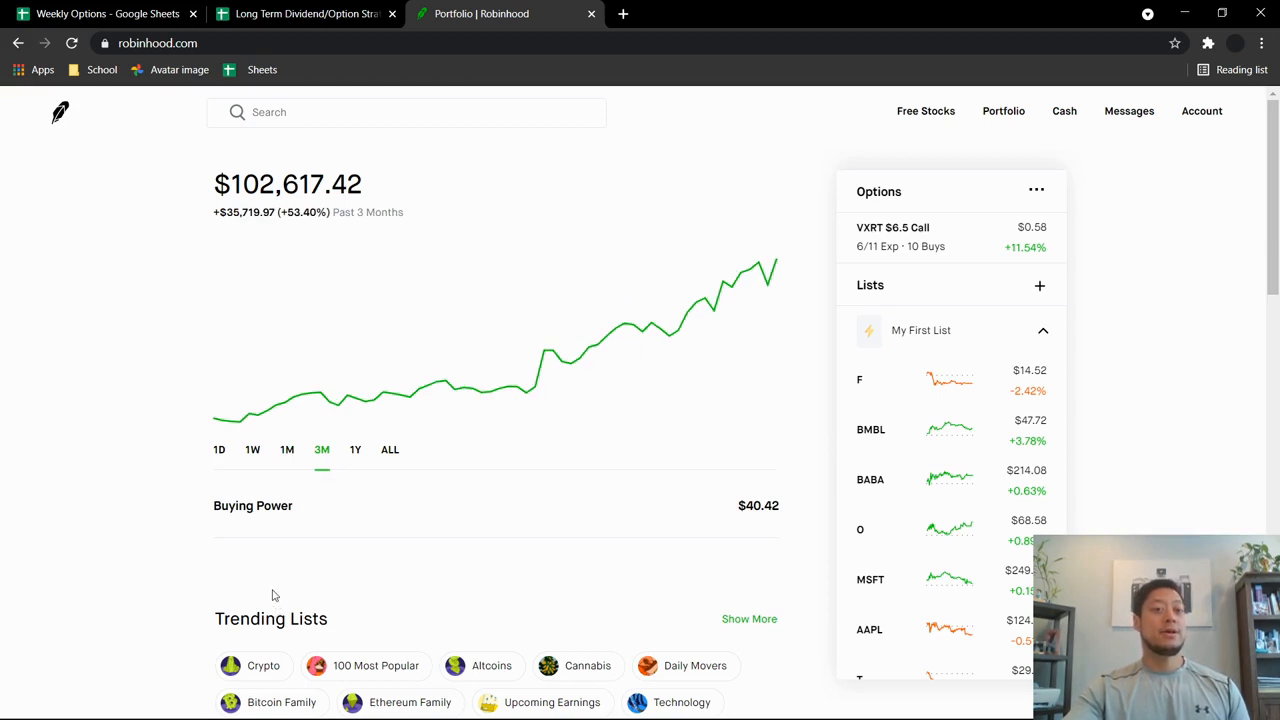
{"action": "left_click", "coordinate": [355, 449]}
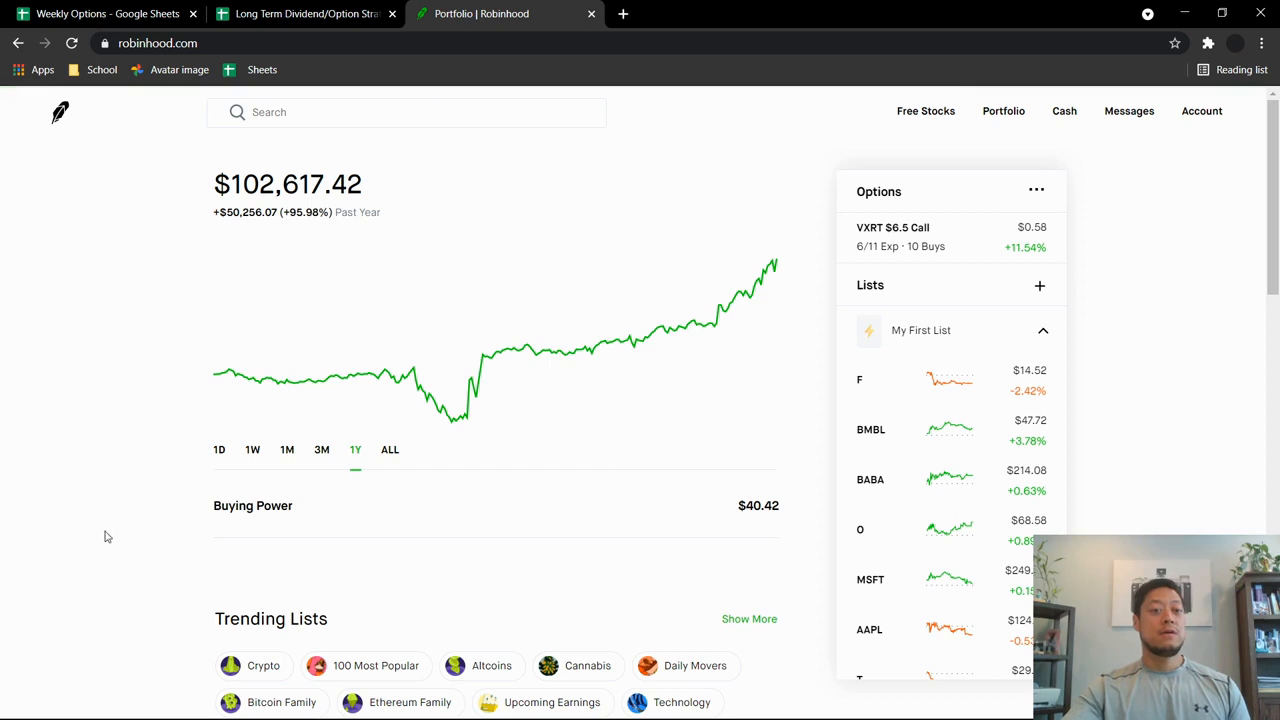
{"action": "mouse_move", "coordinate": [99, 528]}
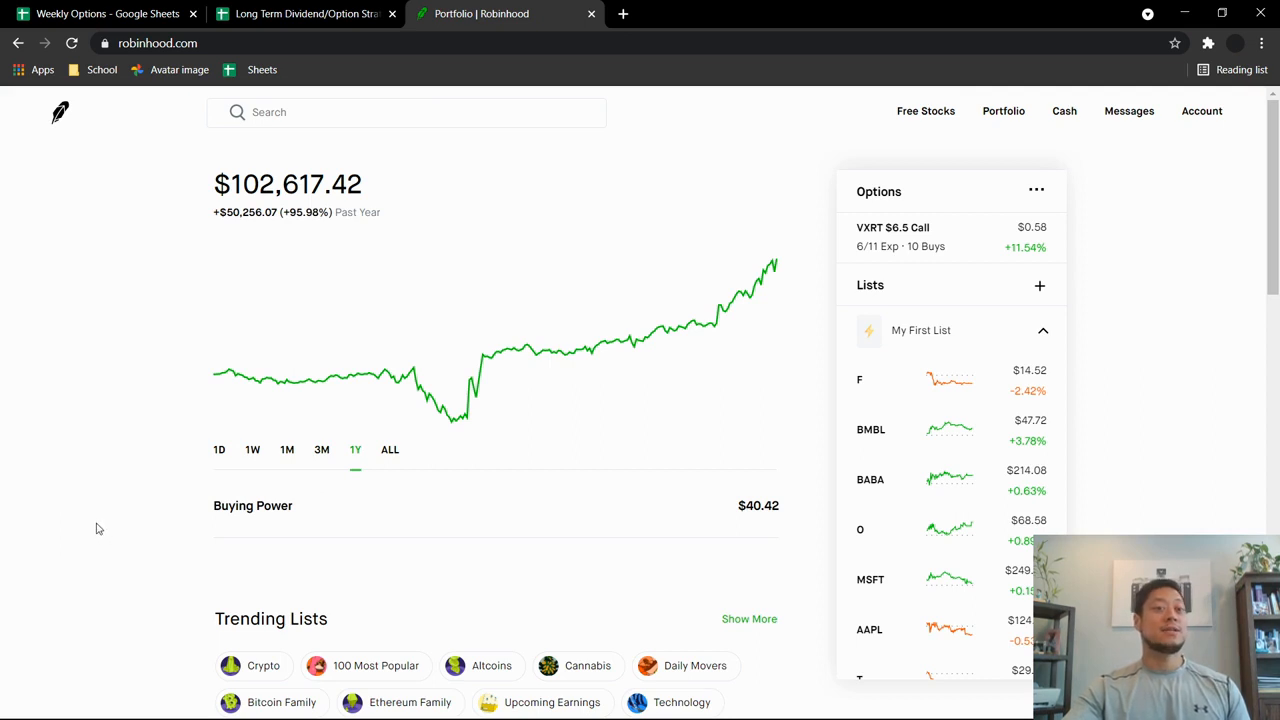
{"action": "mouse_move", "coordinate": [100, 500]}
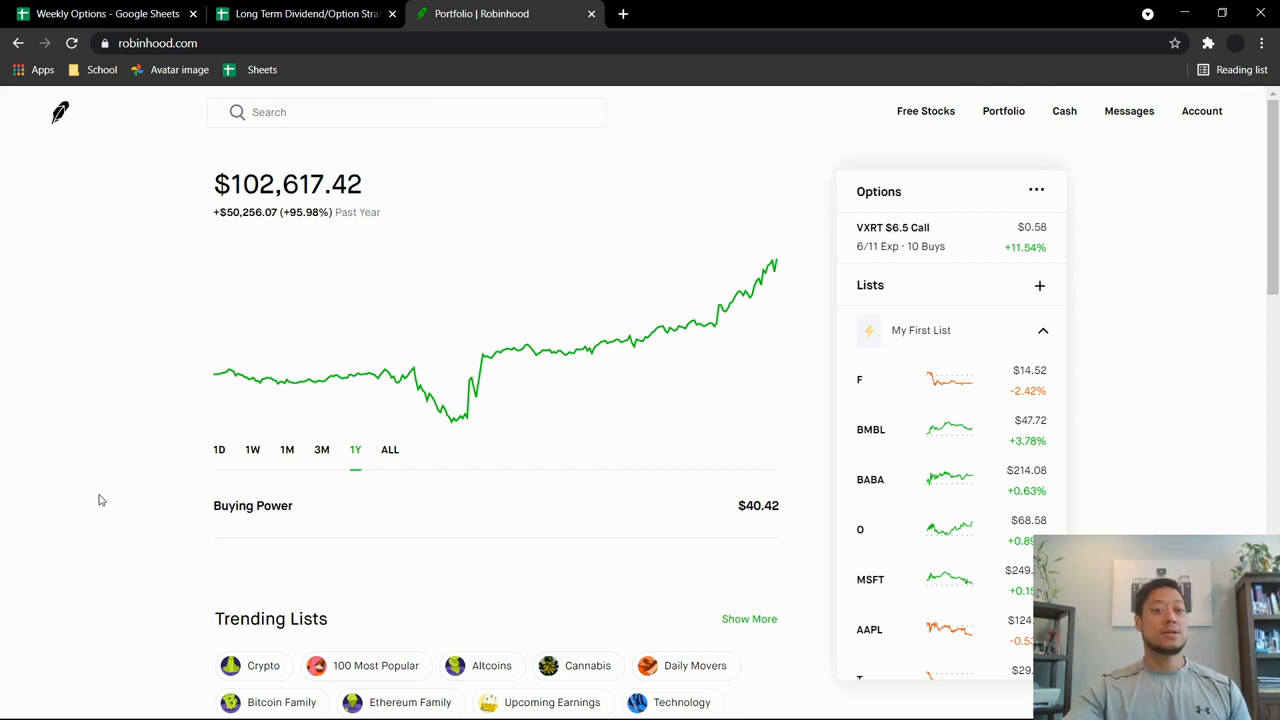
{"action": "left_click", "coordinate": [389, 449]}
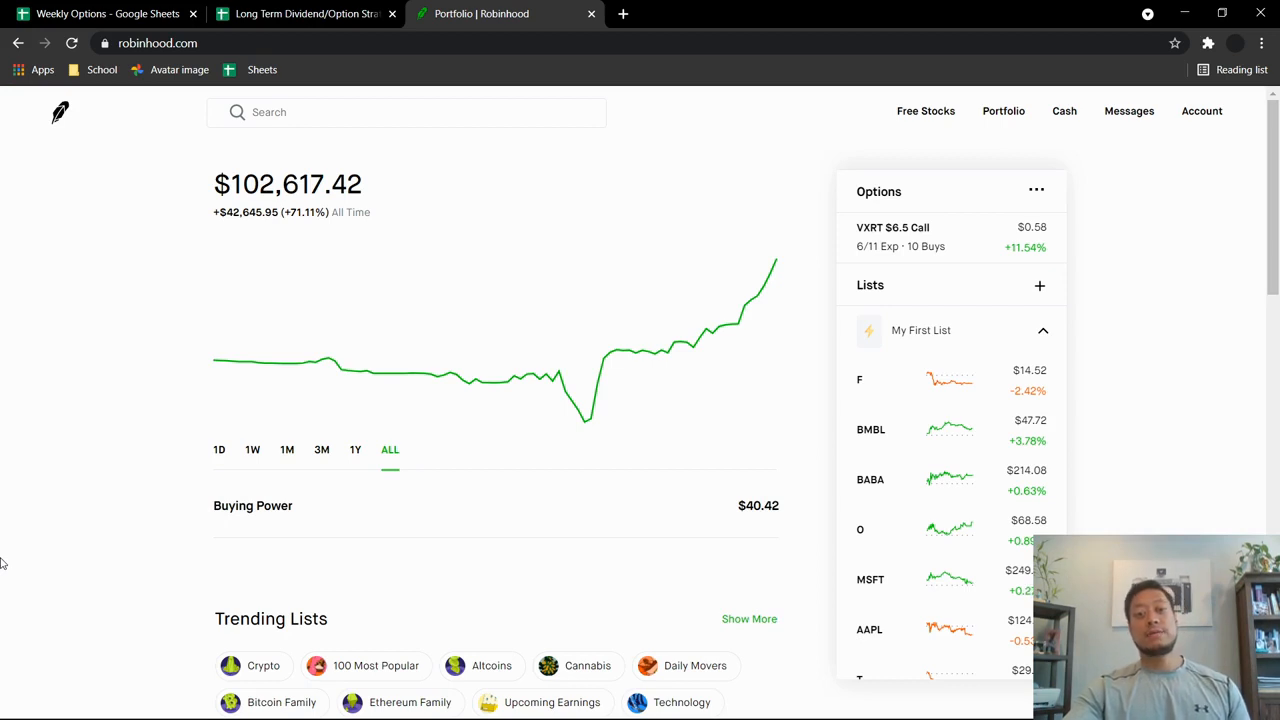
{"action": "mouse_move", "coordinate": [70, 538]}
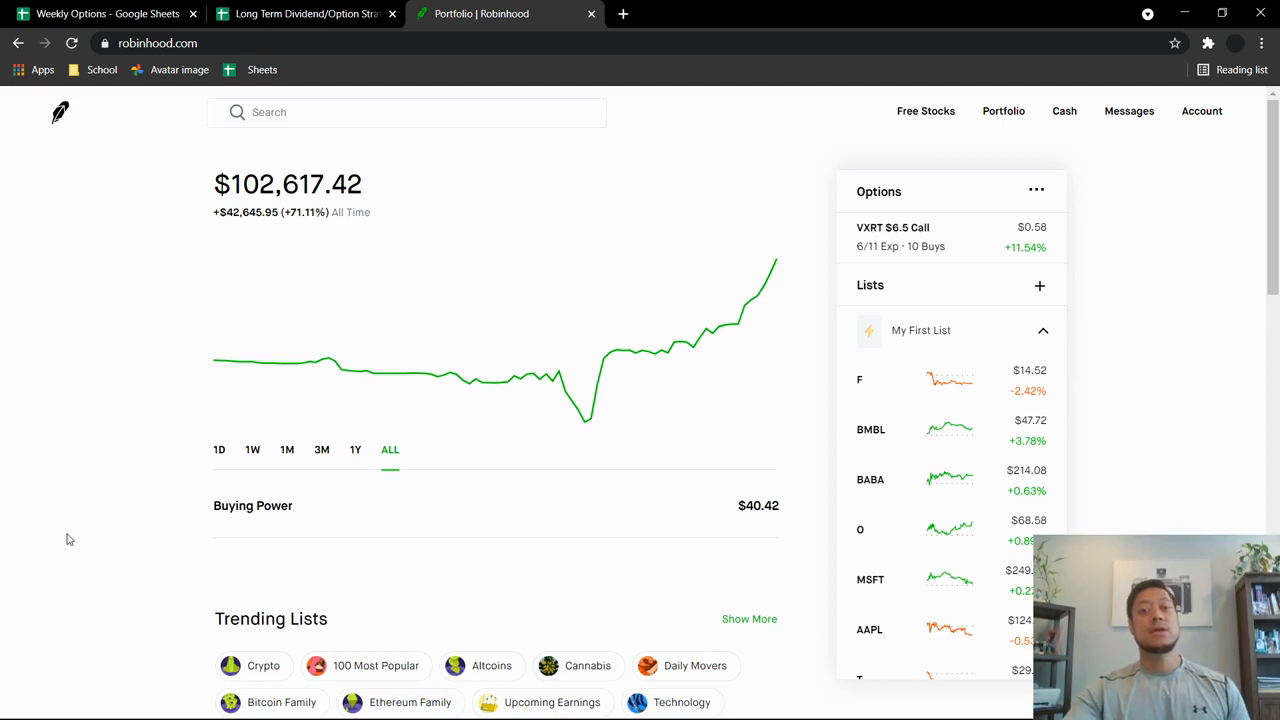
{"action": "mouse_move", "coordinate": [545, 480]}
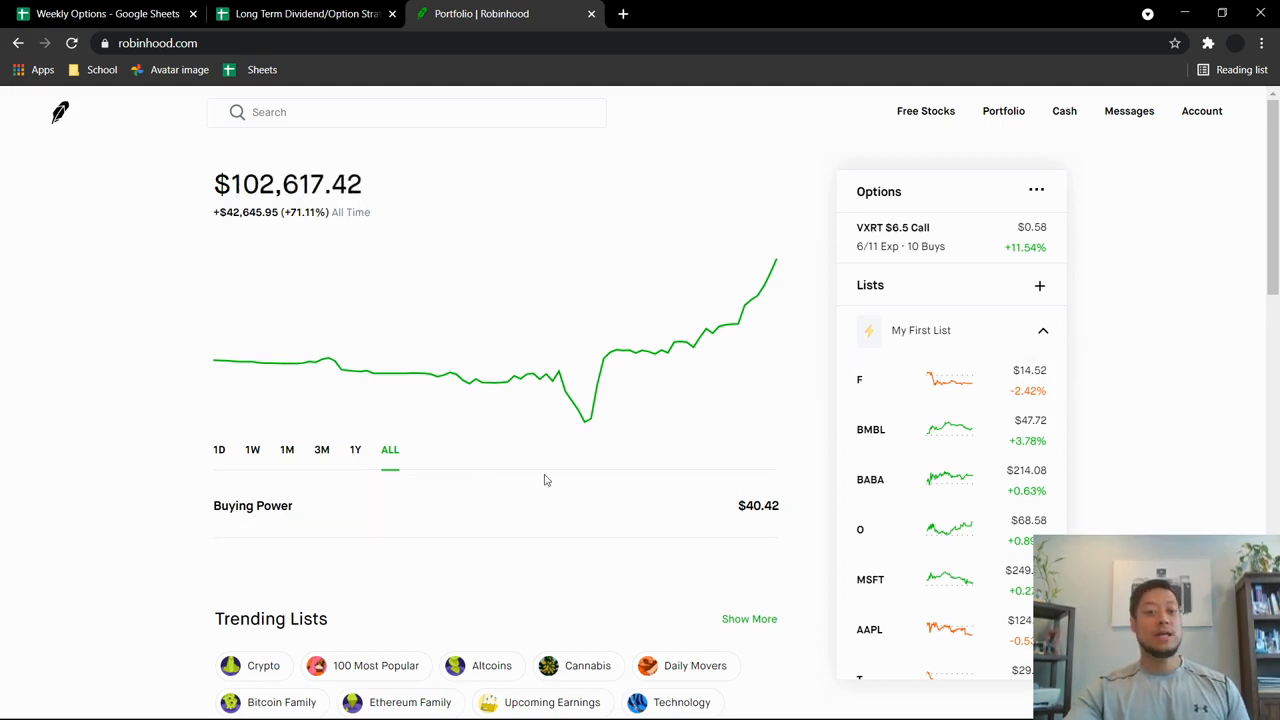
{"action": "mouse_move", "coordinate": [754, 512]}
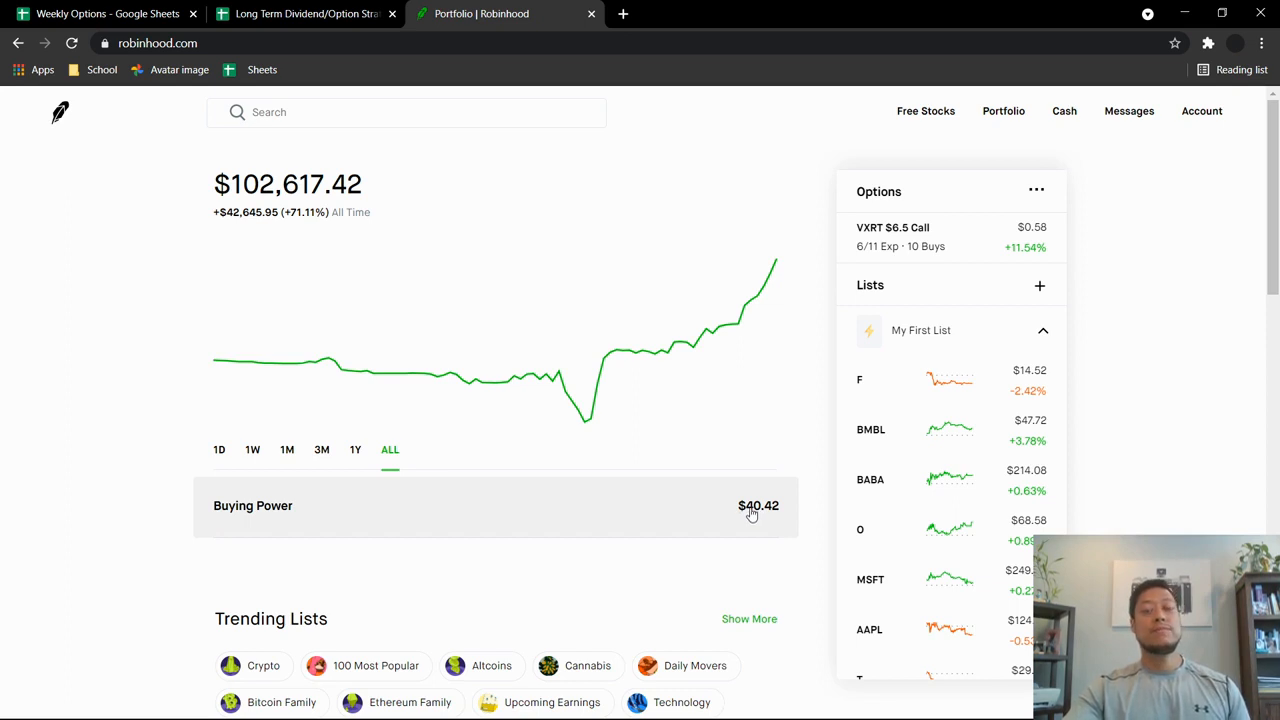
{"action": "mouse_move", "coordinate": [228, 490]}
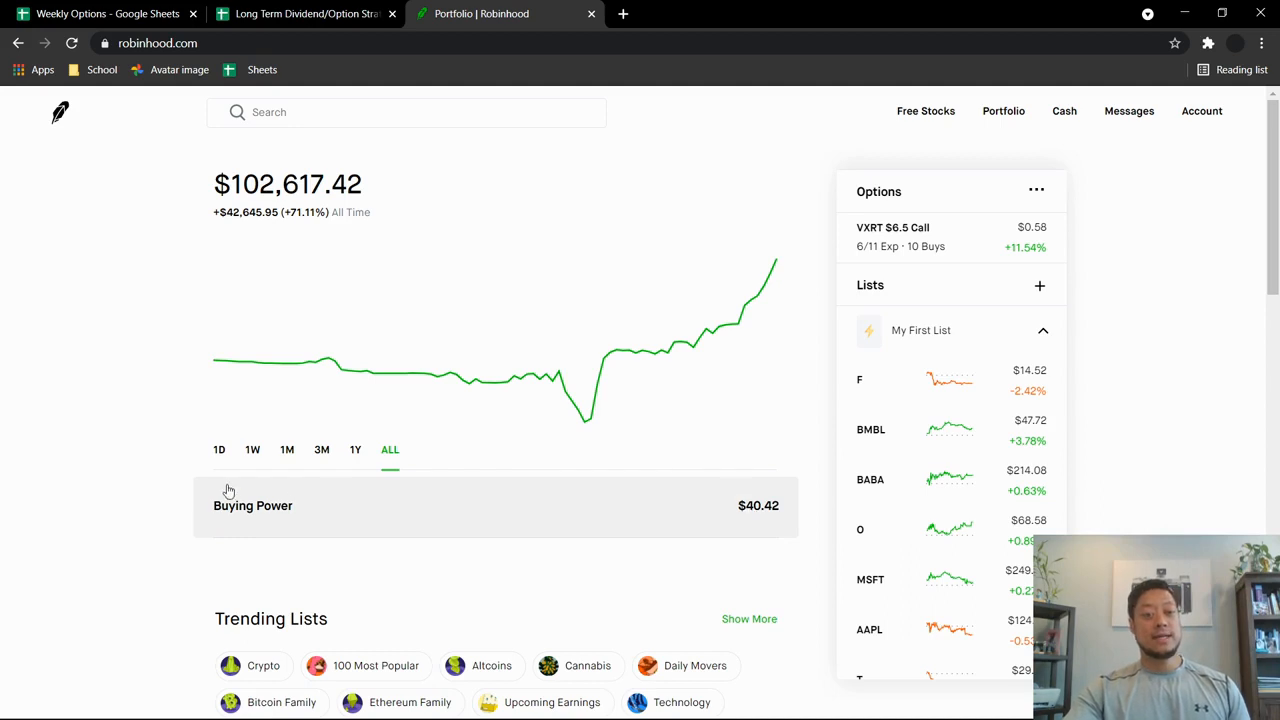
{"action": "mouse_move", "coordinate": [298, 529]}
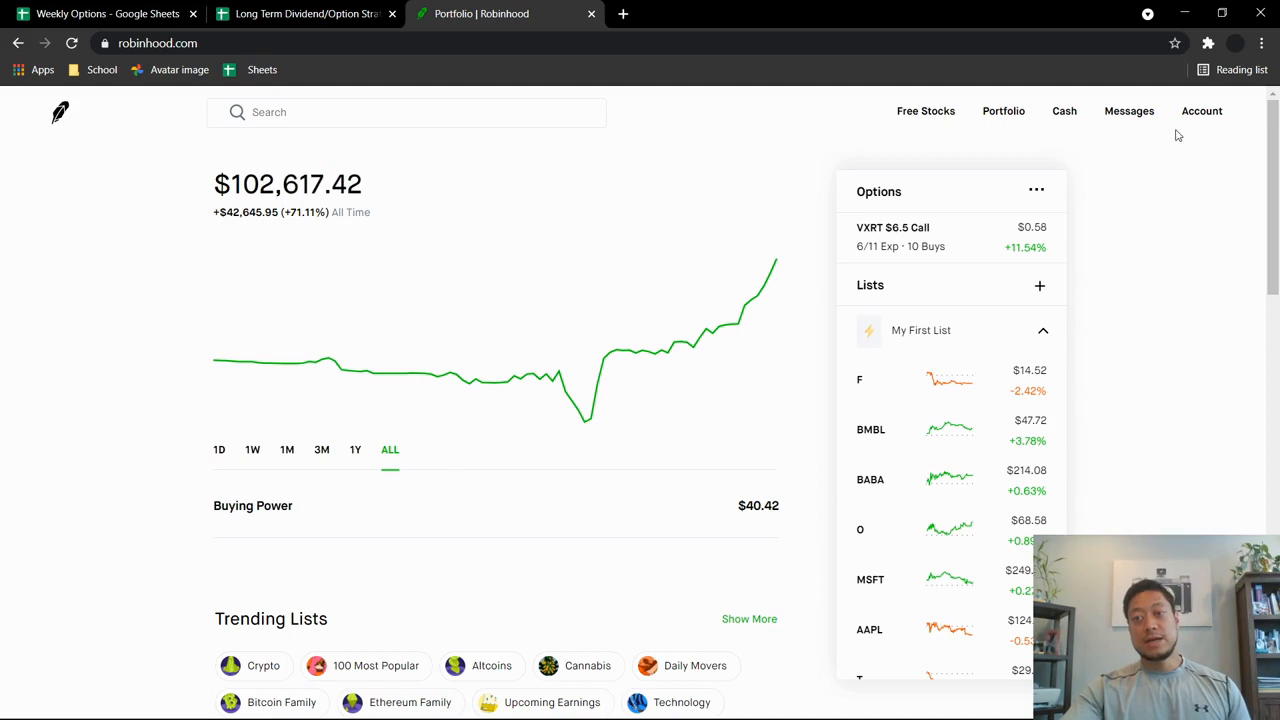
Choose History from the Account menu to list the VXRT $6.5 call orders
{"action": "left_click", "coordinate": [1201, 111]}
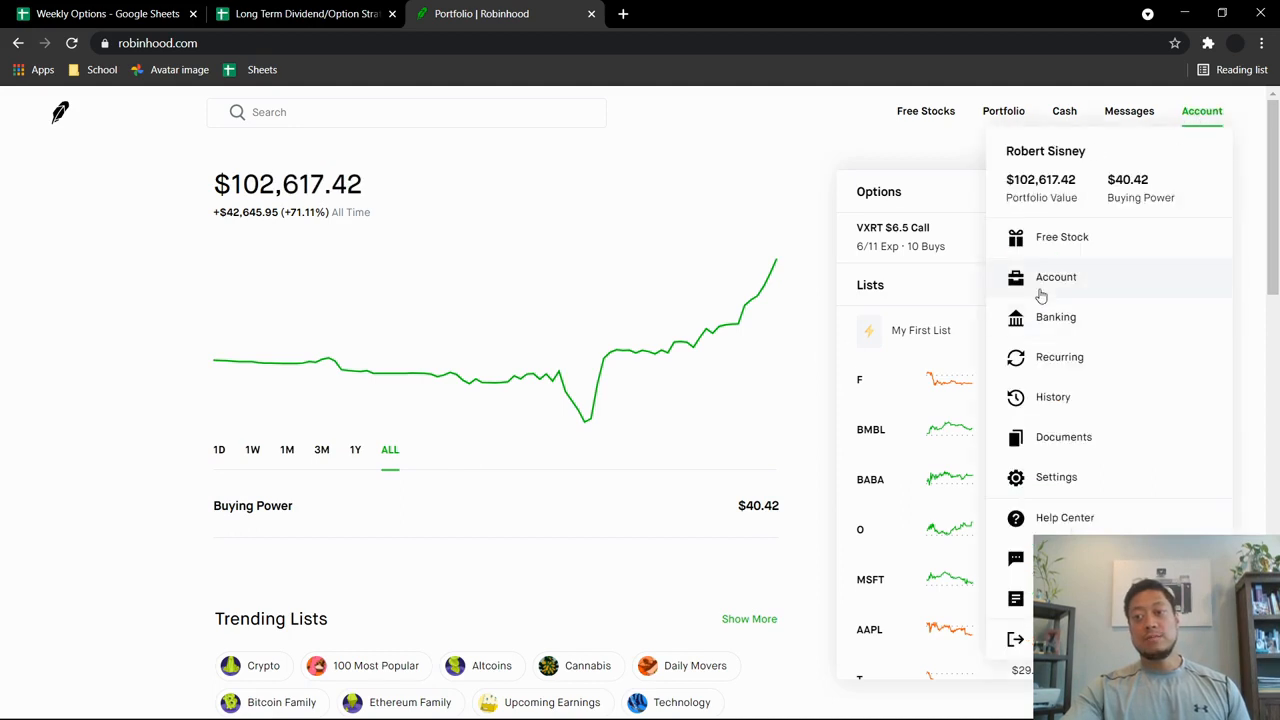
{"action": "mouse_move", "coordinate": [1046, 285]}
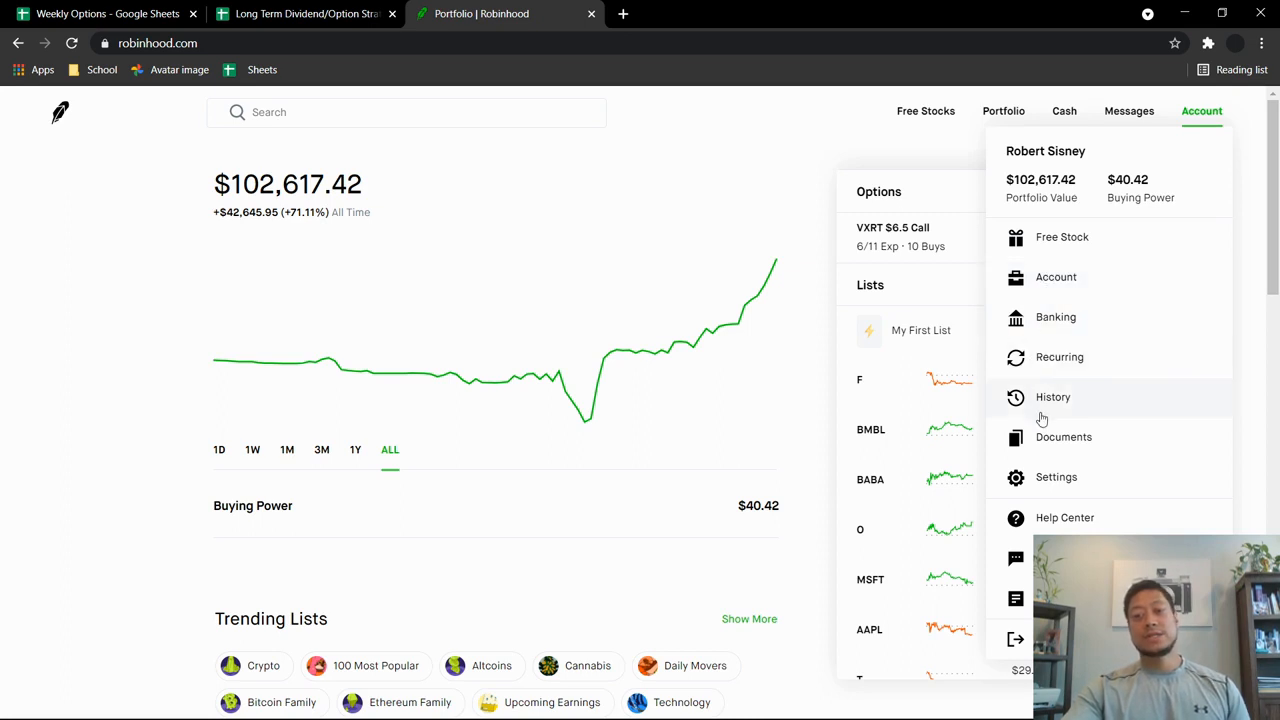
{"action": "left_click", "coordinate": [1053, 397]}
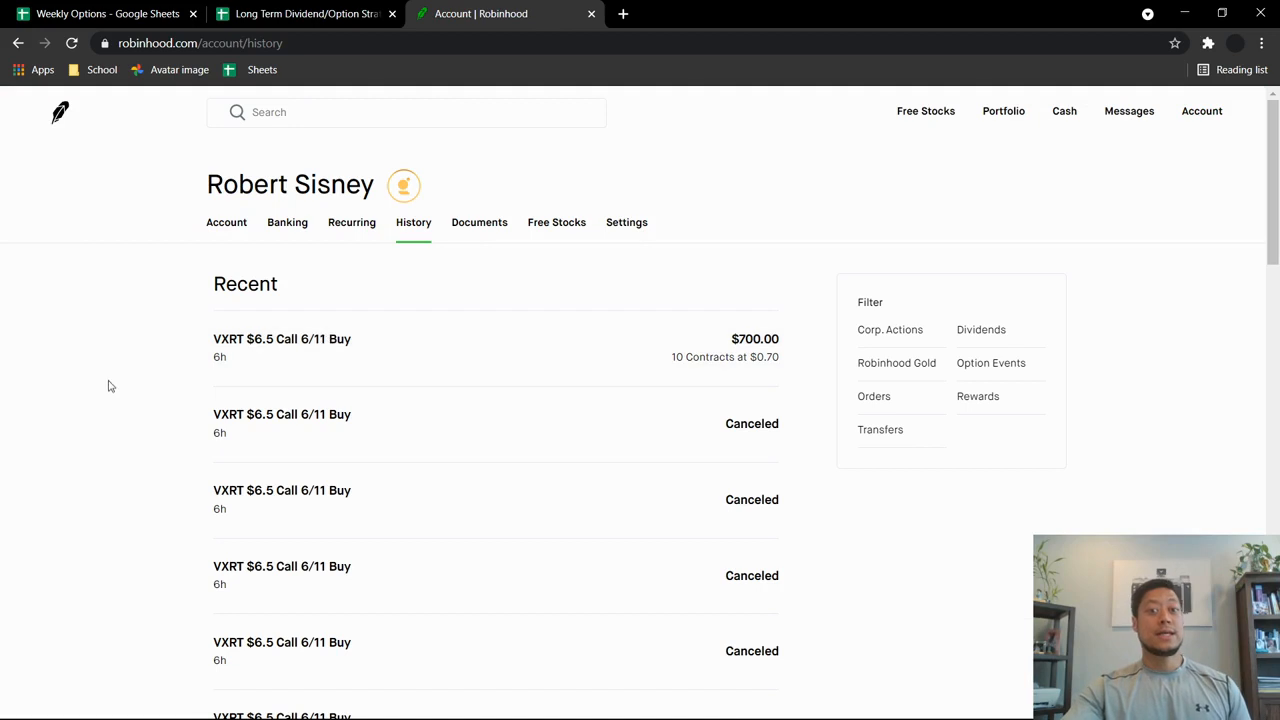
{"action": "mouse_move", "coordinate": [132, 389]}
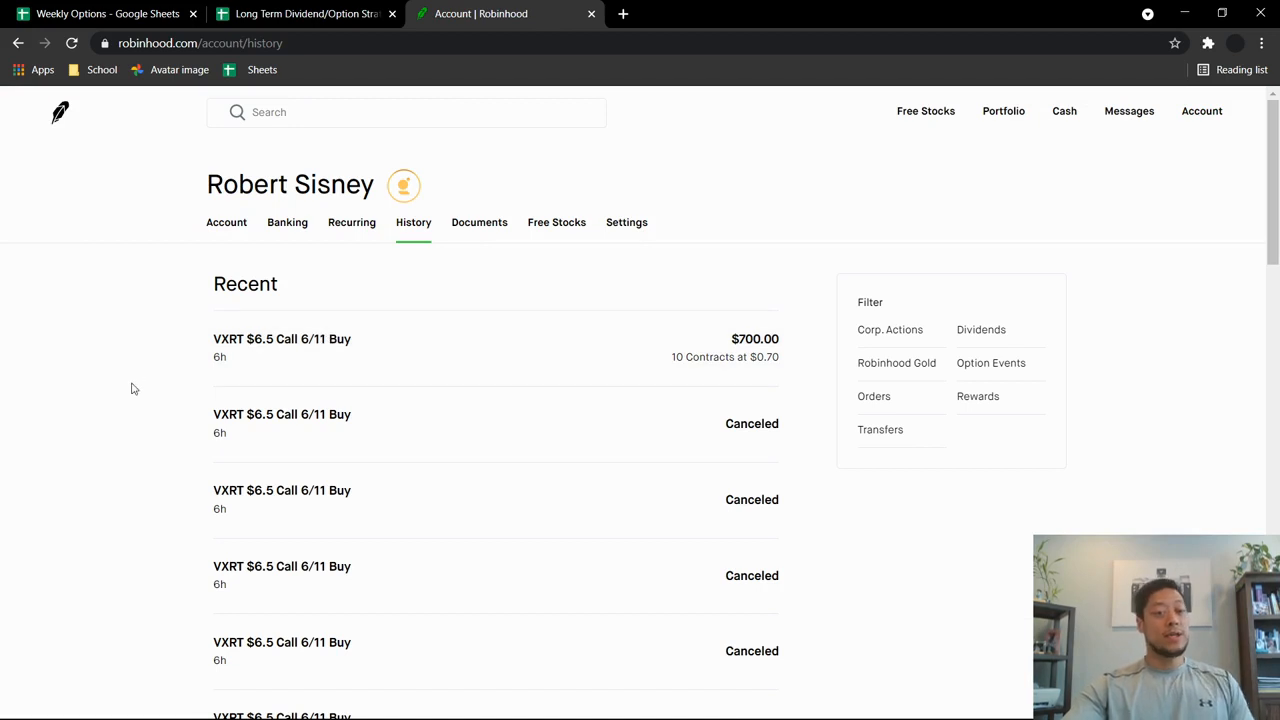
{"action": "scroll", "scroll_direction": "down", "scroll_amount": 3}
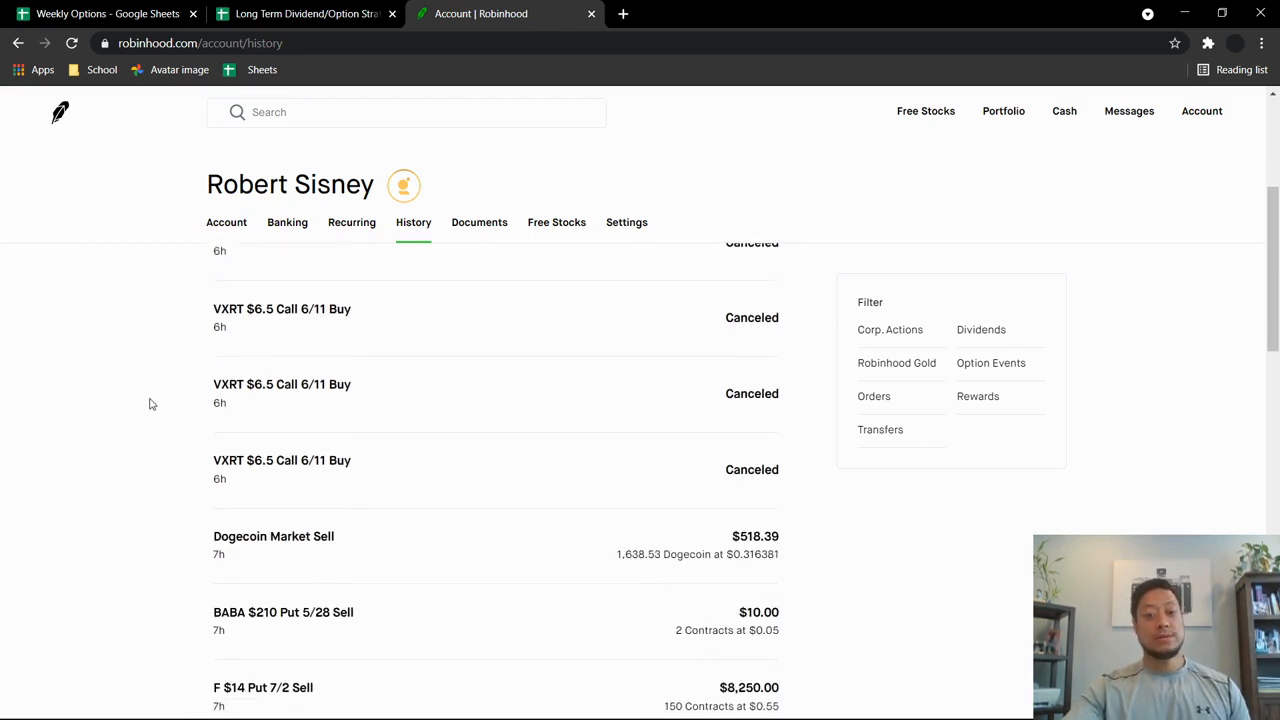
{"action": "scroll", "scroll_direction": "down", "scroll_amount": 3}
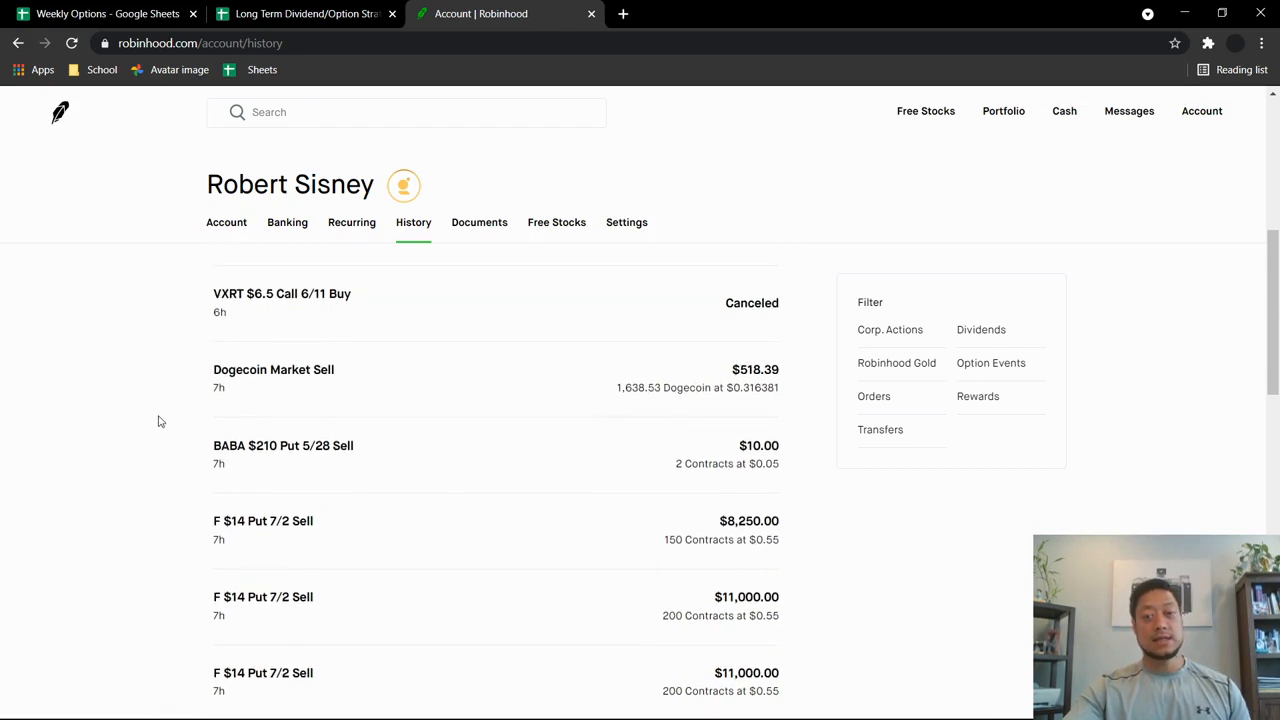
{"action": "mouse_move", "coordinate": [519, 380]}
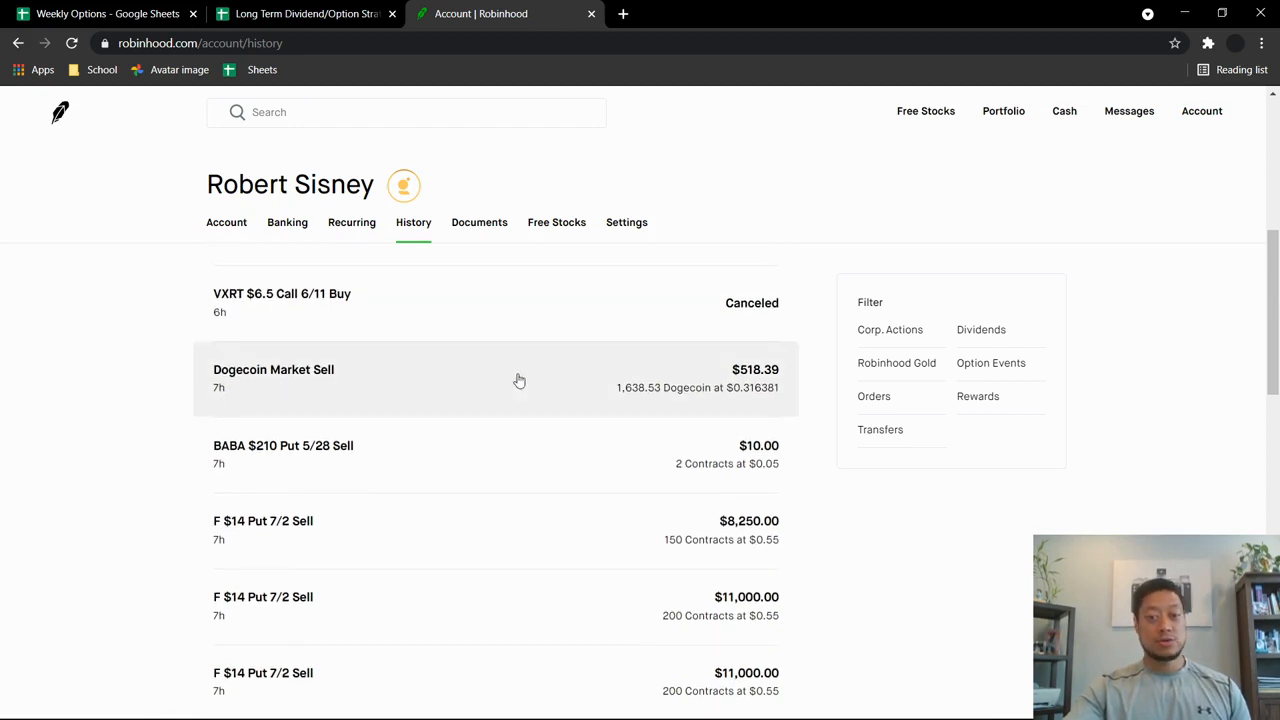
{"action": "mouse_move", "coordinate": [710, 385]}
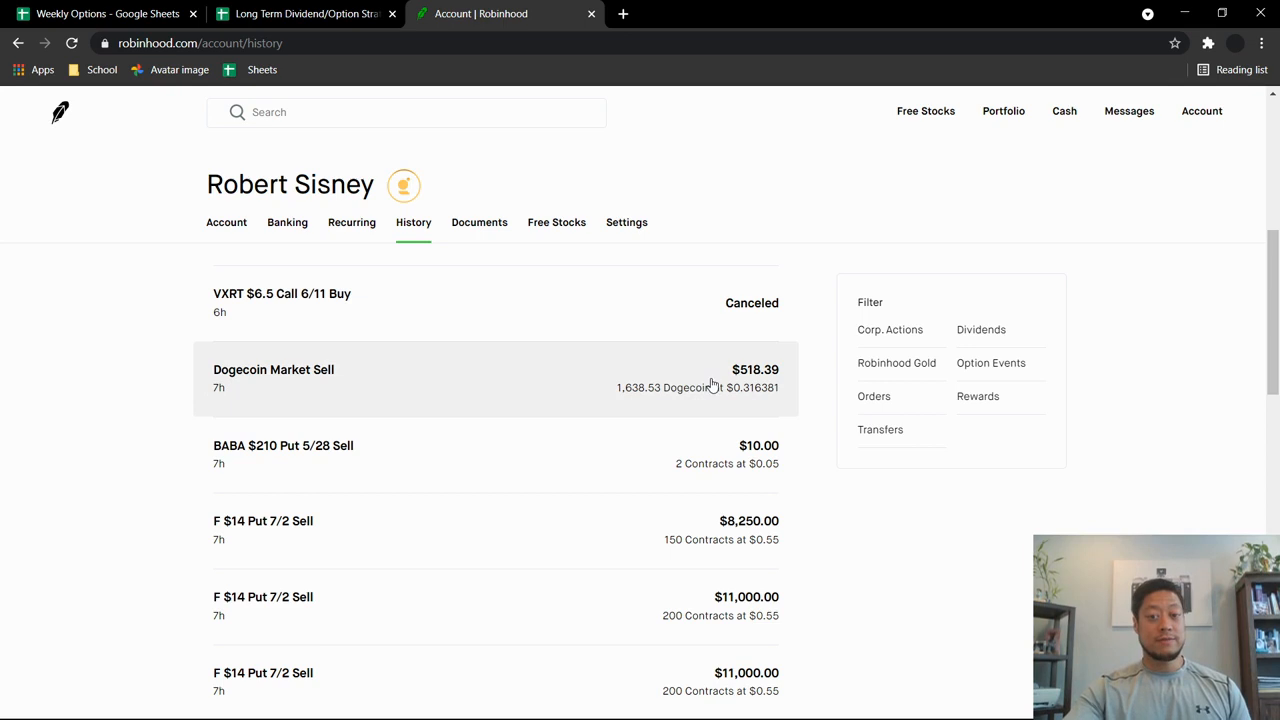
{"action": "mouse_move", "coordinate": [701, 395]}
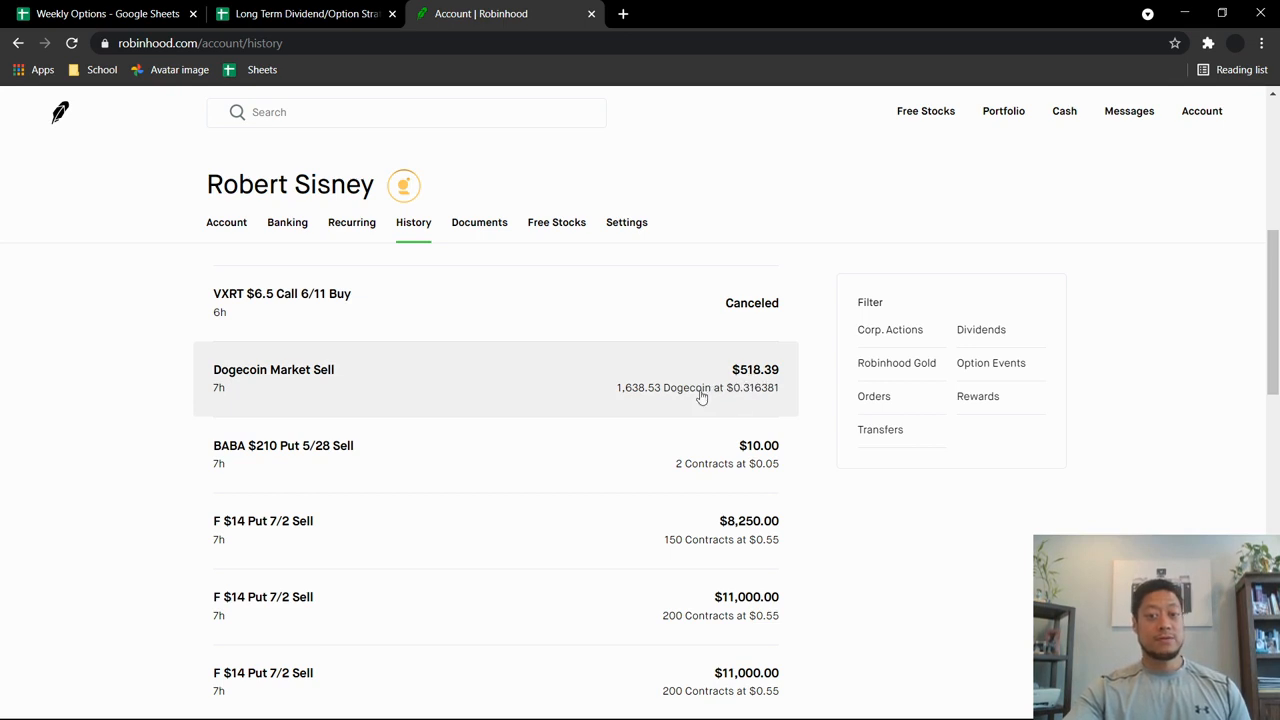
{"action": "mouse_move", "coordinate": [699, 420]}
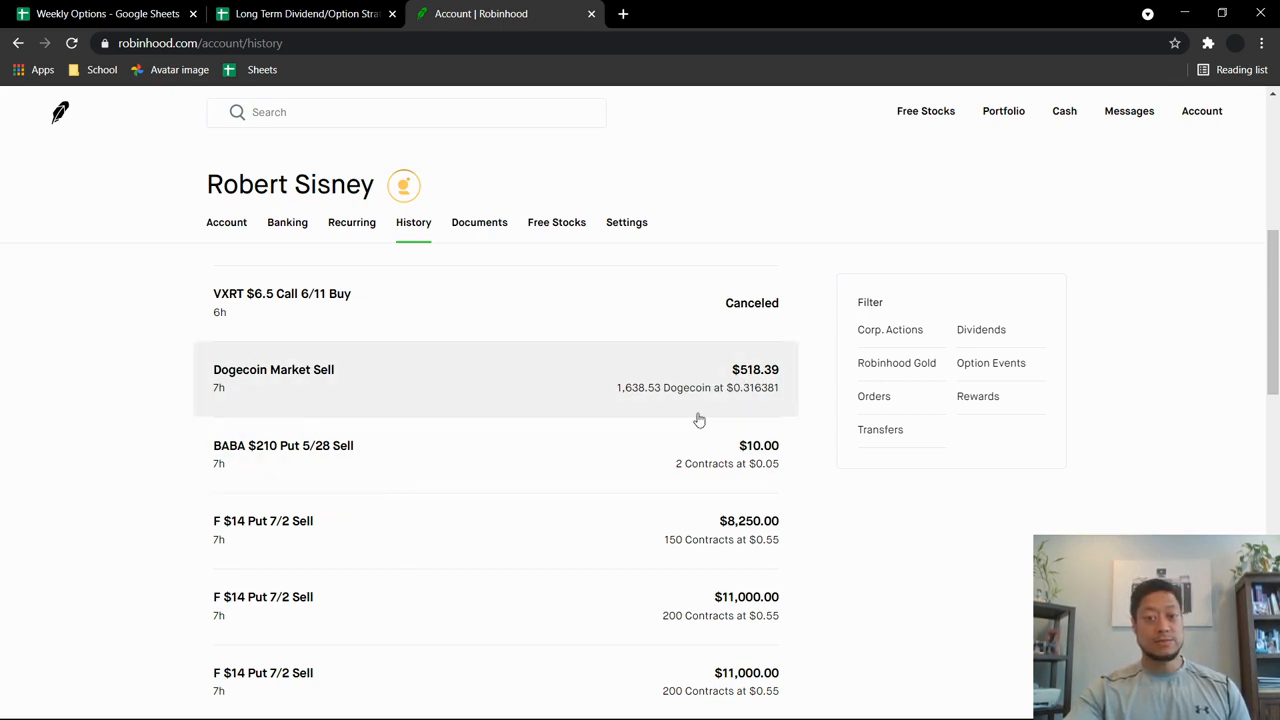
{"action": "mouse_move", "coordinate": [755, 404]}
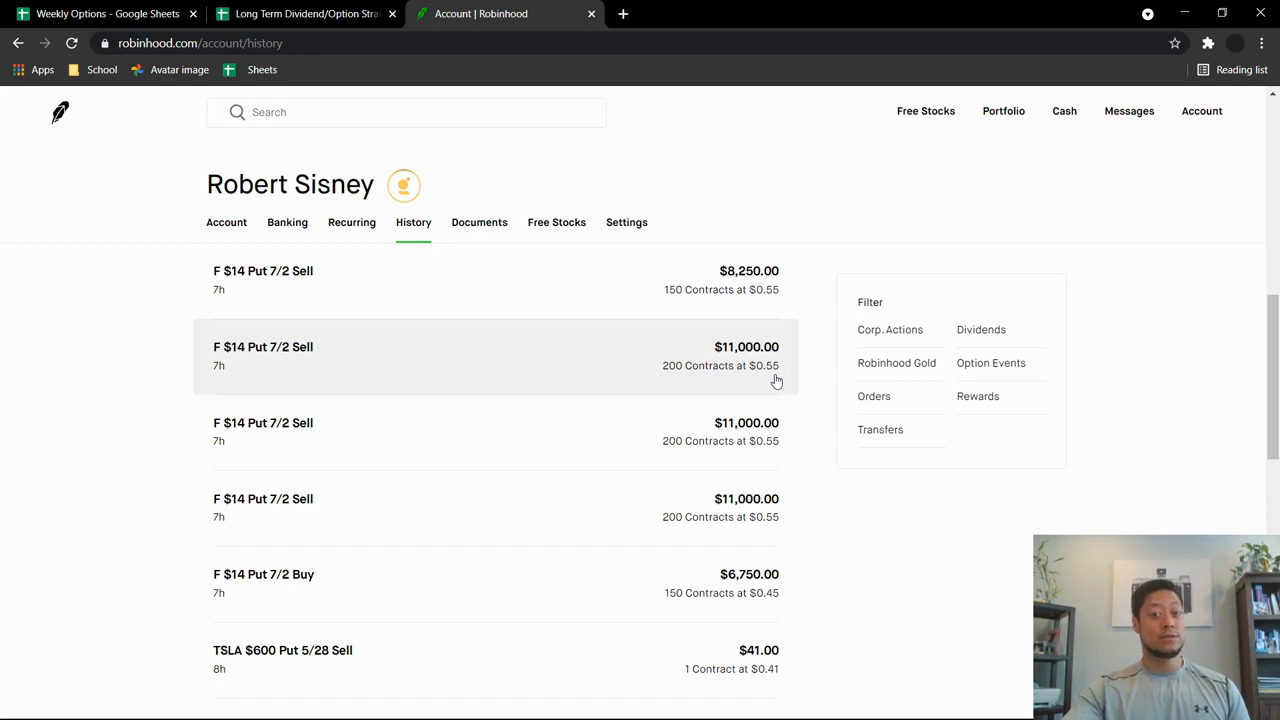
{"action": "mouse_move", "coordinate": [239, 400]}
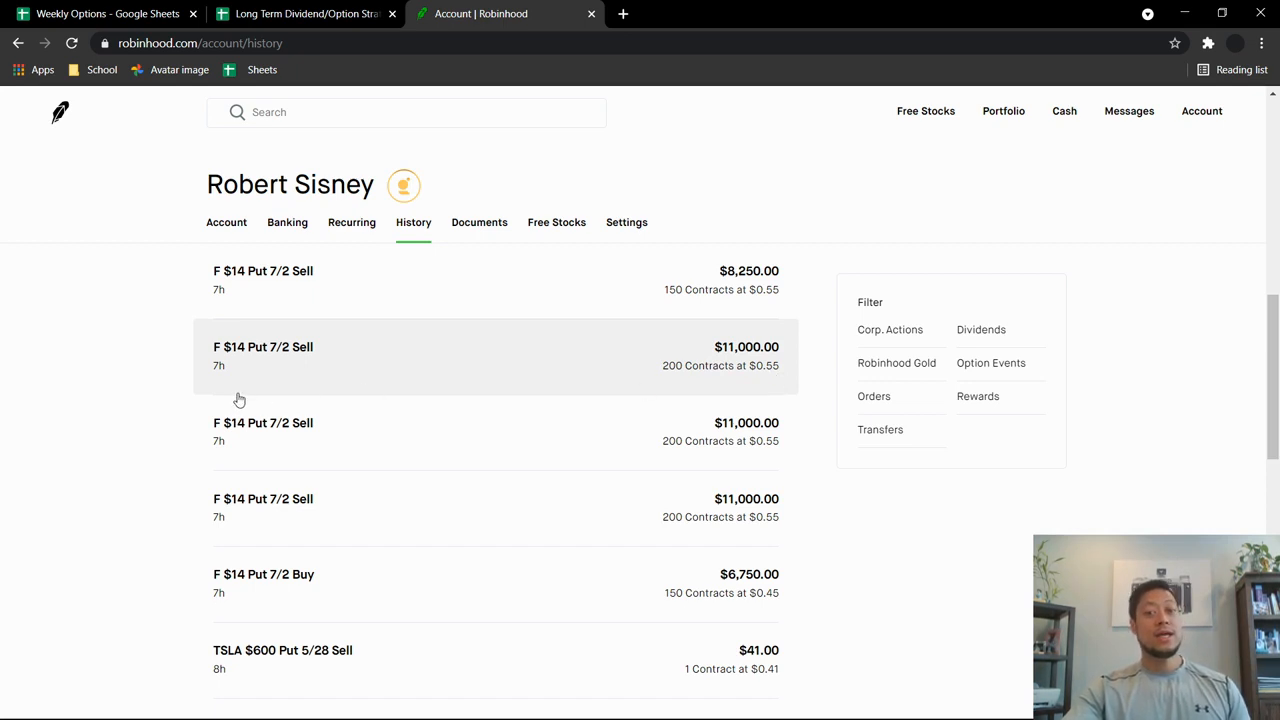
{"action": "mouse_move", "coordinate": [131, 399]}
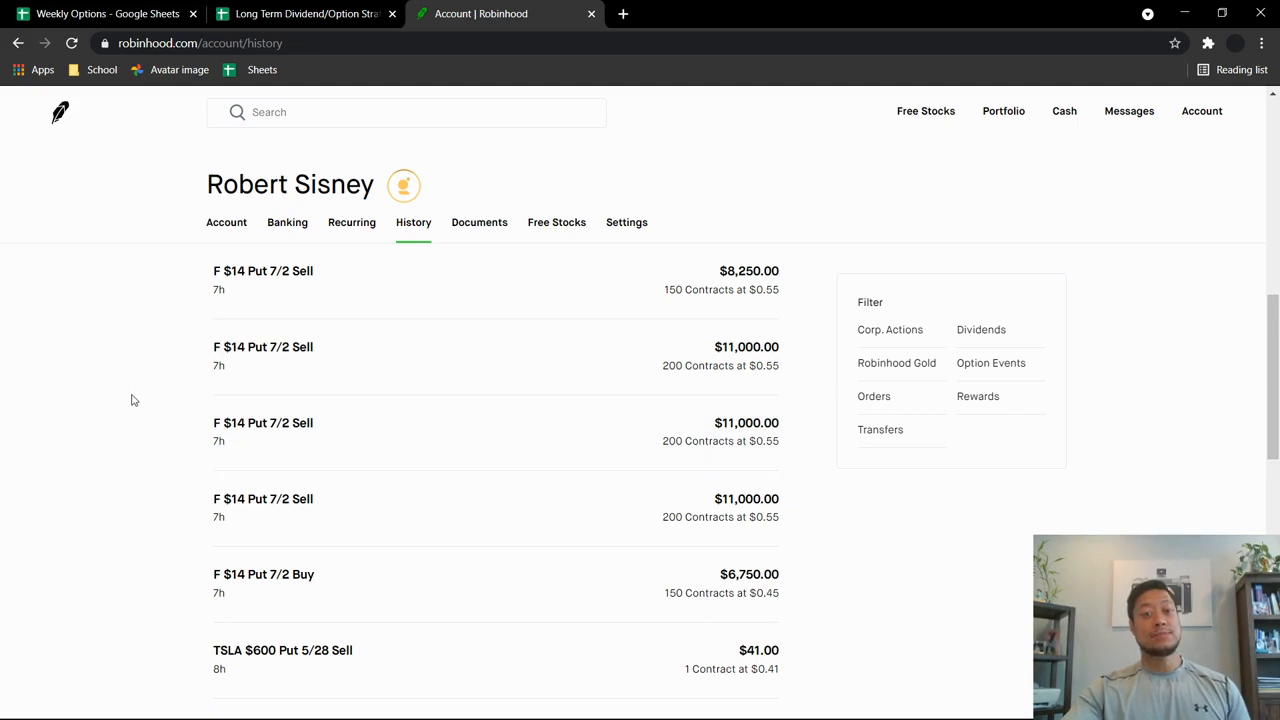
{"action": "mouse_move", "coordinate": [716, 356]}
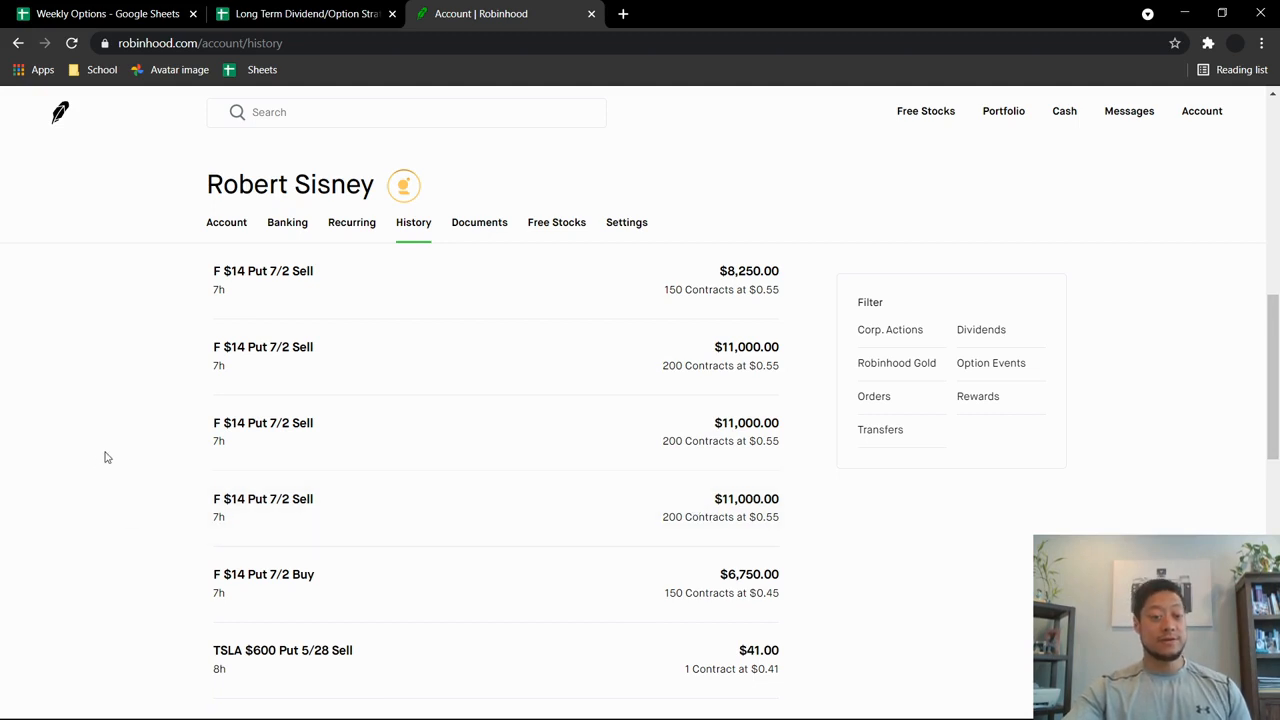
{"action": "mouse_move", "coordinate": [164, 387]}
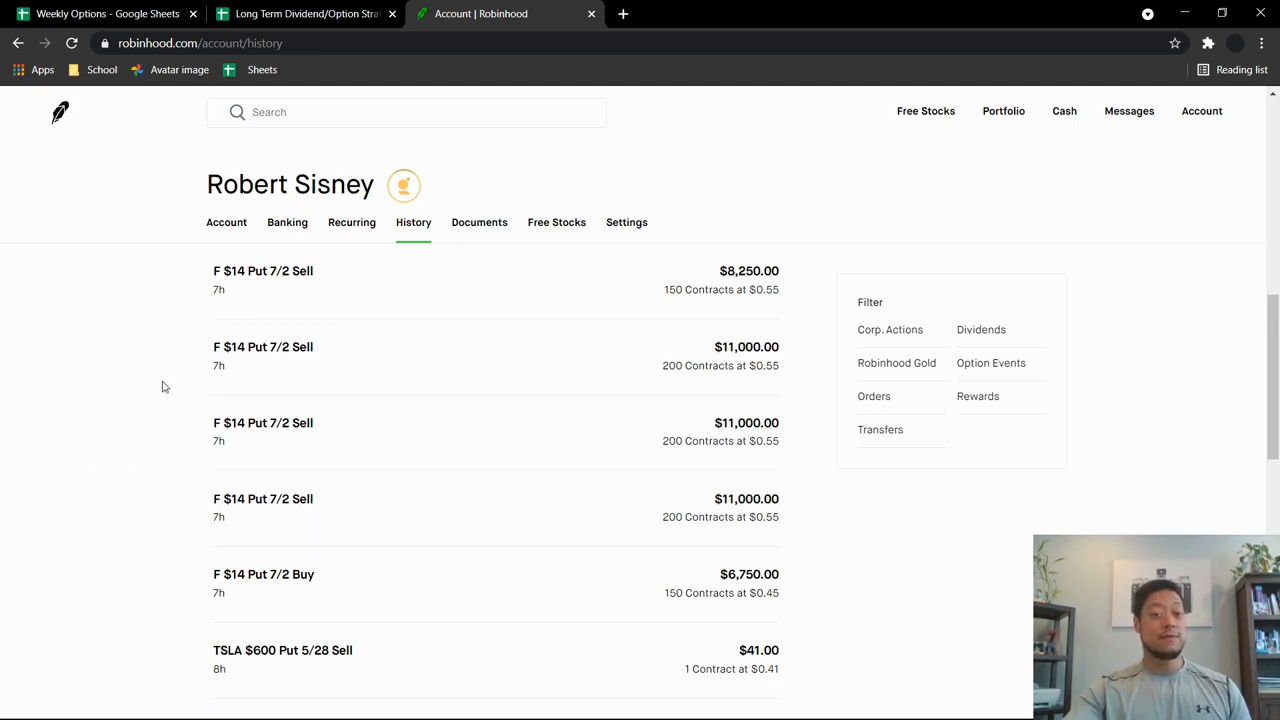
{"action": "scroll", "scroll_direction": "down", "scroll_amount": 3}
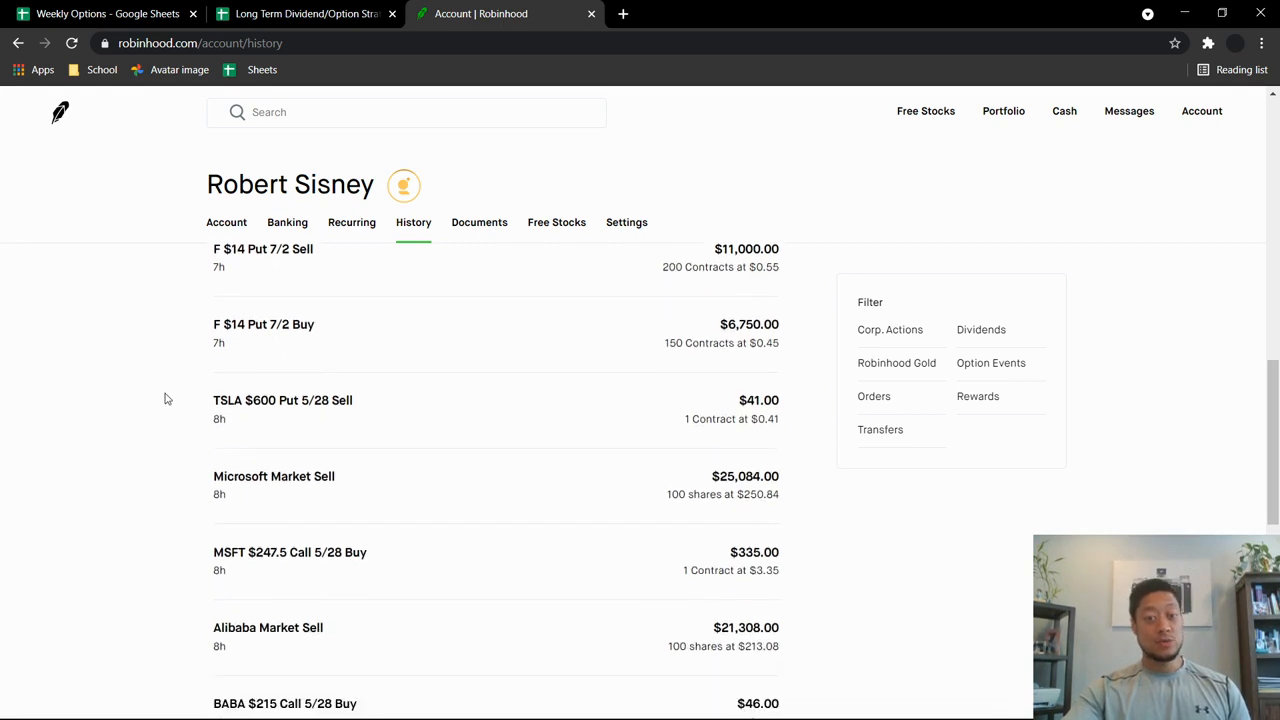
{"action": "scroll", "scroll_direction": "down", "scroll_amount": 3}
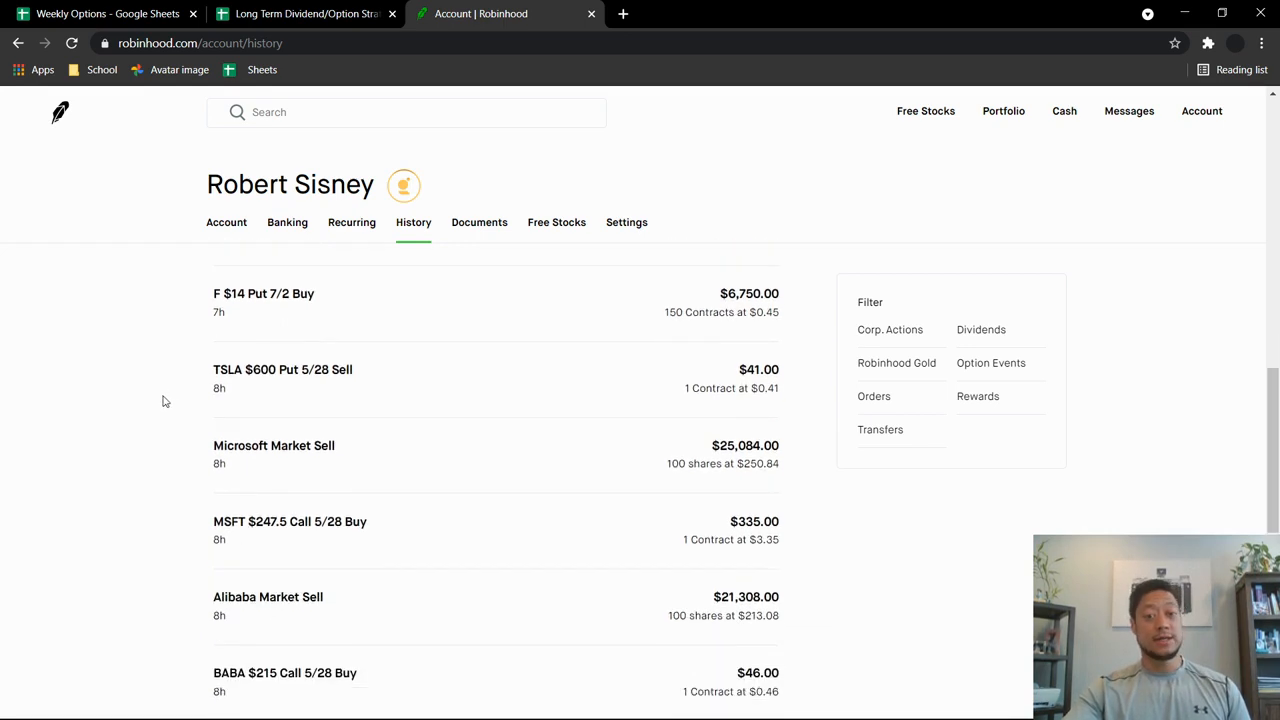
{"action": "scroll", "scroll_direction": "down", "scroll_amount": 3}
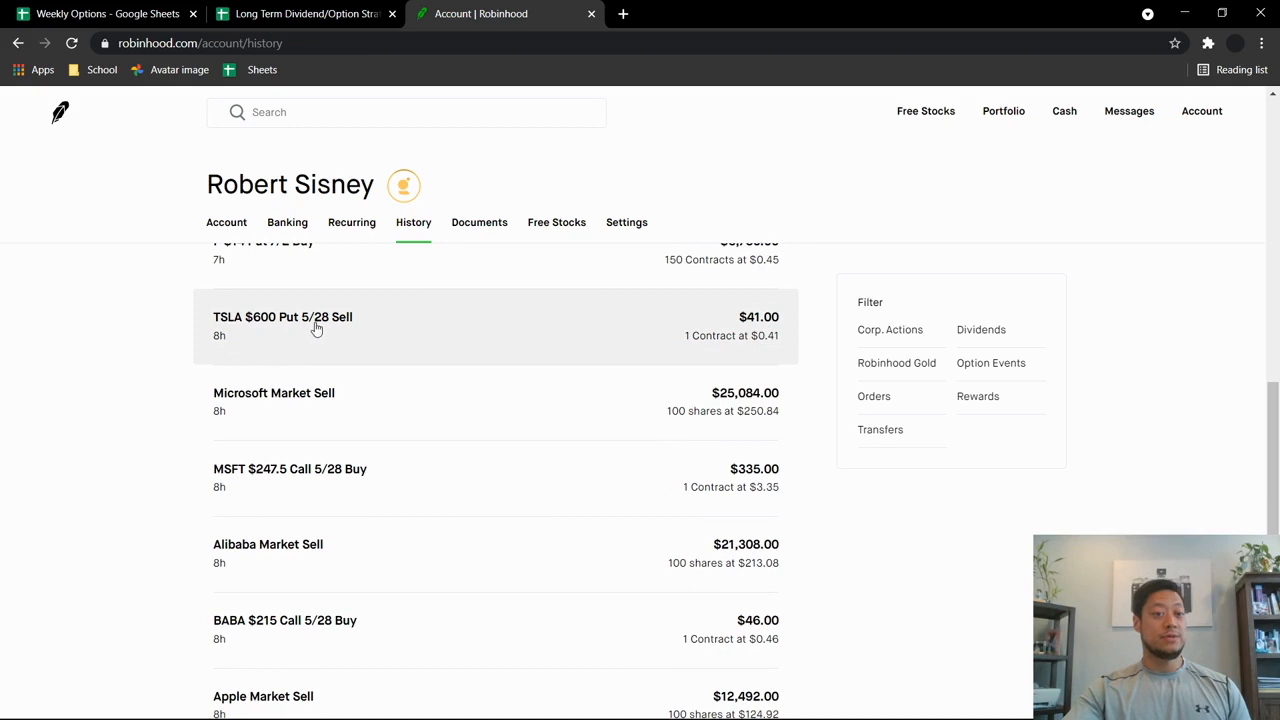
{"action": "mouse_move", "coordinate": [263, 333]}
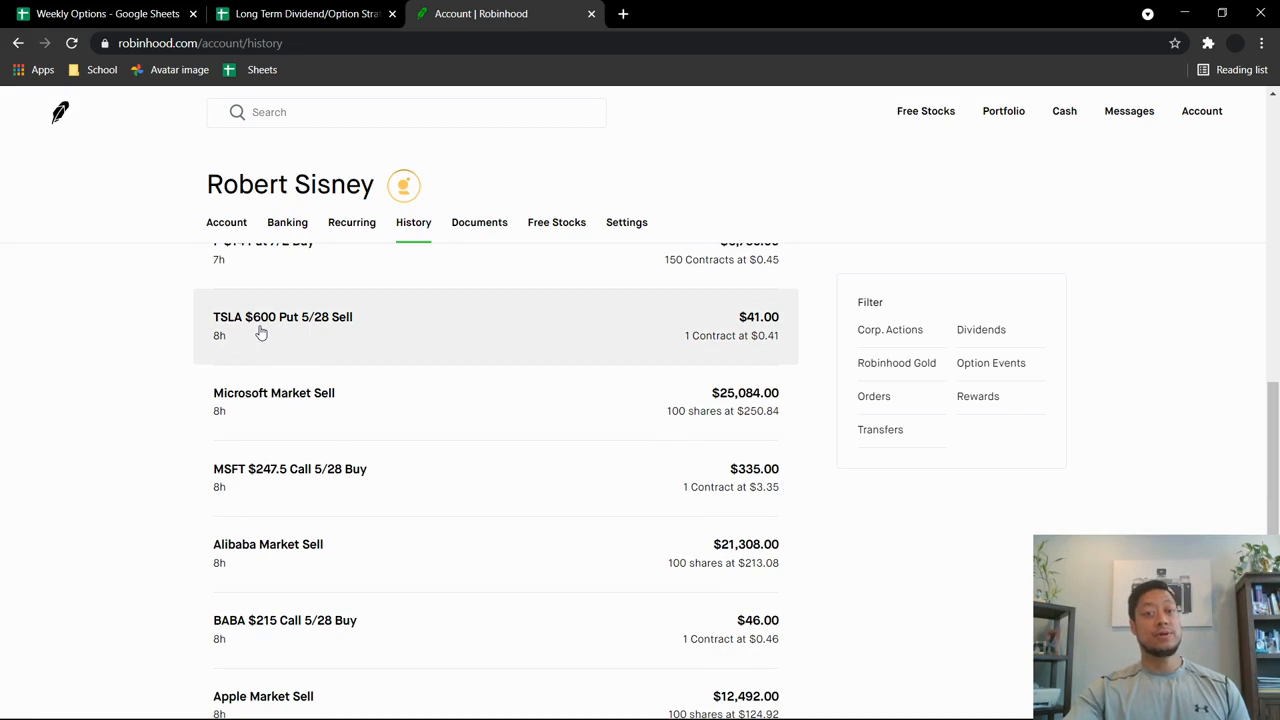
{"action": "mouse_move", "coordinate": [281, 327]}
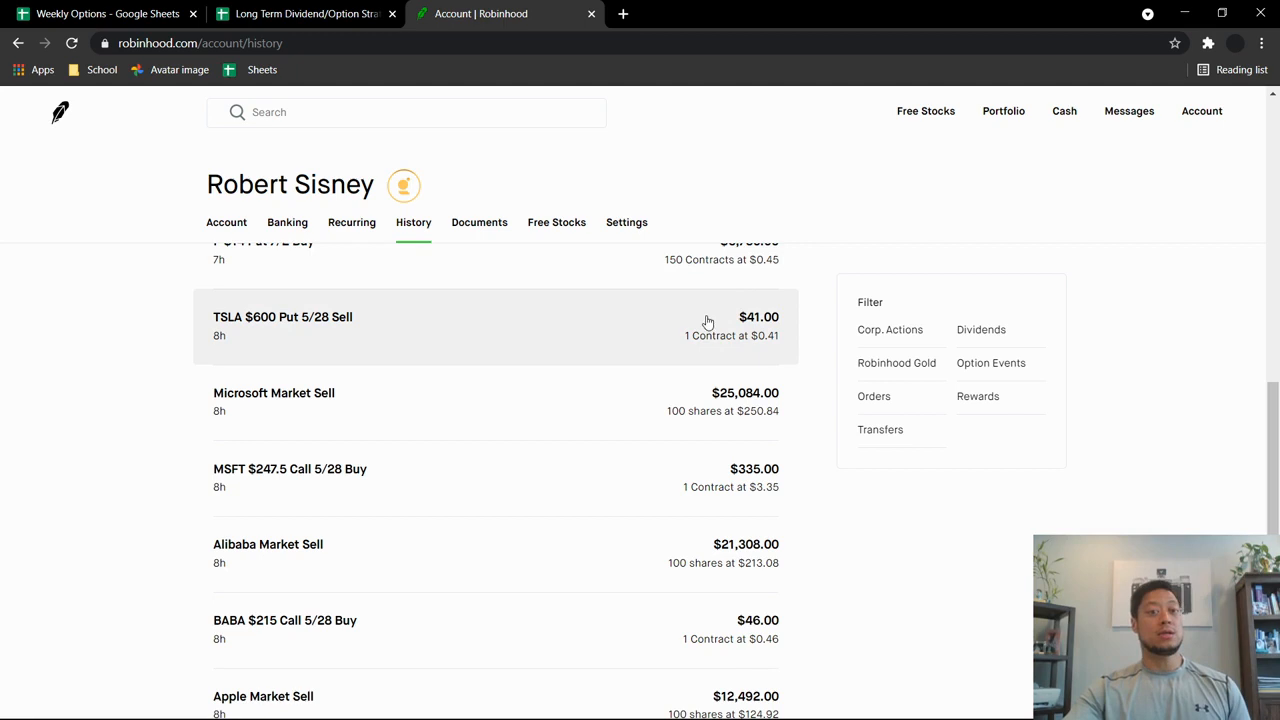
{"action": "mouse_move", "coordinate": [680, 326]}
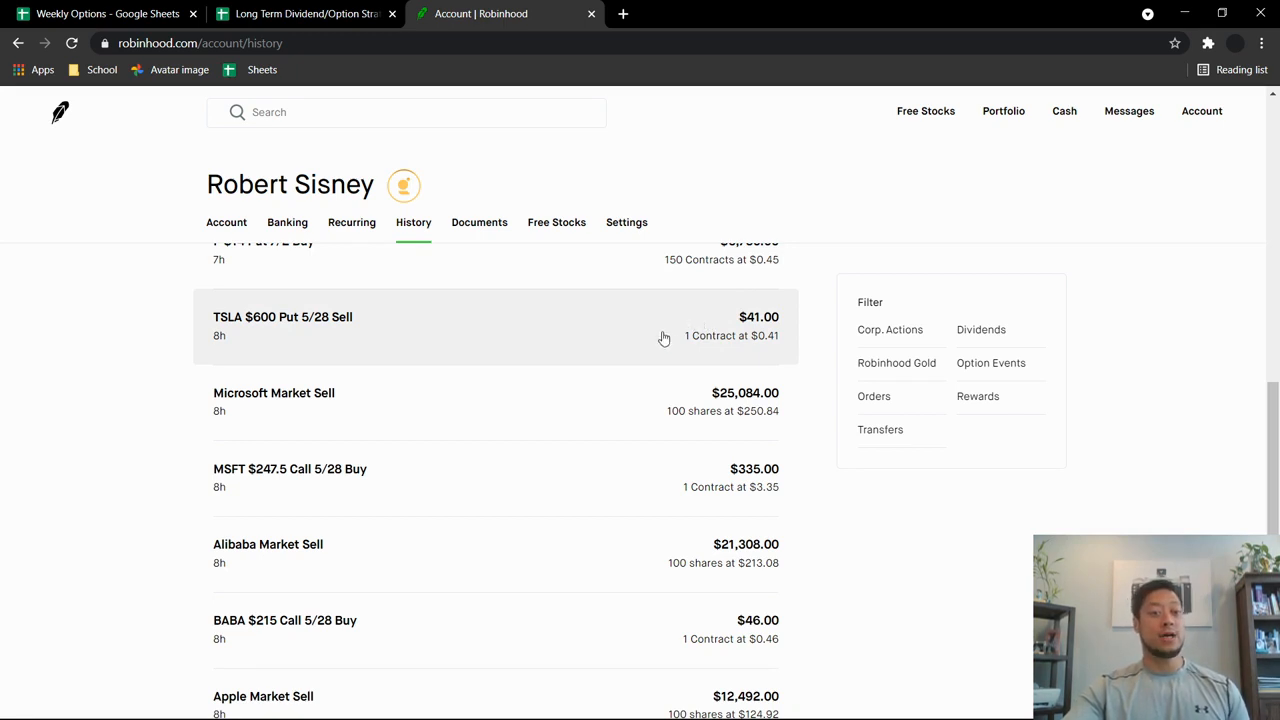
{"action": "mouse_move", "coordinate": [265, 411]}
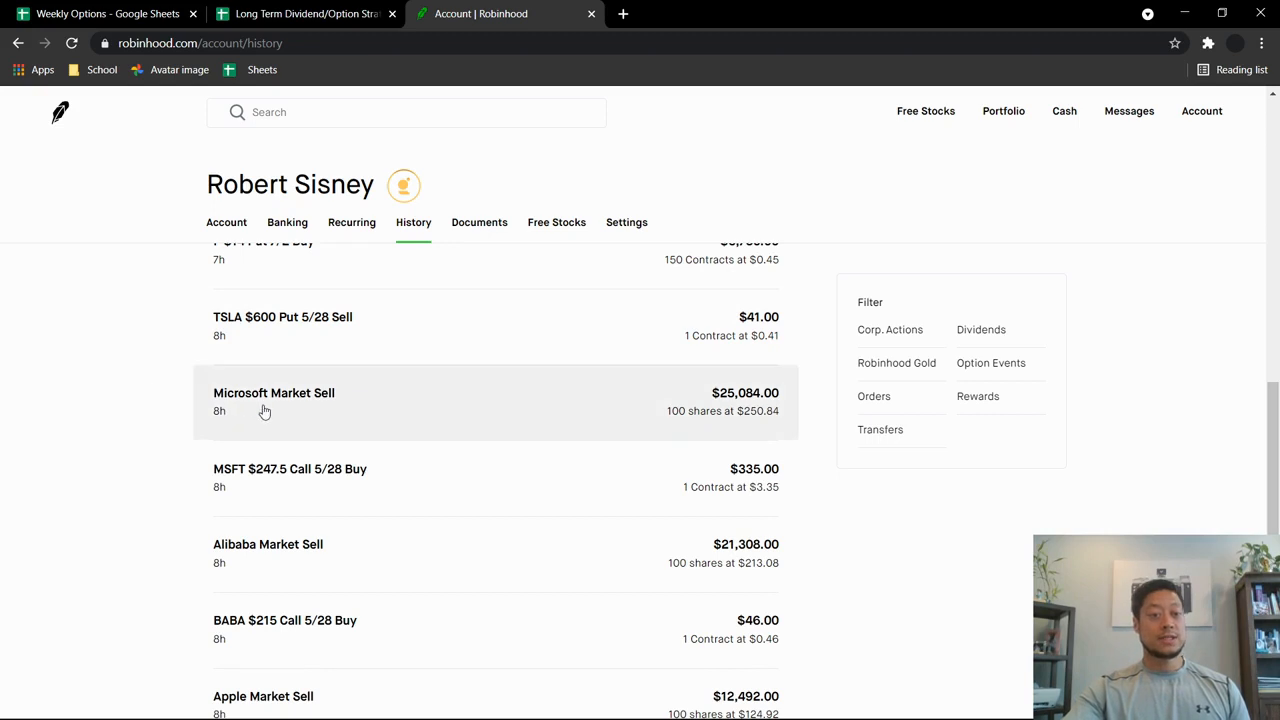
{"action": "mouse_move", "coordinate": [751, 427]}
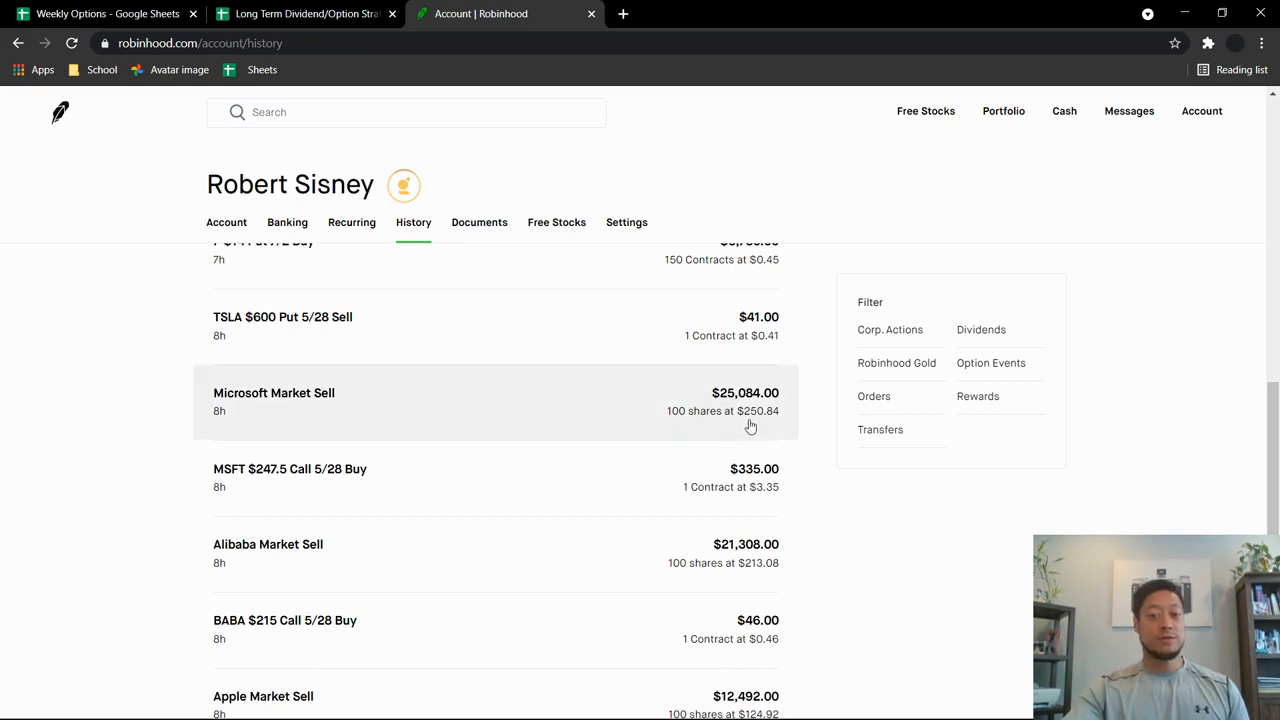
{"action": "mouse_move", "coordinate": [727, 408]}
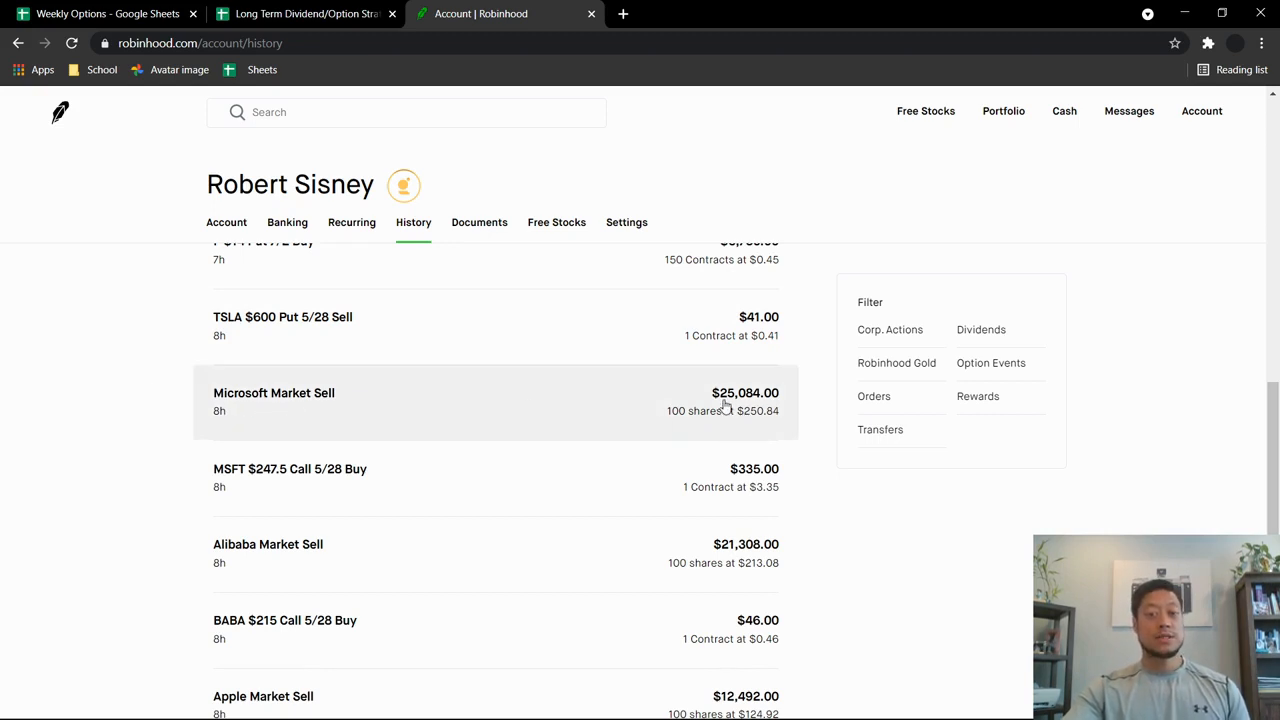
{"action": "scroll", "scroll_direction": "down", "scroll_amount": 3}
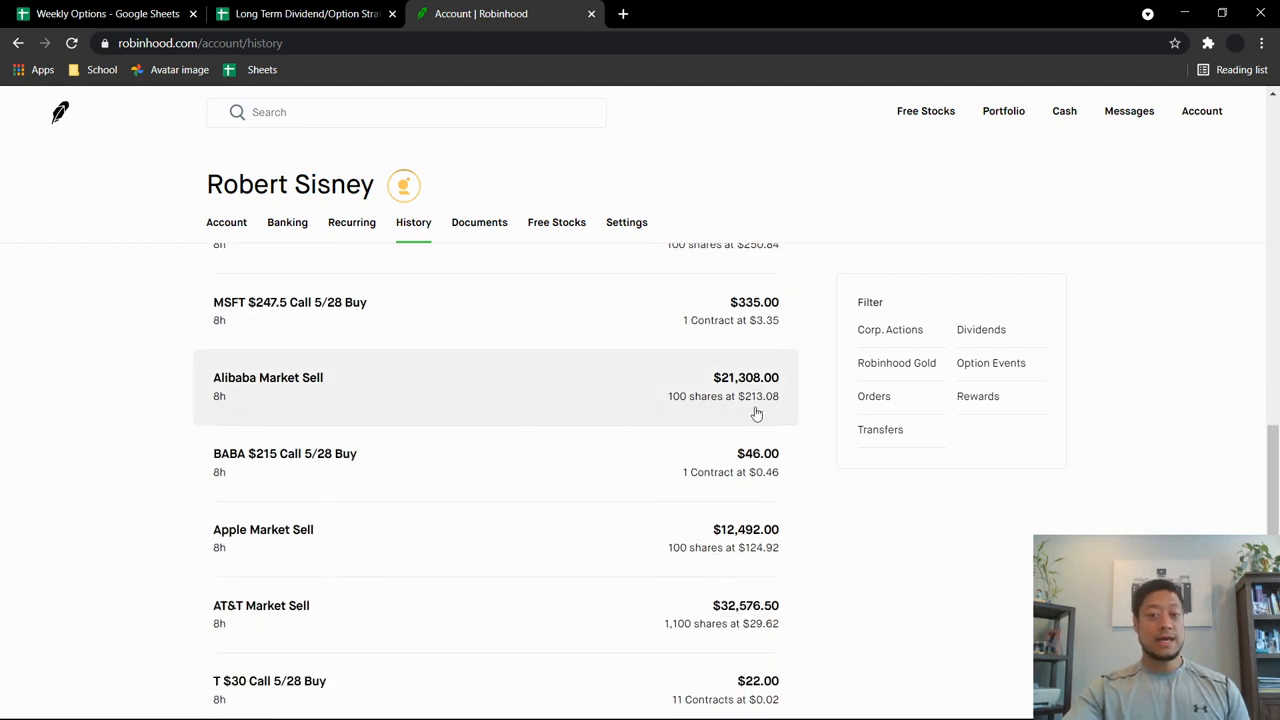
{"action": "mouse_move", "coordinate": [44, 455]}
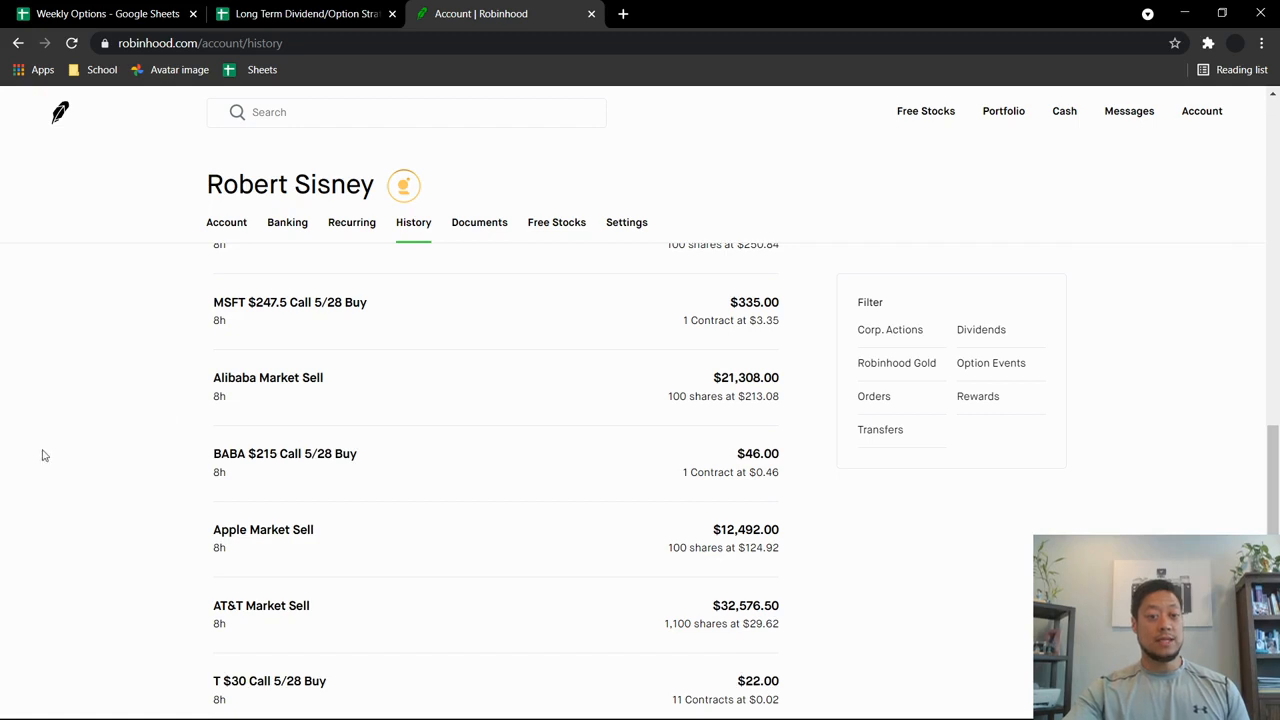
{"action": "scroll", "scroll_direction": "down", "scroll_amount": 3}
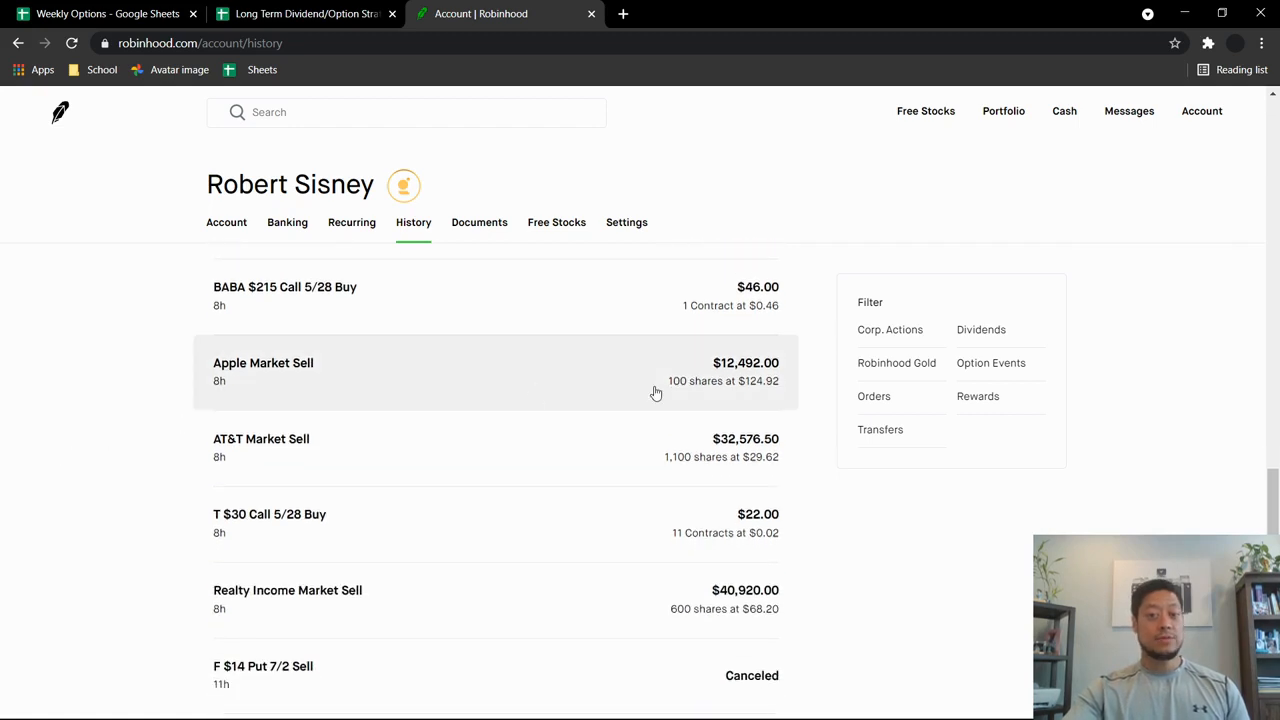
{"action": "mouse_move", "coordinate": [727, 403]}
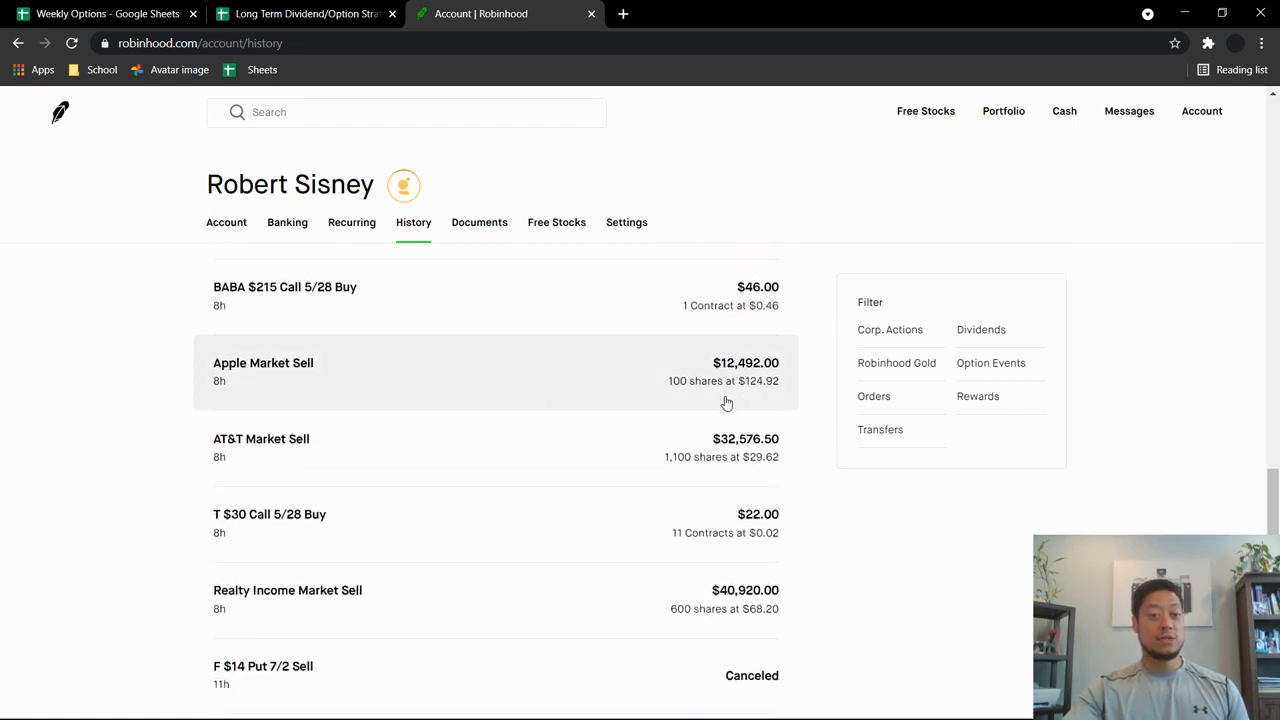
{"action": "scroll", "scroll_direction": "down", "scroll_amount": 3}
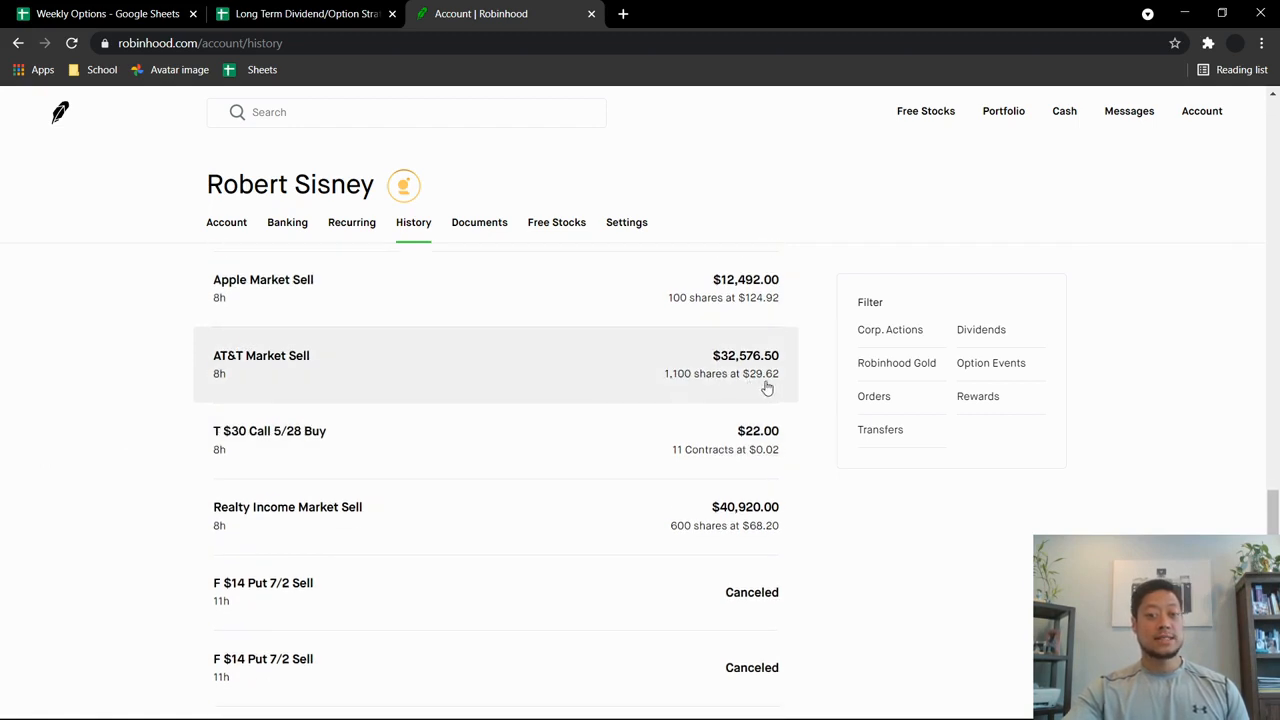
{"action": "scroll", "scroll_direction": "down", "scroll_amount": 3}
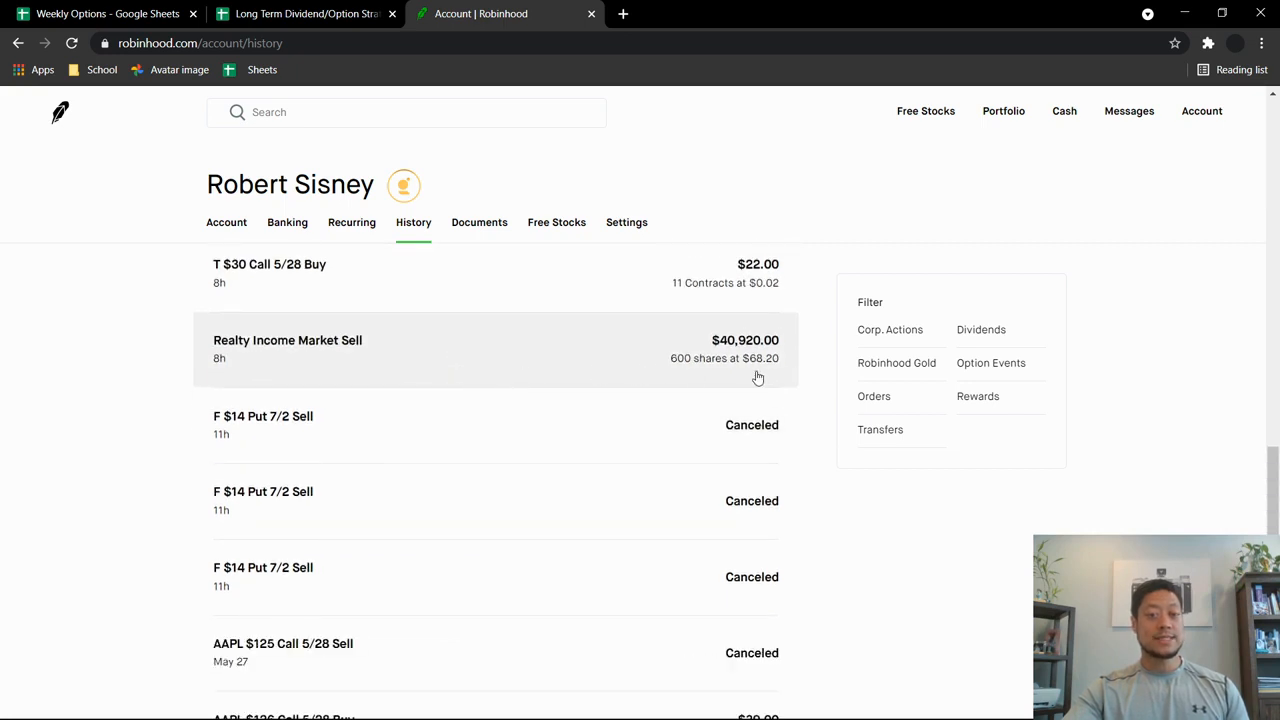
{"action": "mouse_move", "coordinate": [630, 410]}
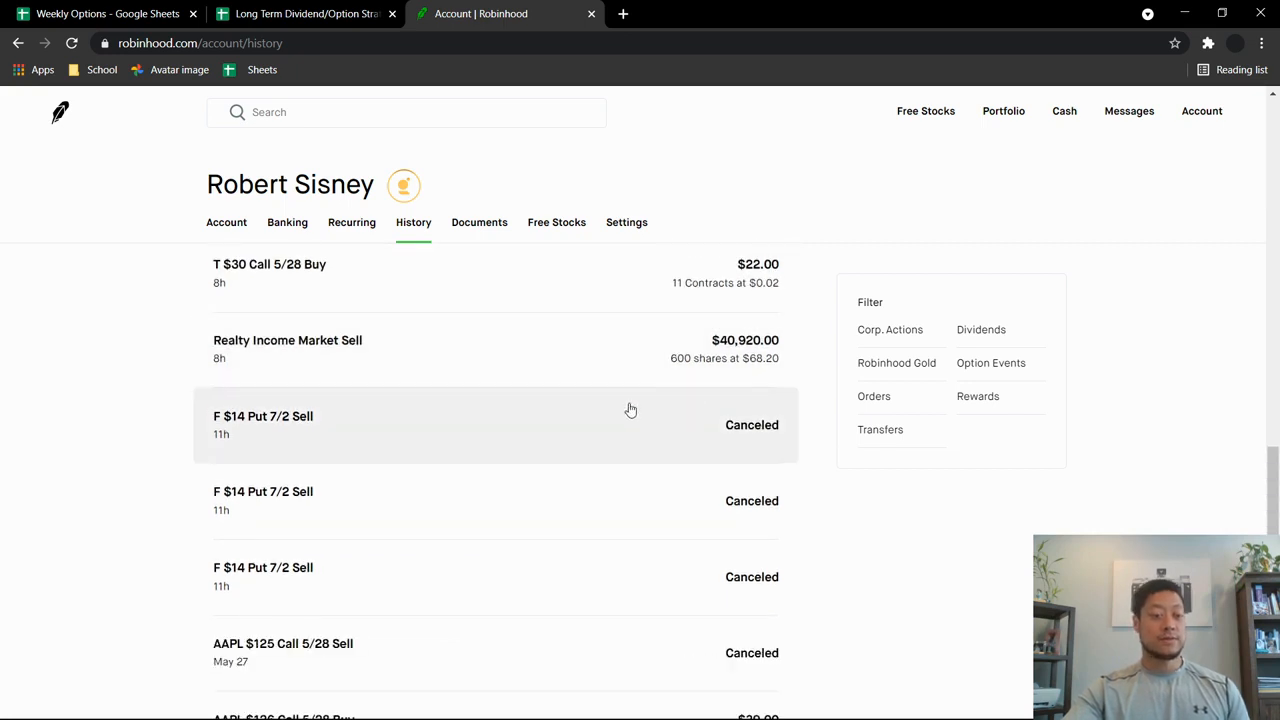
{"action": "mouse_move", "coordinate": [115, 442]}
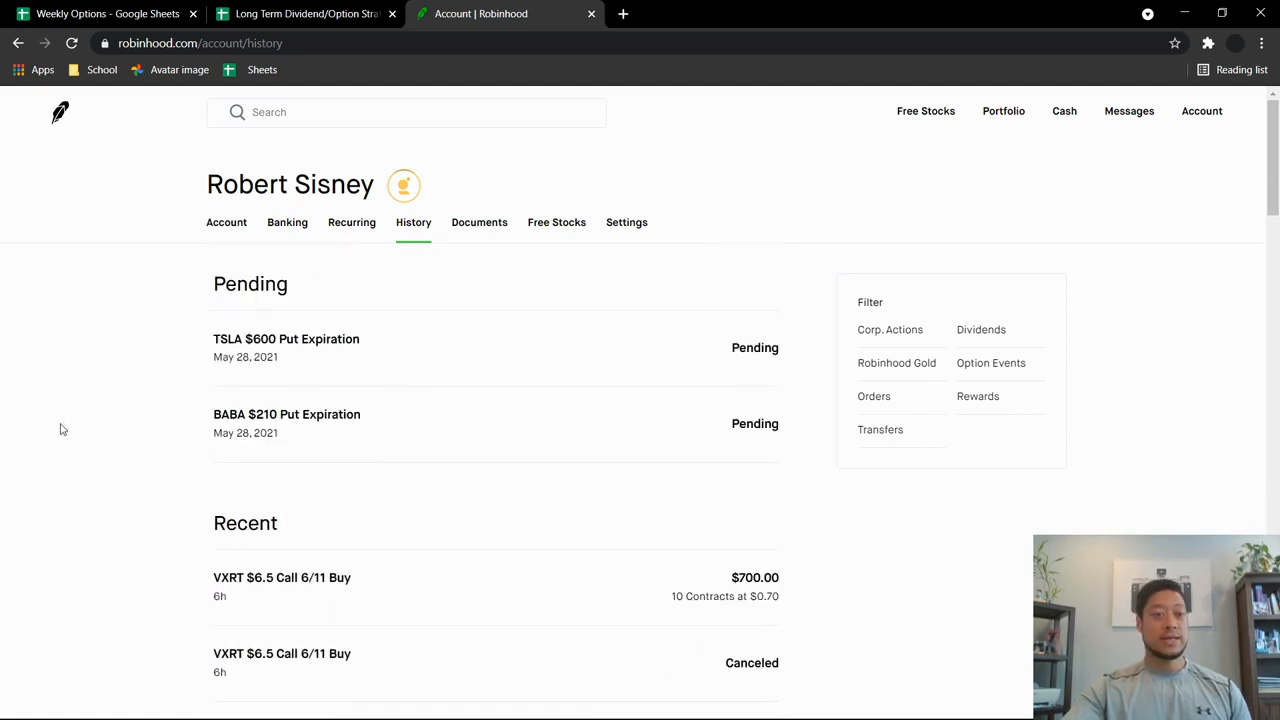
Switch to the Weekly Options sheet and scroll through its trades from Tesla to Vaxart
{"action": "left_click", "coordinate": [105, 13]}
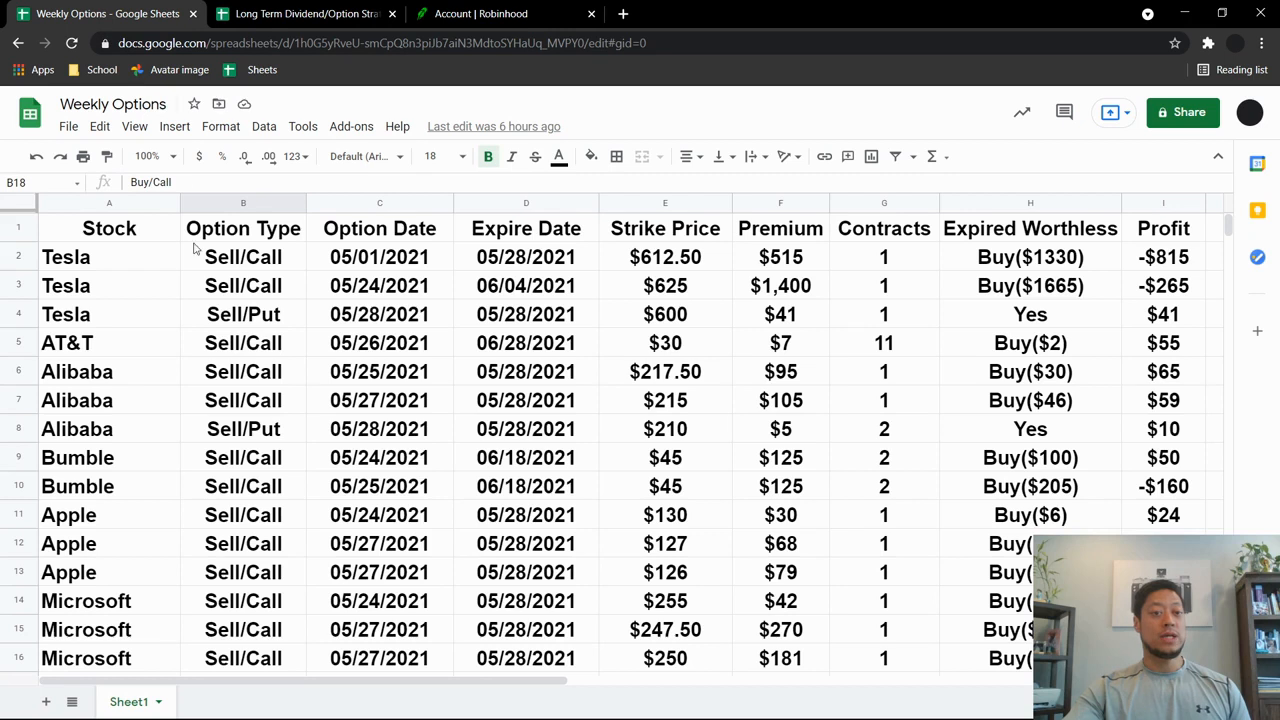
{"action": "mouse_move", "coordinate": [1128, 291]}
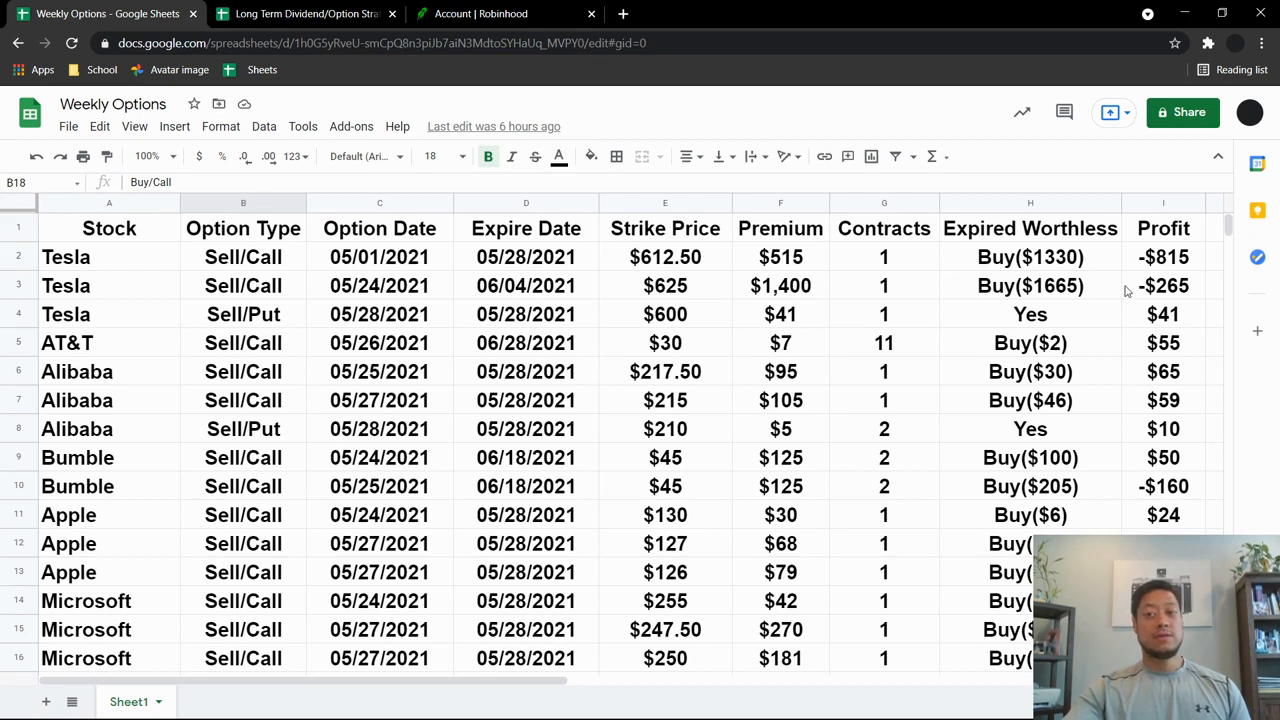
{"action": "mouse_move", "coordinate": [690, 287]}
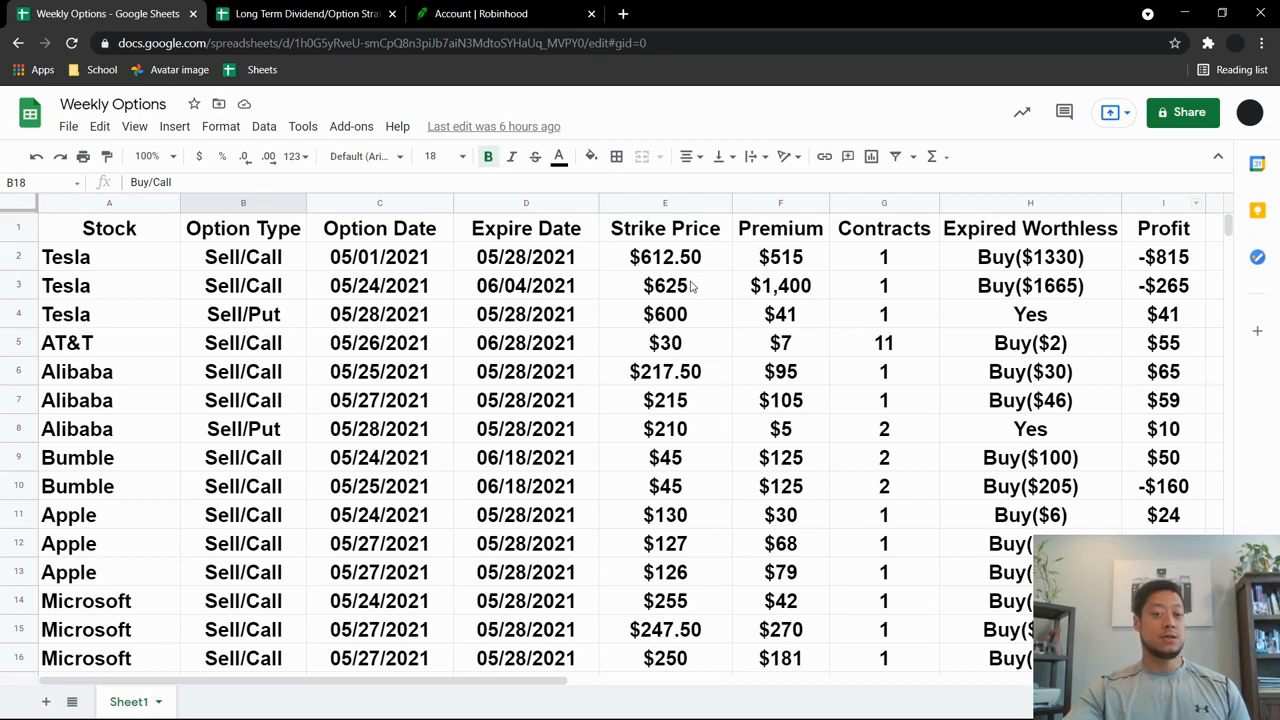
{"action": "mouse_move", "coordinate": [679, 352]}
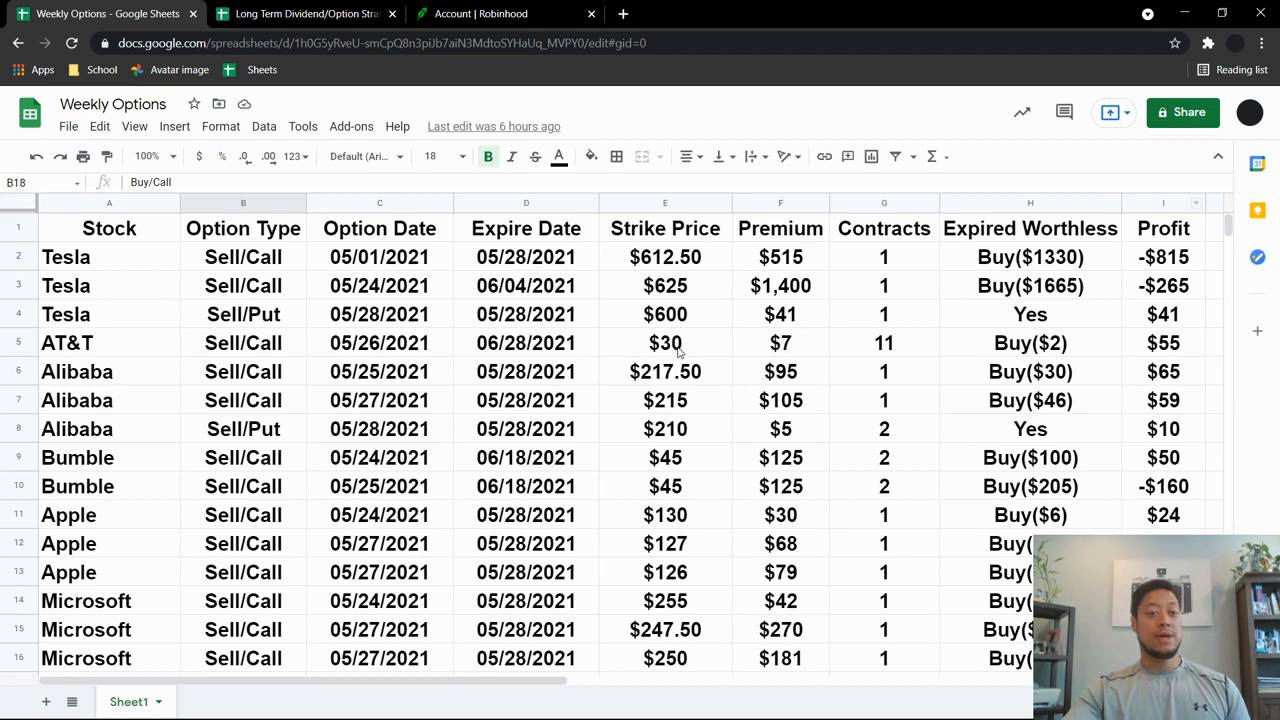
{"action": "scroll", "scroll_direction": "down", "scroll_amount": 3}
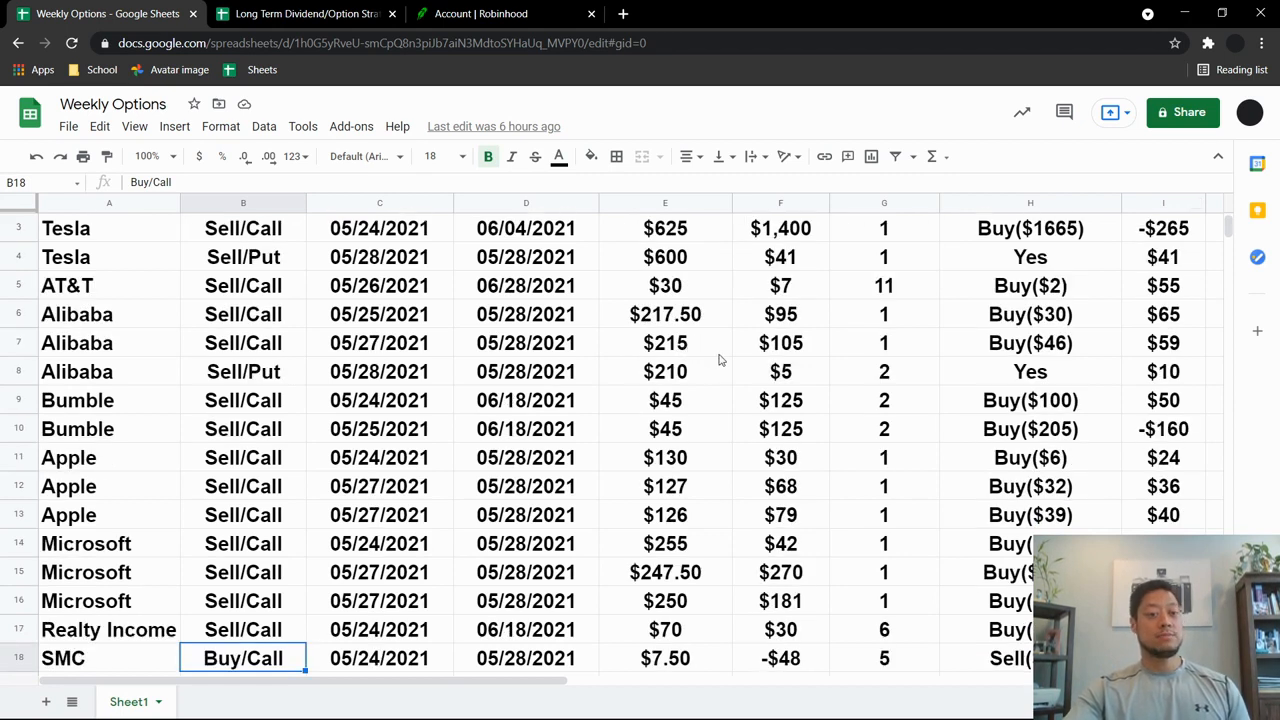
{"action": "scroll", "scroll_direction": "down", "scroll_amount": 3}
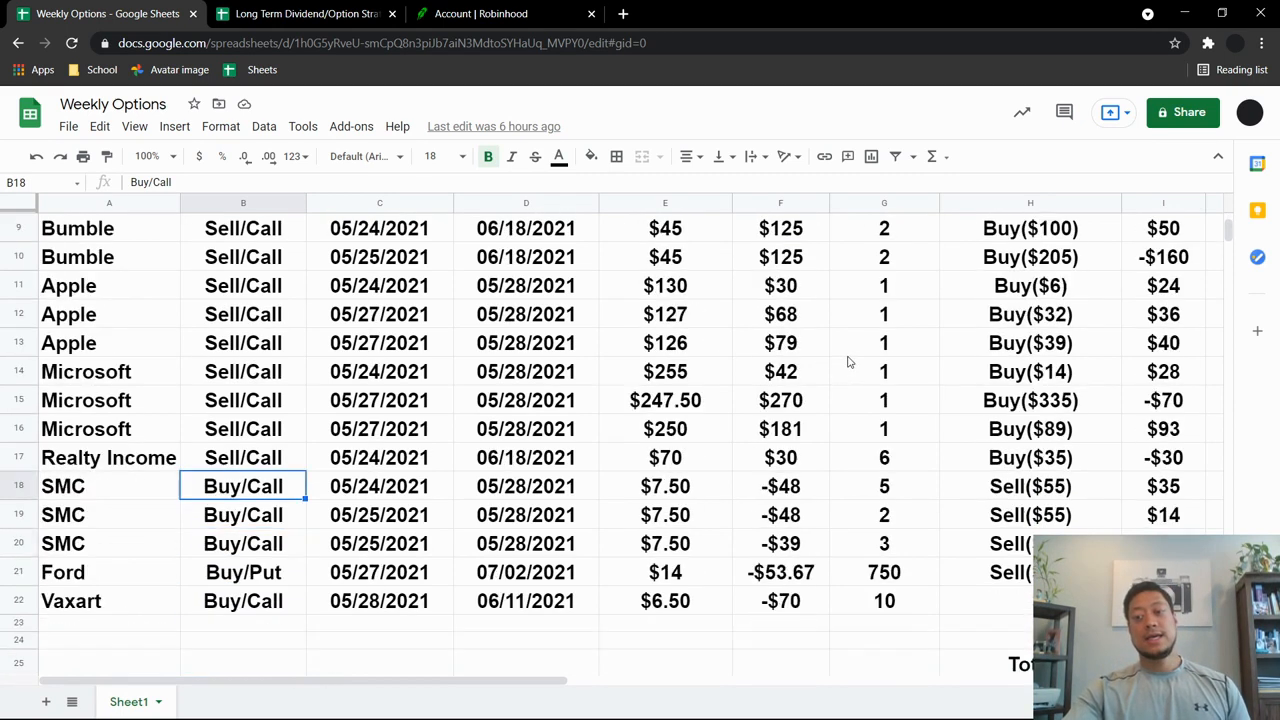
{"action": "scroll", "scroll_direction": "down", "scroll_amount": 3}
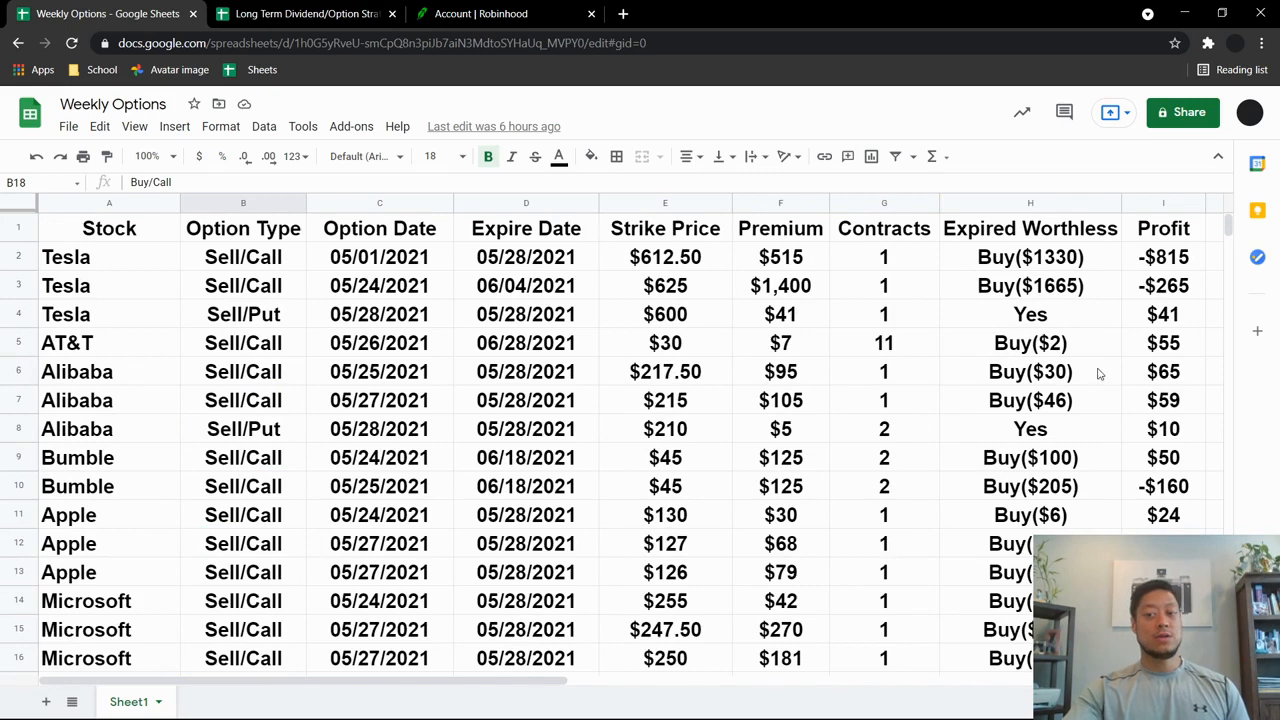
{"action": "scroll", "scroll_direction": "down", "scroll_amount": 3}
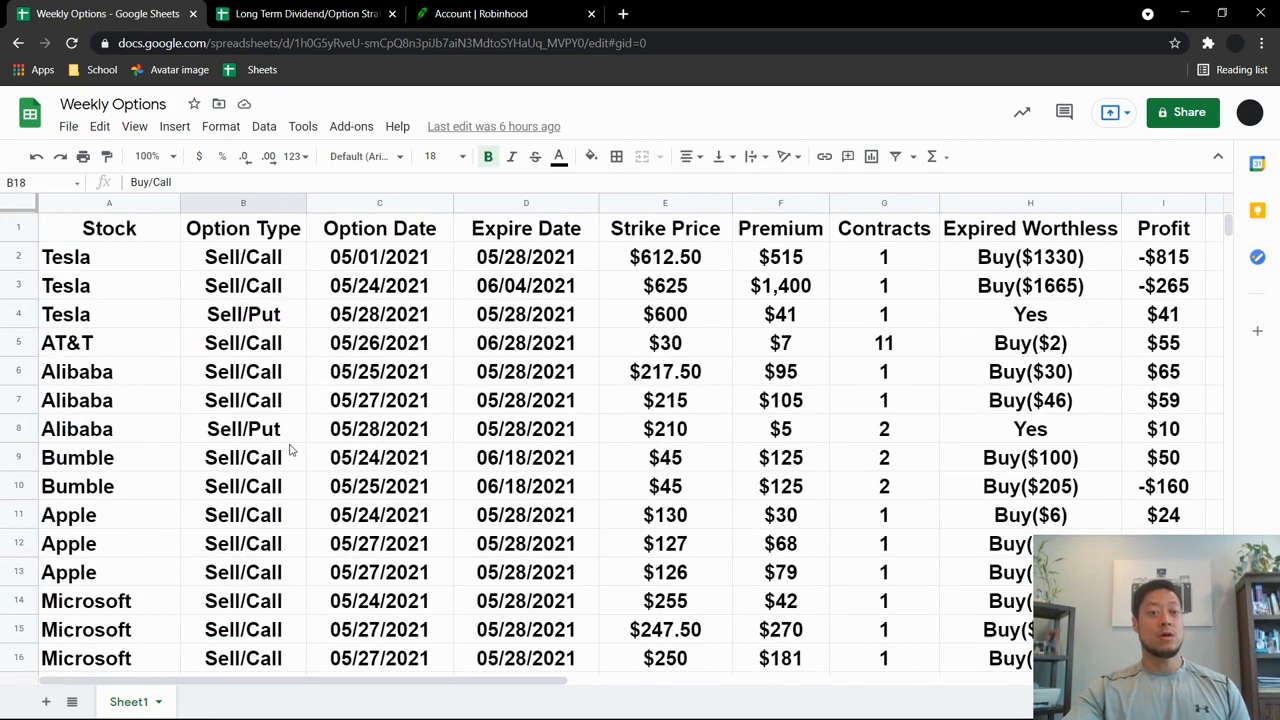
Switch to Long Term Dividend/Option Strat and scroll to the Week 20–23 tables
{"action": "left_click", "coordinate": [305, 13]}
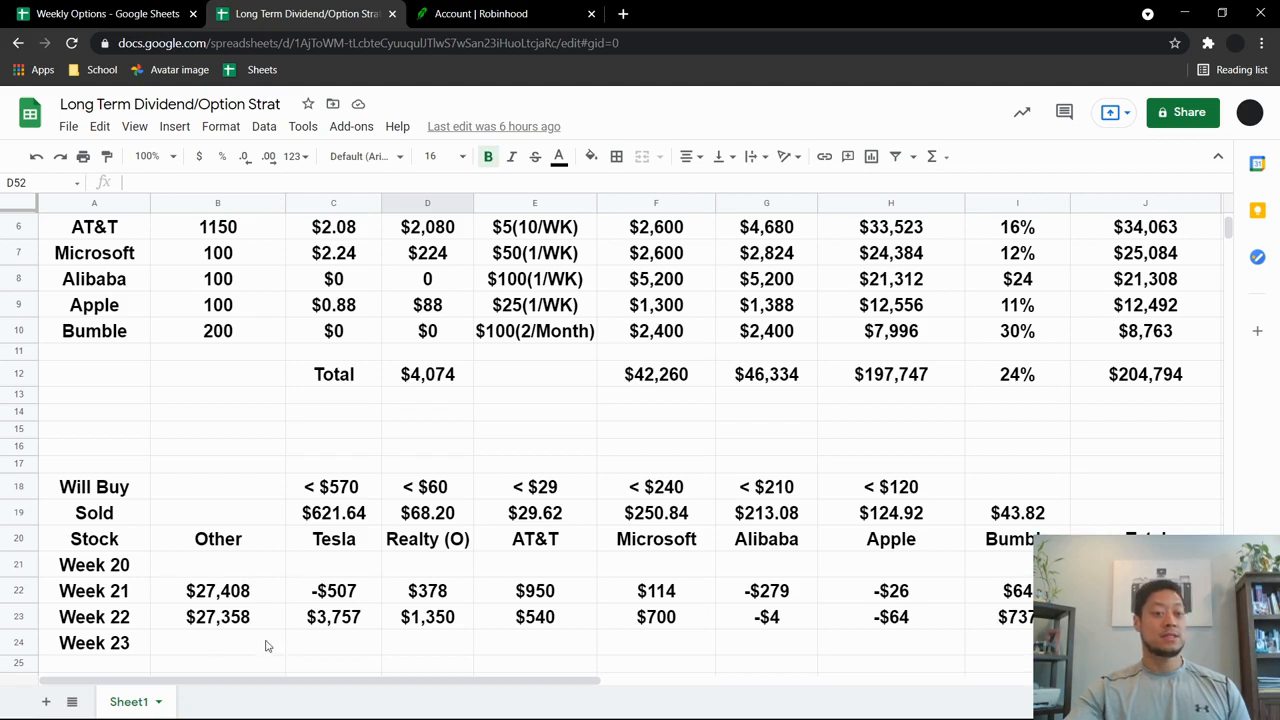
{"action": "mouse_move", "coordinate": [433, 456]}
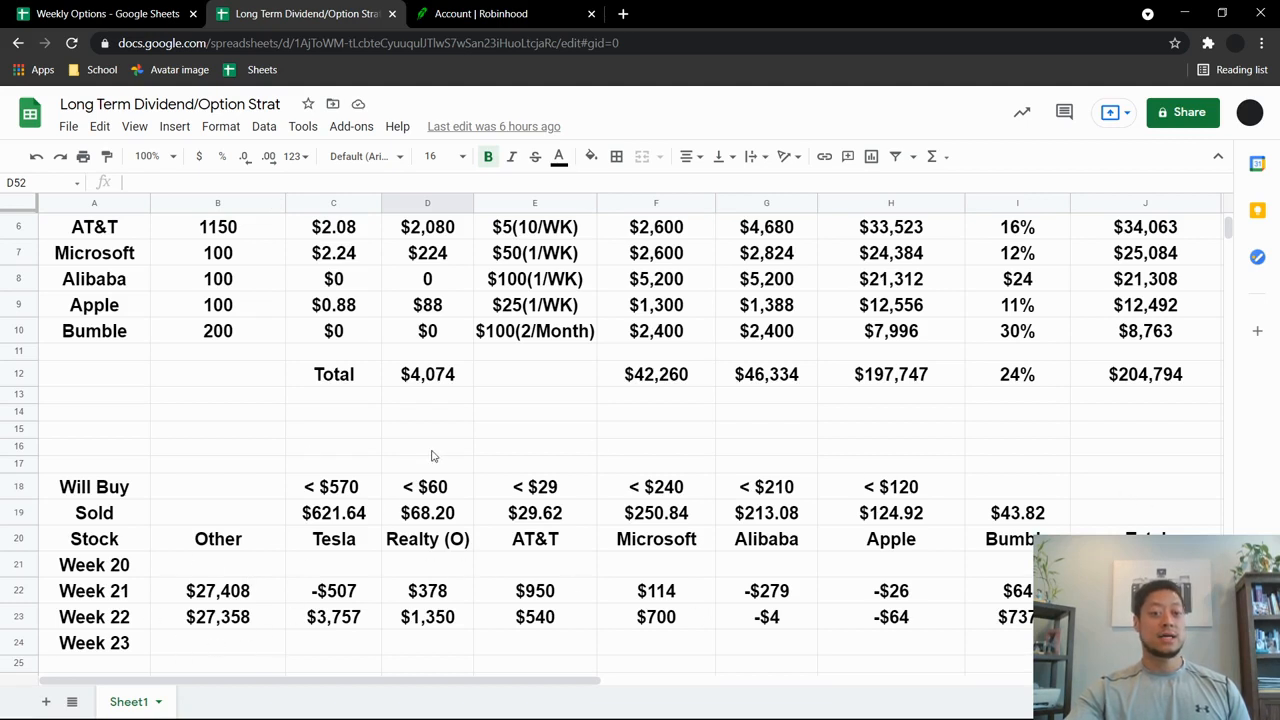
{"action": "mouse_move", "coordinate": [363, 551]}
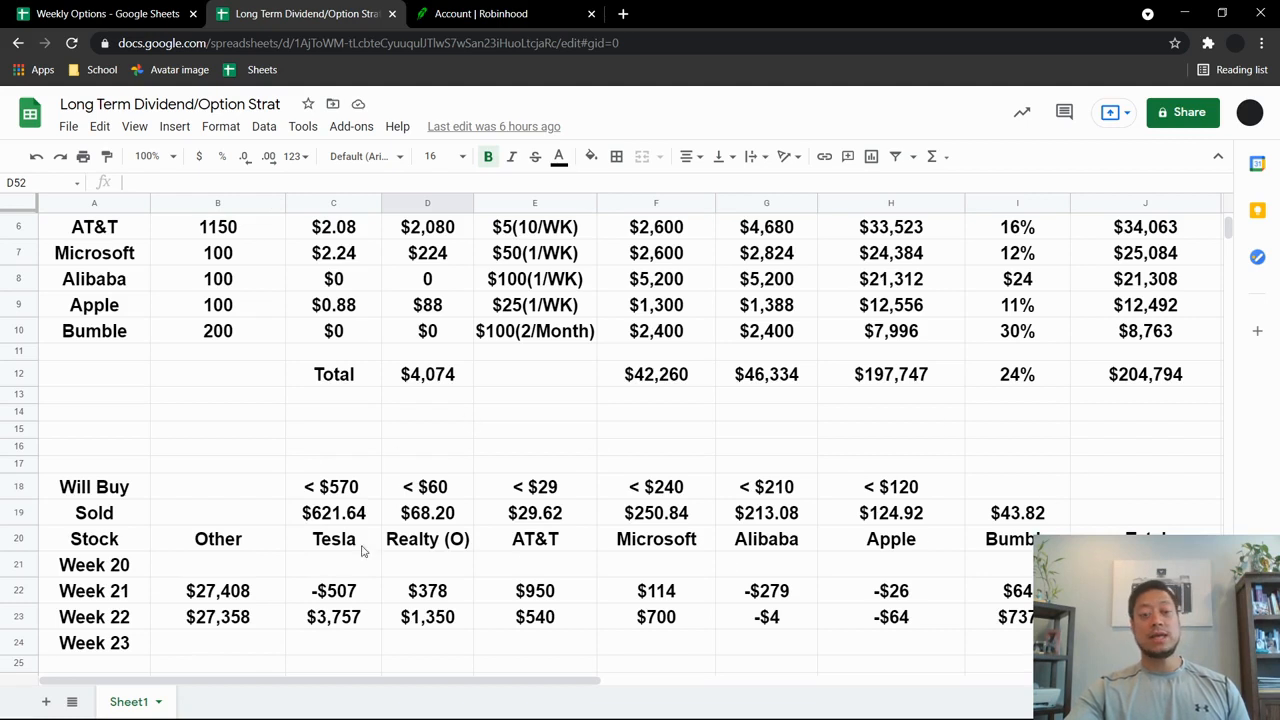
{"action": "mouse_move", "coordinate": [204, 624]}
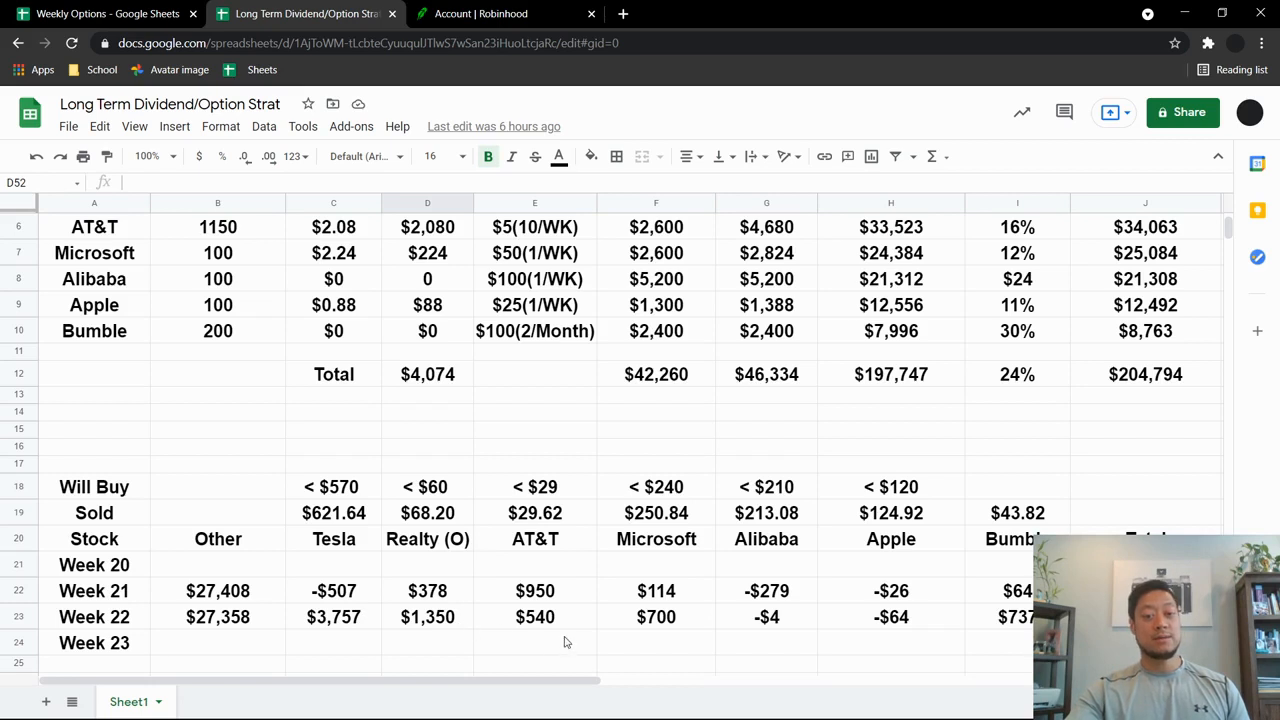
{"action": "scroll", "scroll_direction": "down", "scroll_amount": 3}
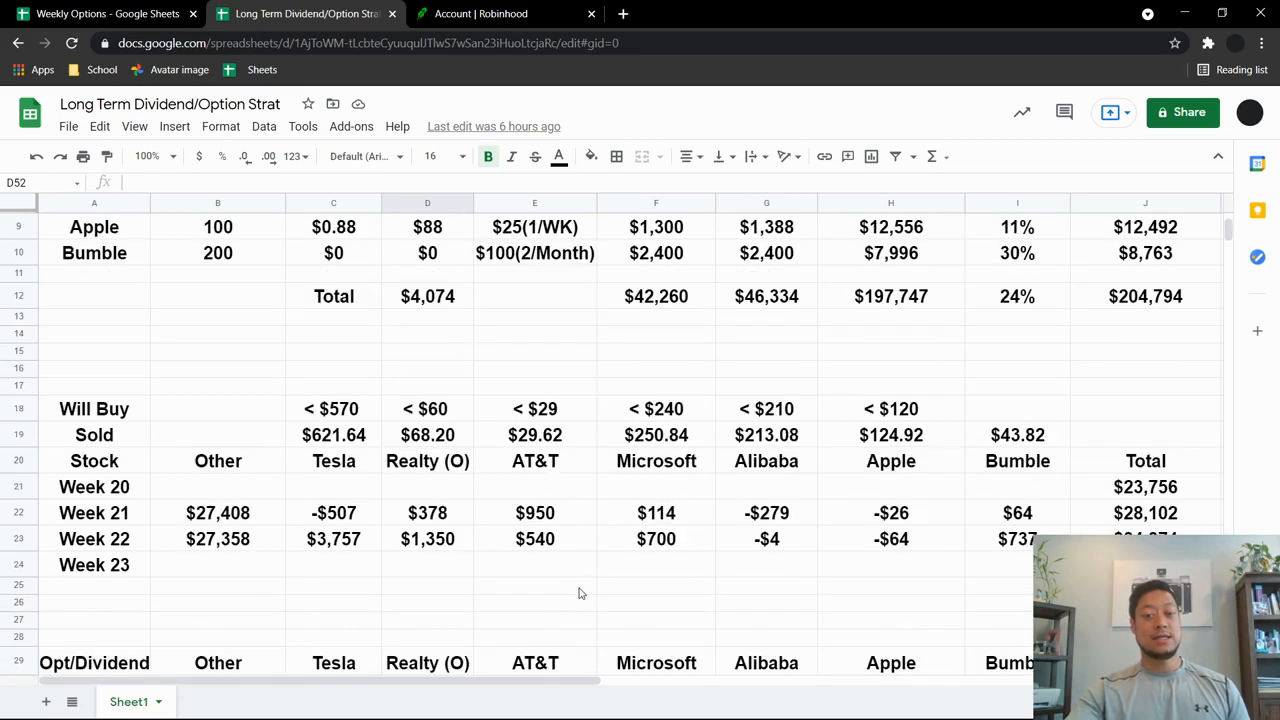
{"action": "scroll", "scroll_direction": "down", "scroll_amount": 3}
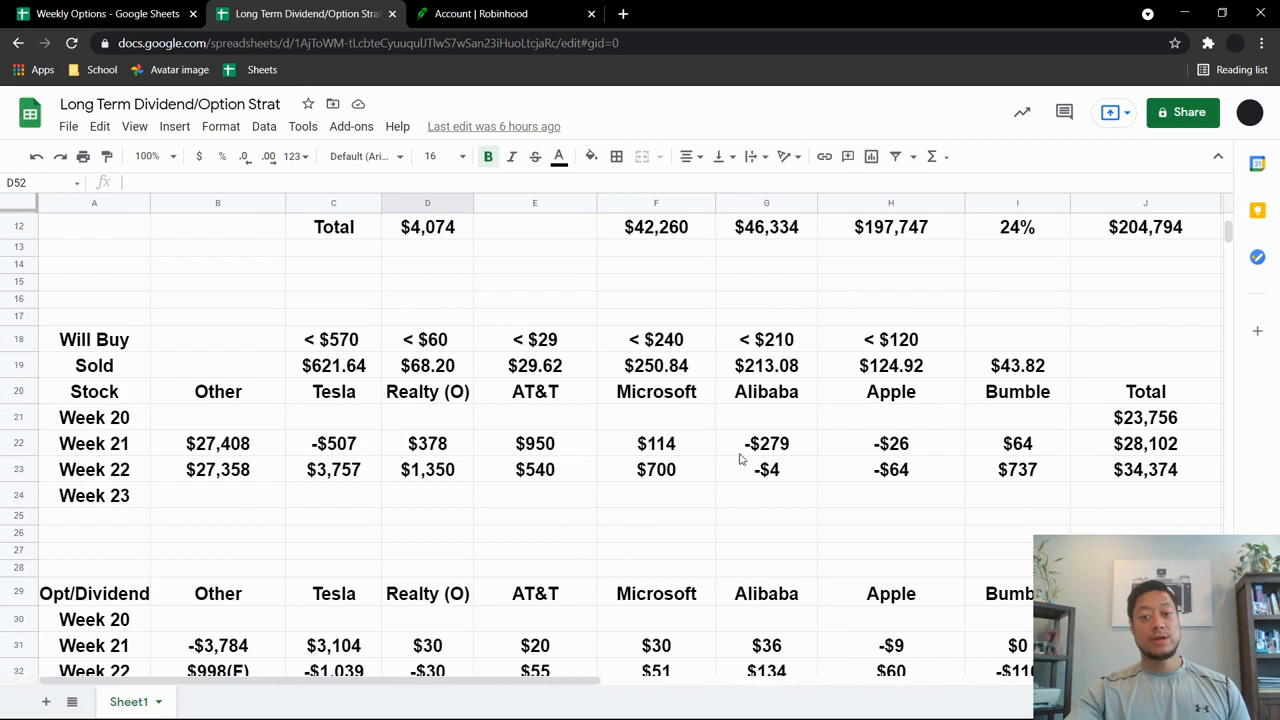
{"action": "mouse_move", "coordinate": [782, 472]}
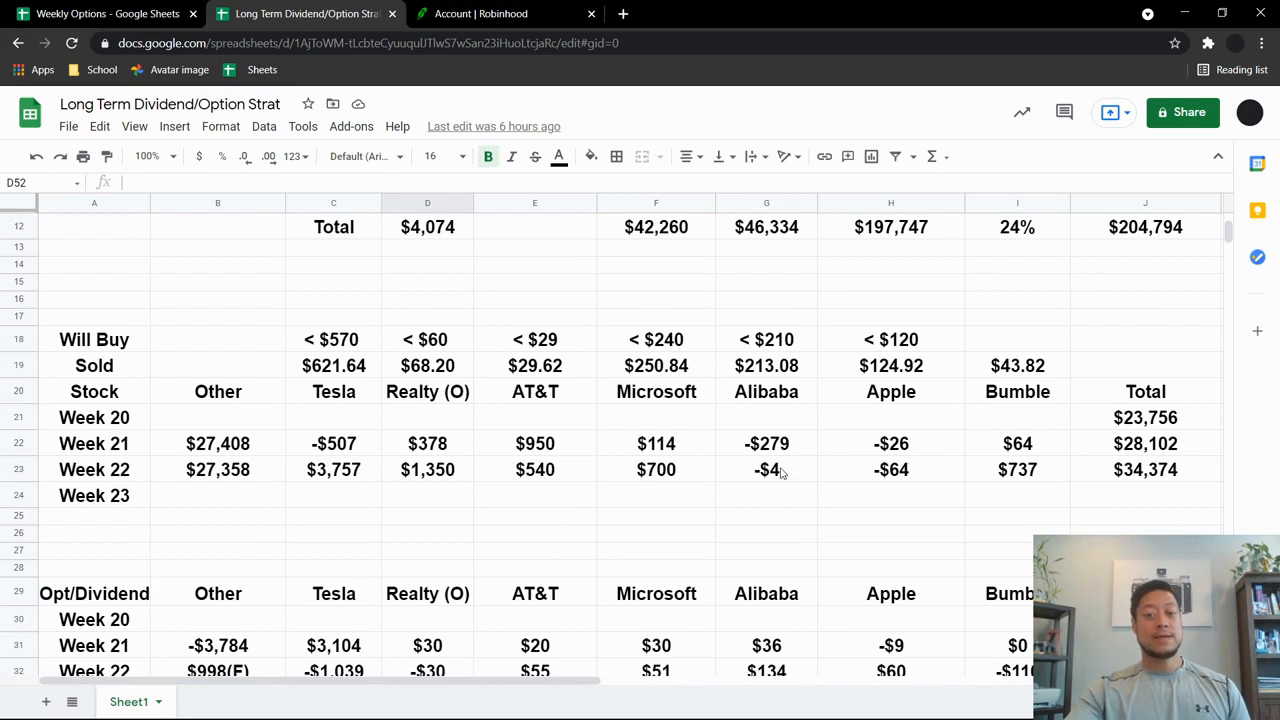
{"action": "mouse_move", "coordinate": [790, 478]}
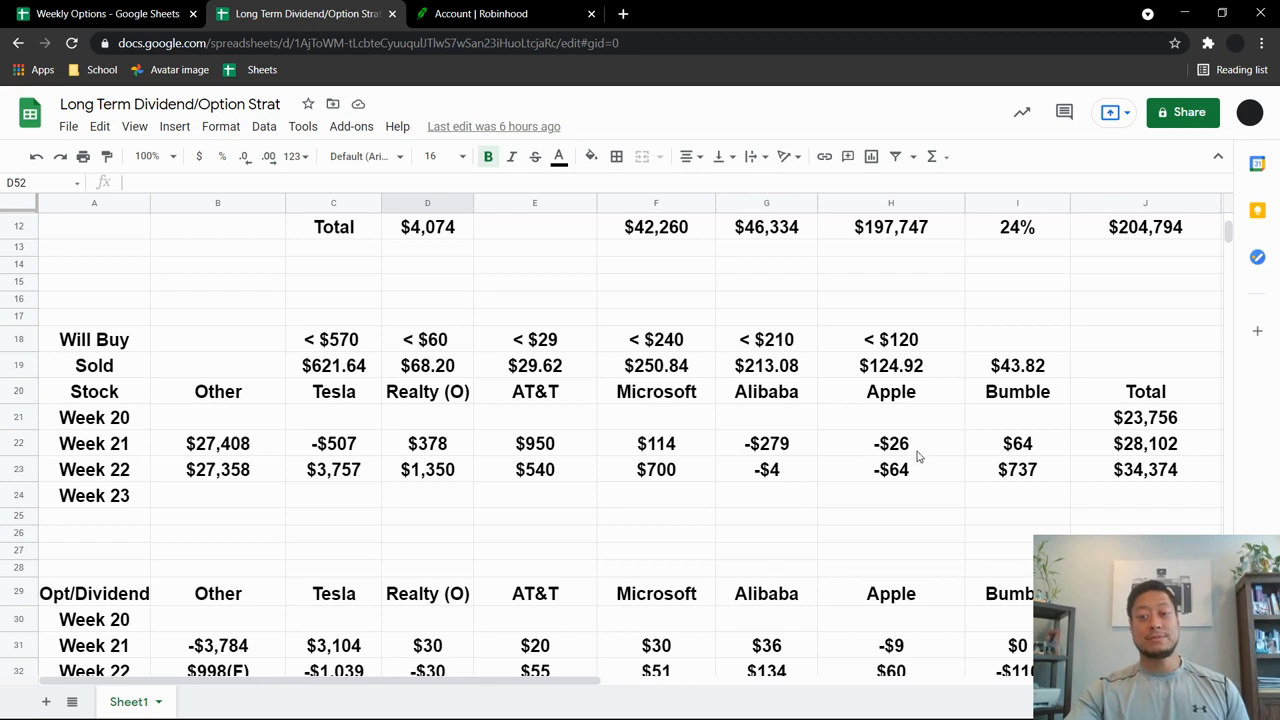
{"action": "mouse_move", "coordinate": [922, 468]}
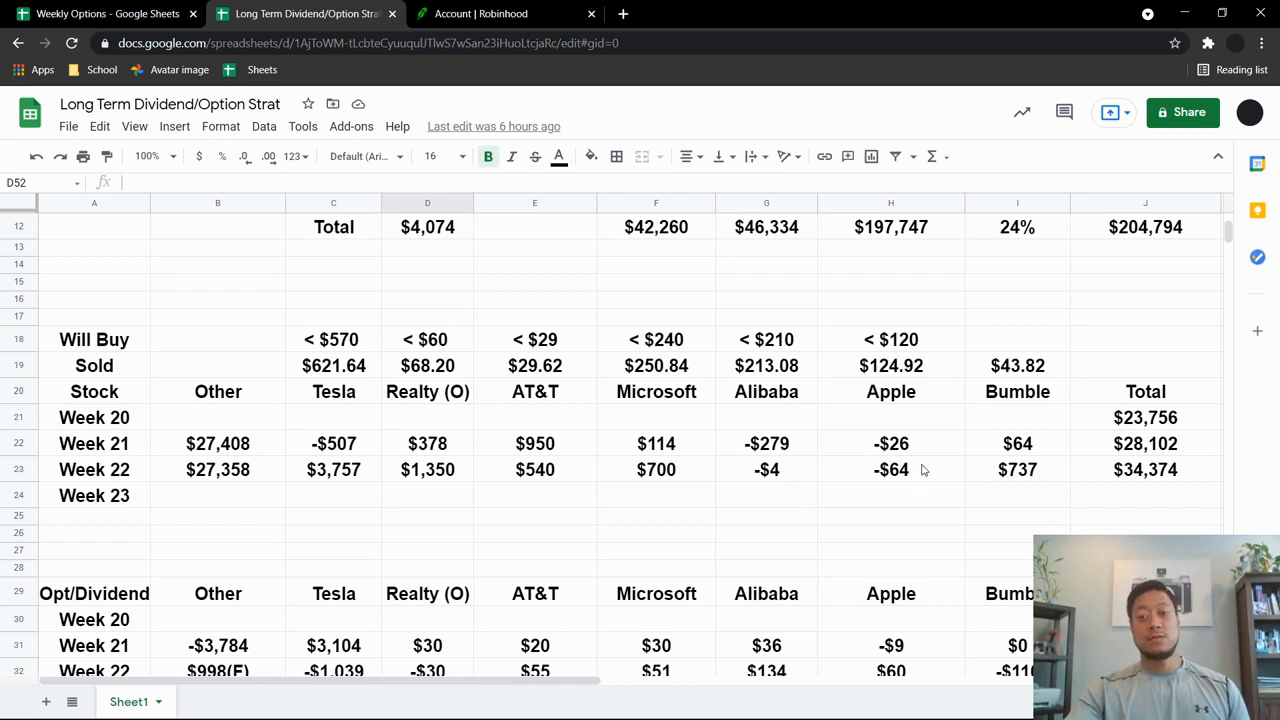
{"action": "mouse_move", "coordinate": [1002, 426]}
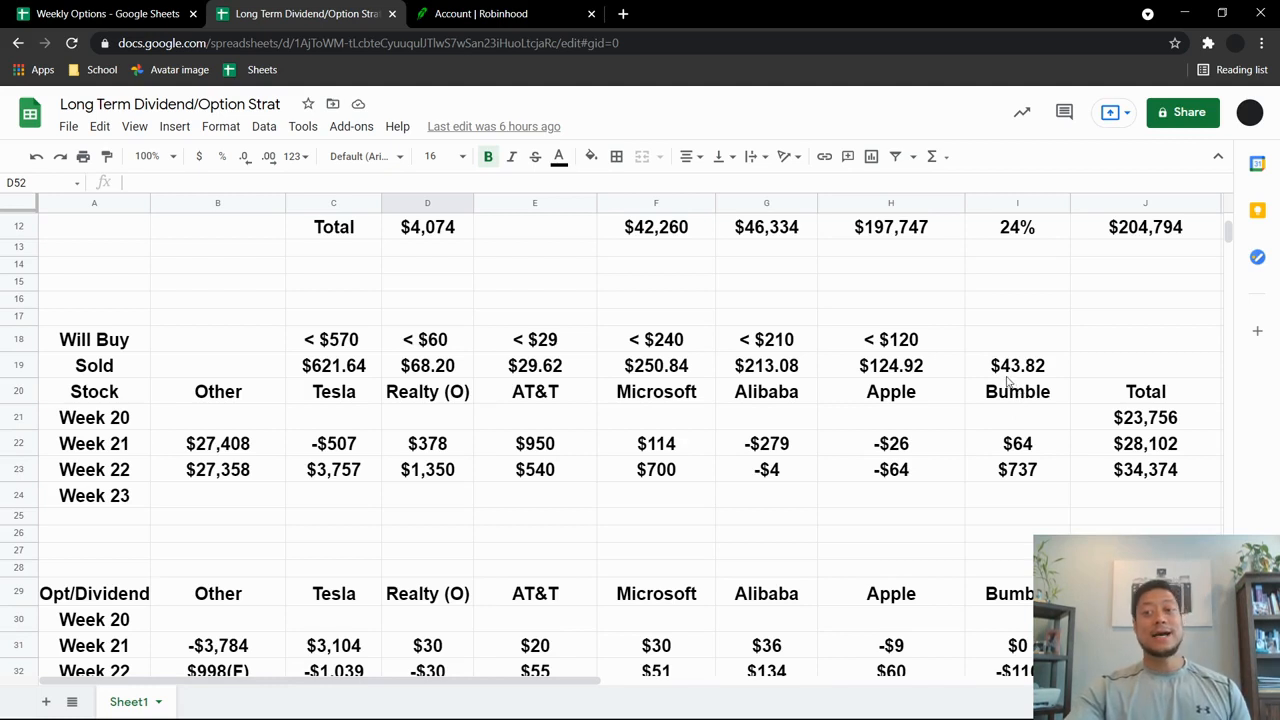
{"action": "mouse_move", "coordinate": [1024, 354]}
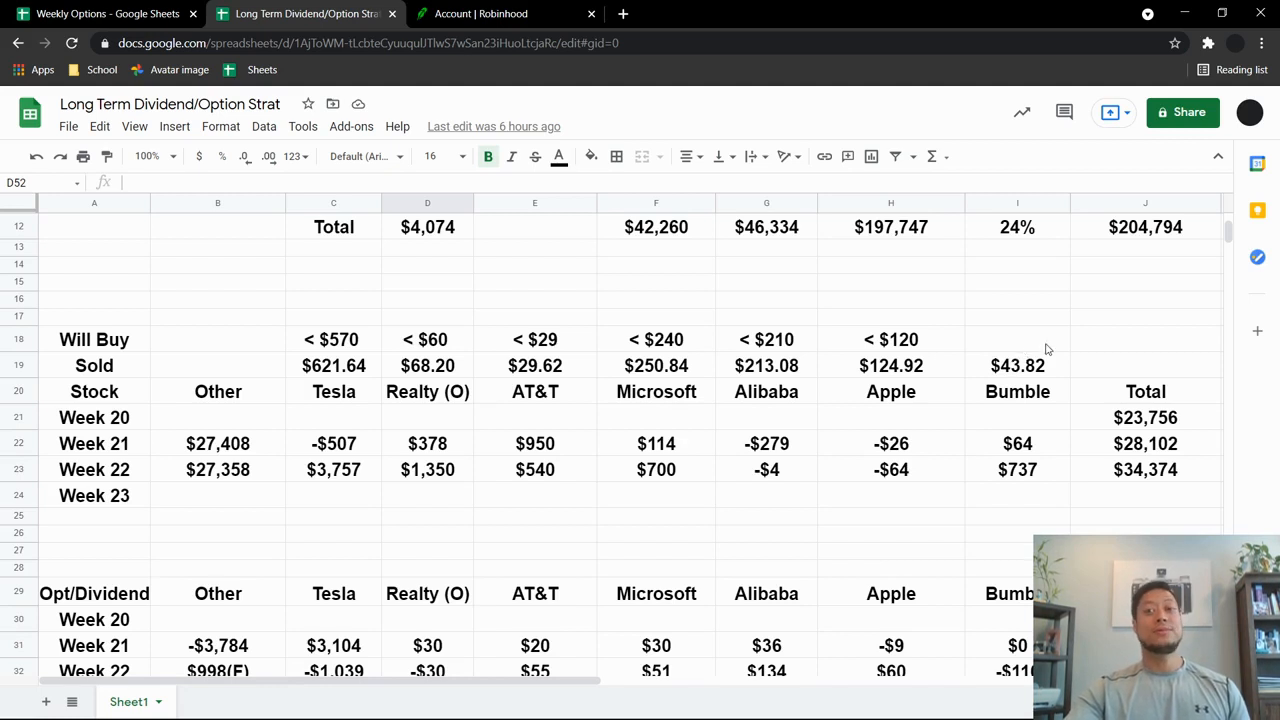
{"action": "mouse_move", "coordinate": [1048, 351]}
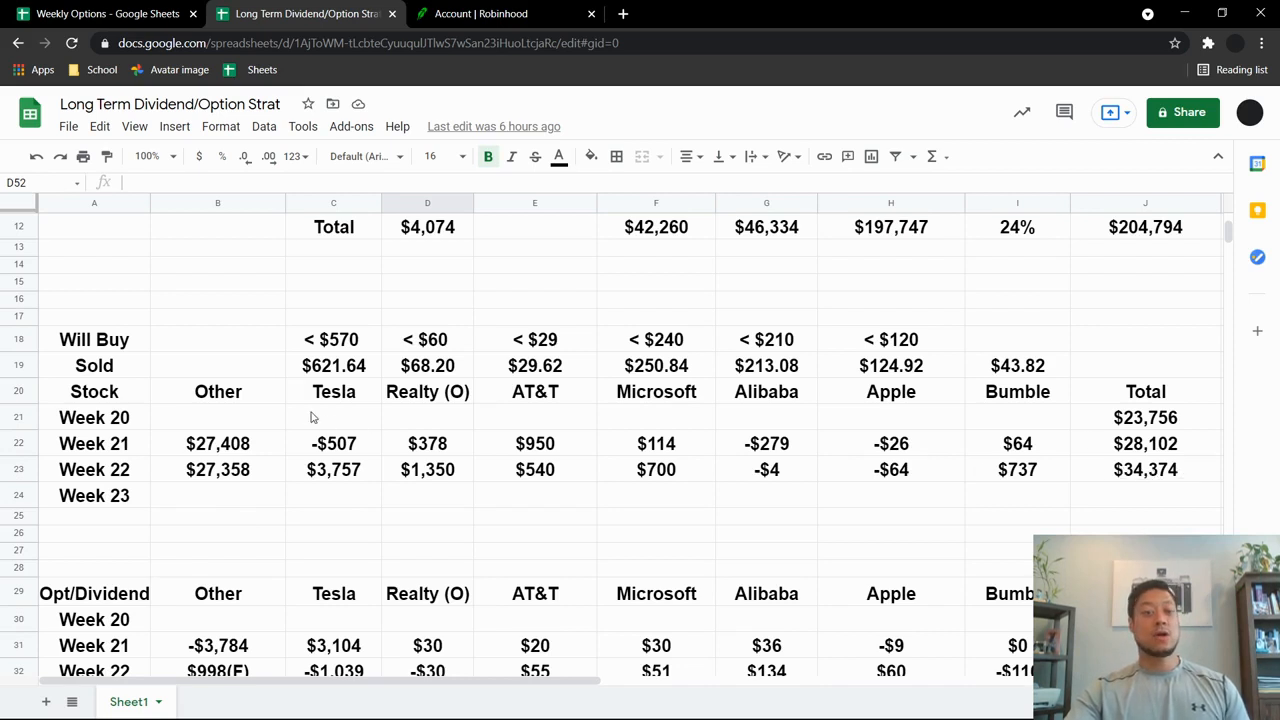
{"action": "scroll", "scroll_direction": "down", "scroll_amount": 3}
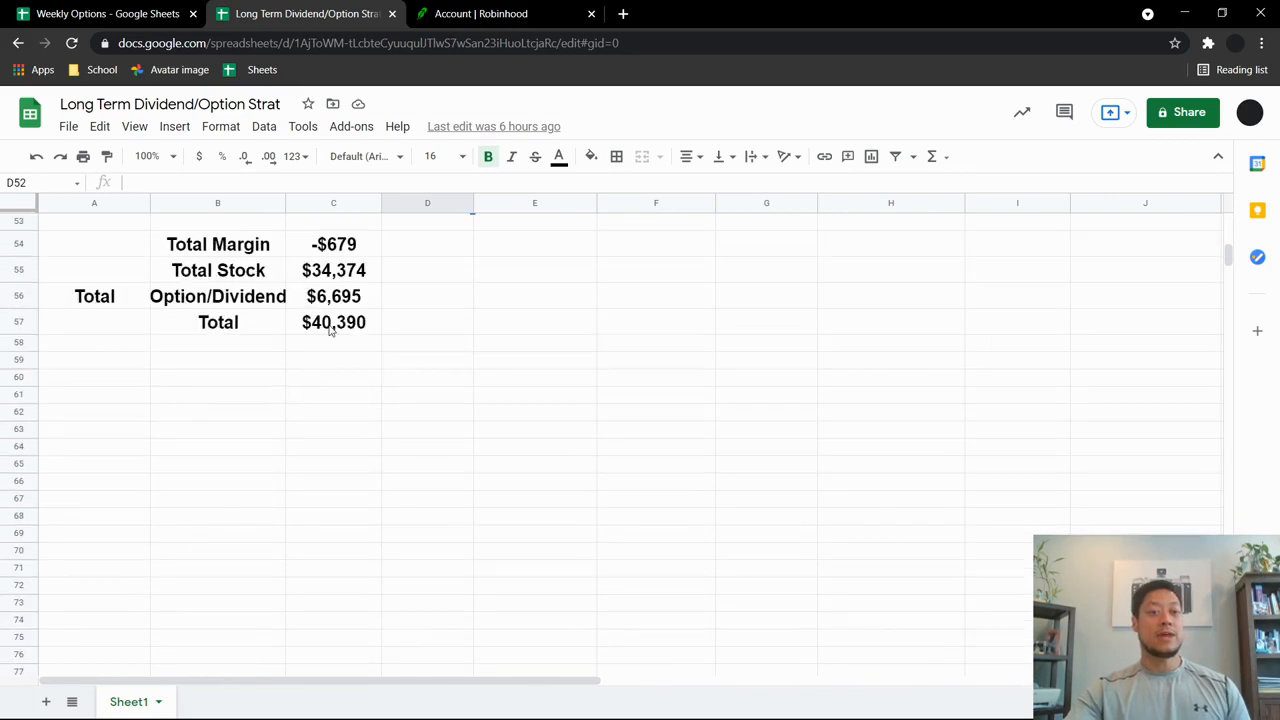
{"action": "mouse_move", "coordinate": [341, 363]}
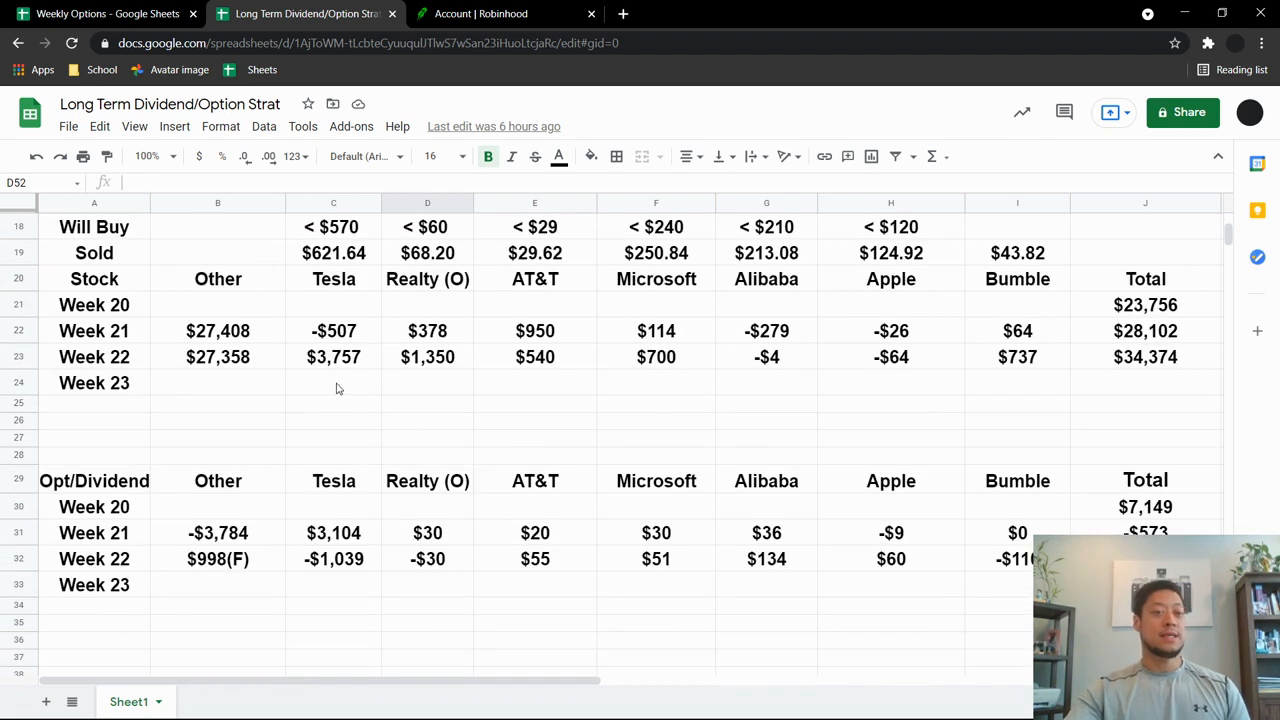
{"action": "mouse_move", "coordinate": [353, 393]}
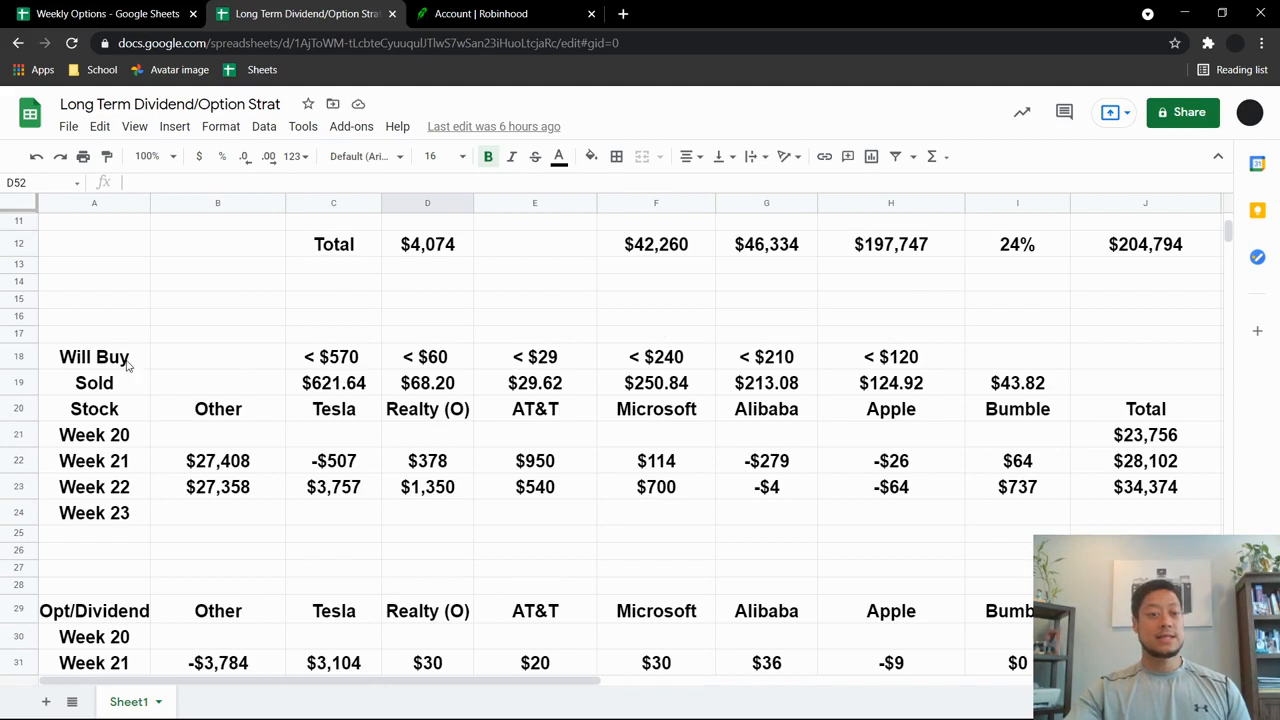
{"action": "mouse_move", "coordinate": [662, 384]}
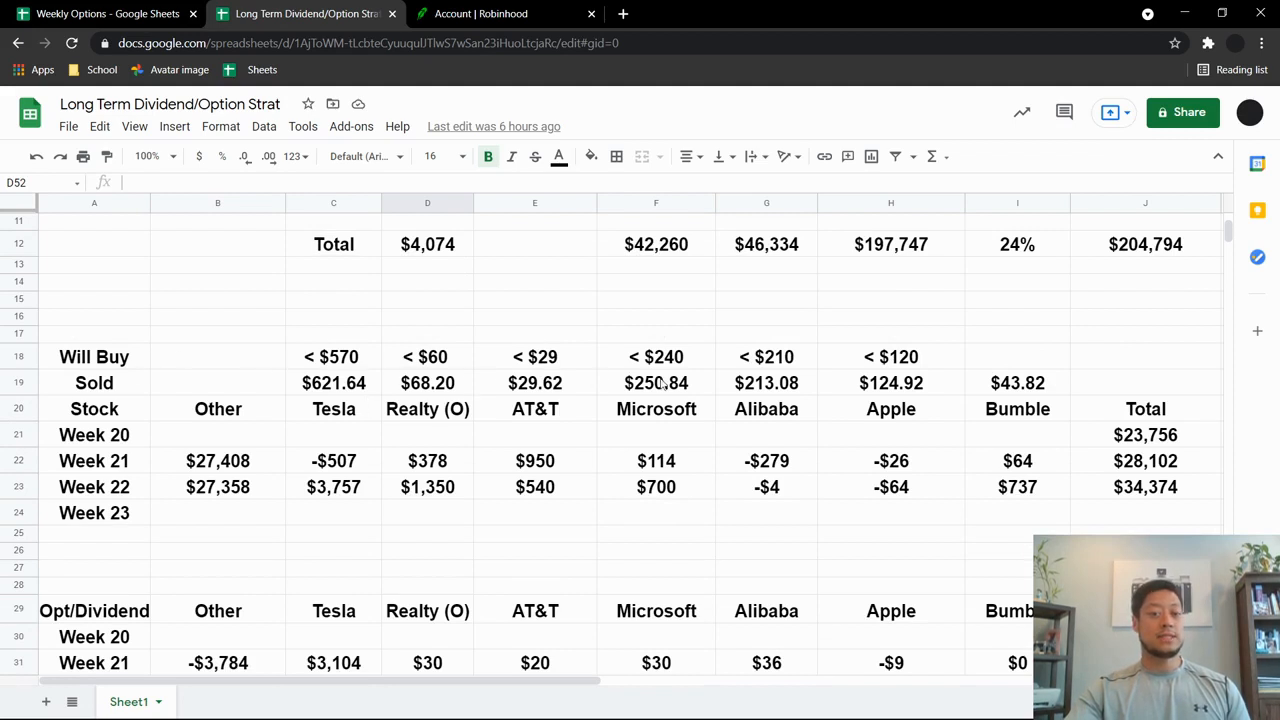
{"action": "mouse_move", "coordinate": [285, 378]}
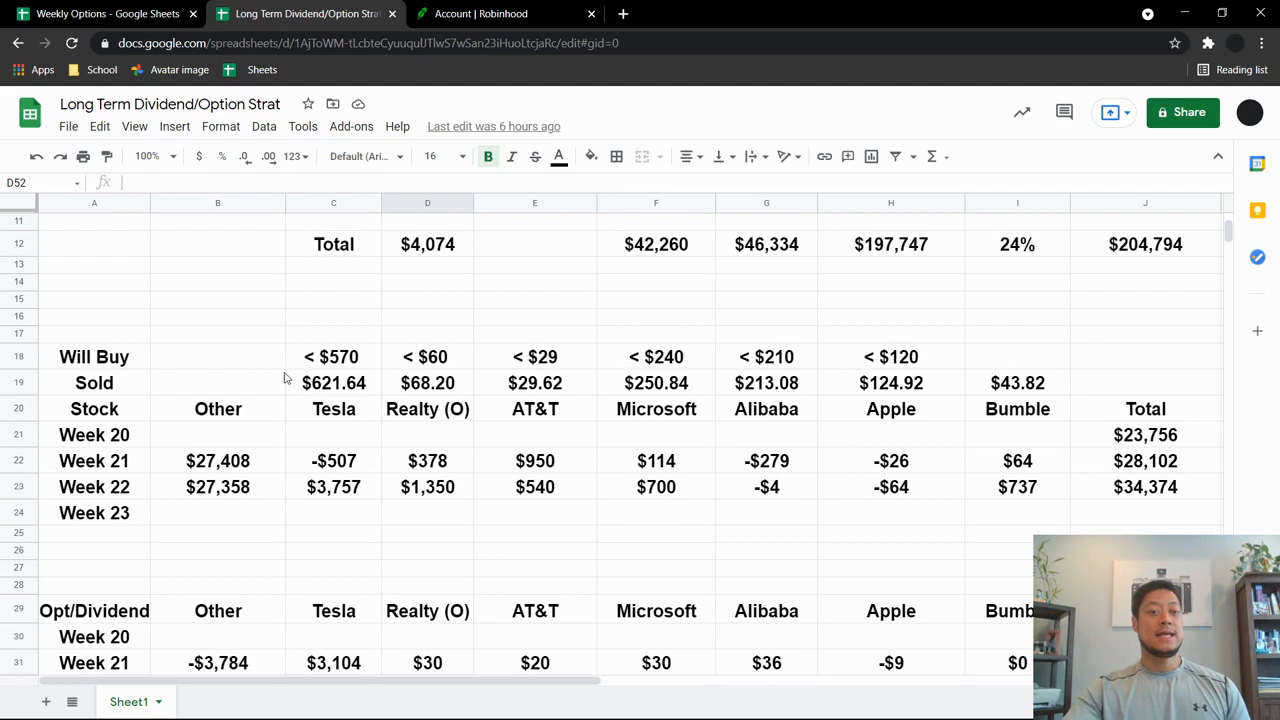
{"action": "mouse_move", "coordinate": [424, 368]}
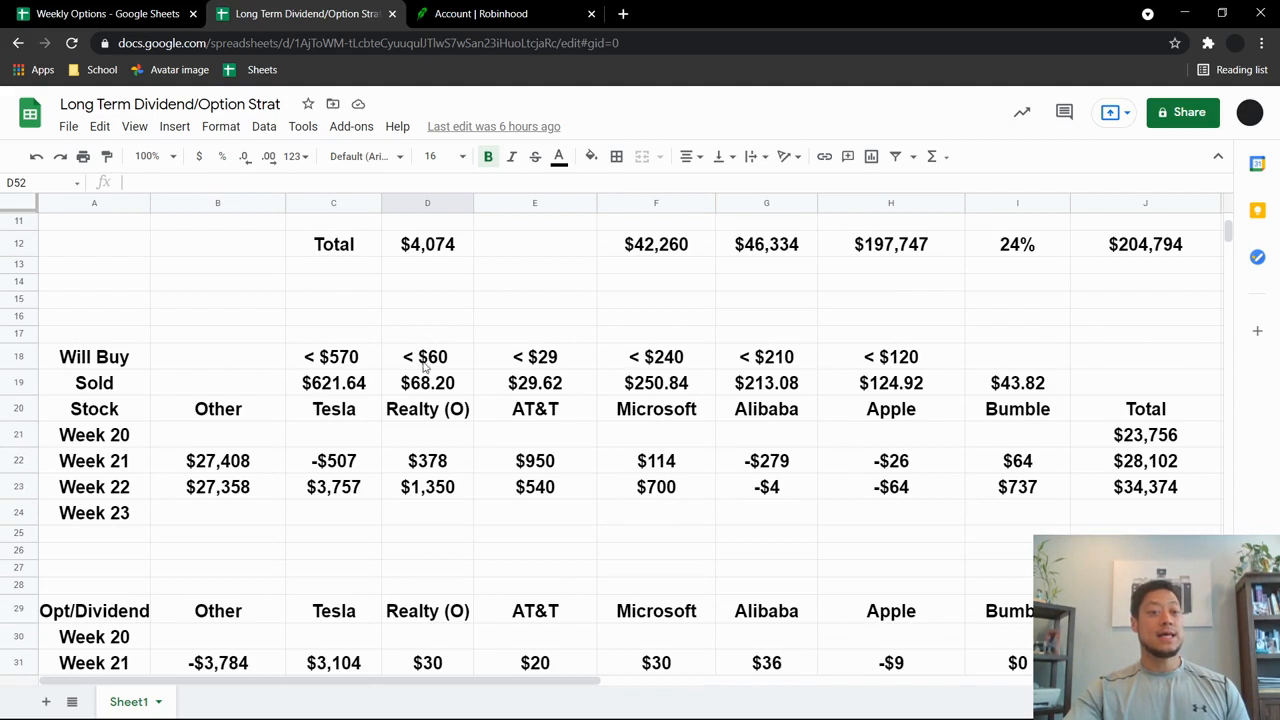
{"action": "mouse_move", "coordinate": [315, 340]}
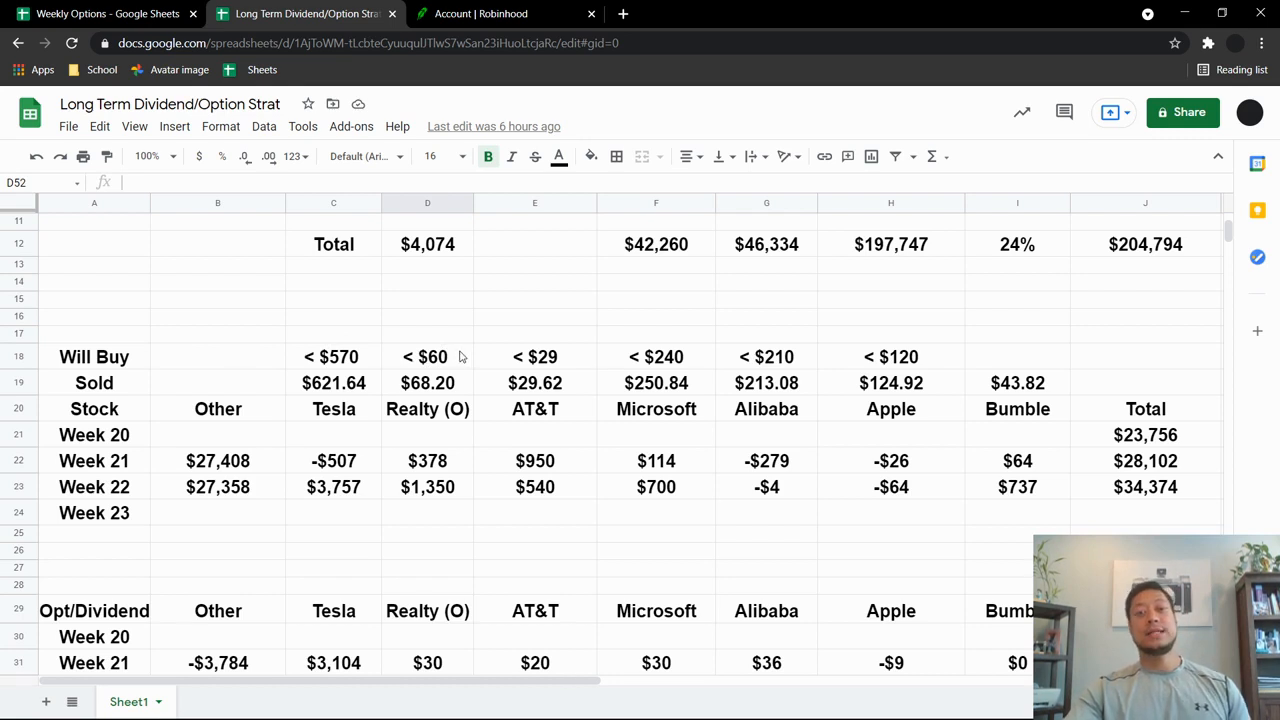
{"action": "mouse_move", "coordinate": [440, 350]}
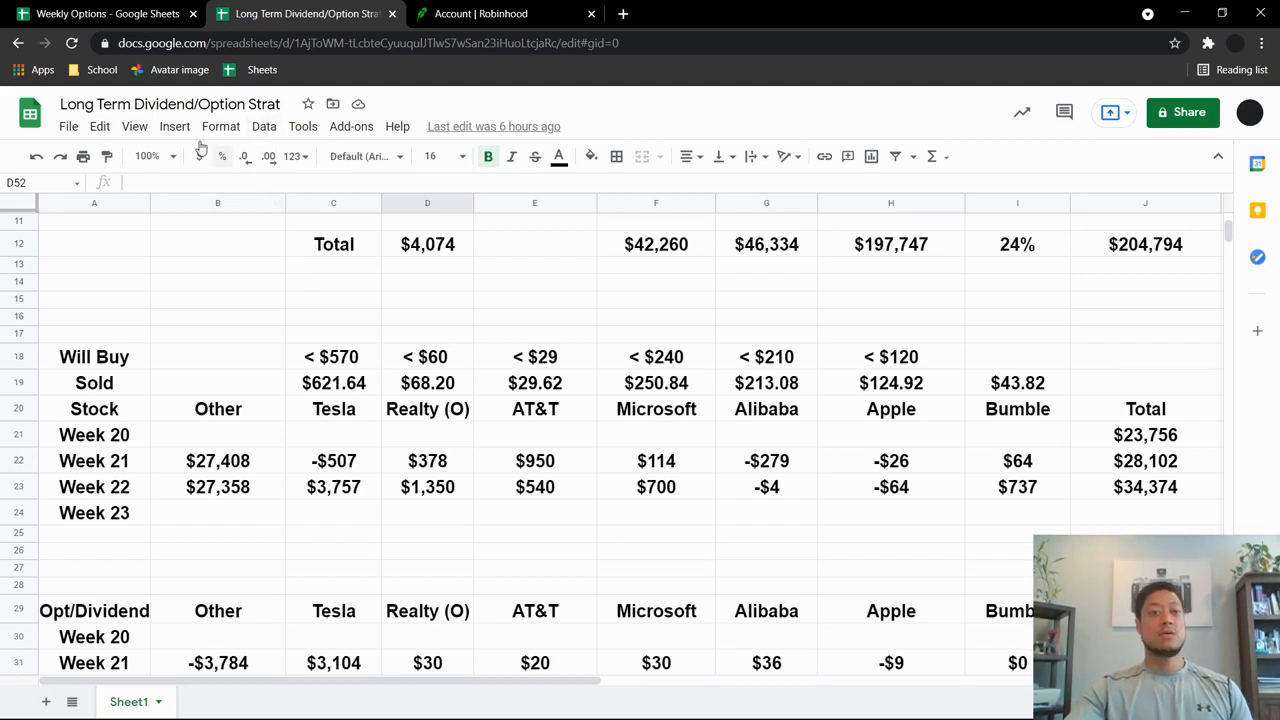
Return to the Robinhood tab, go to the portfolio home and scroll the watchlist to TSLA
{"action": "left_click", "coordinate": [100, 13]}
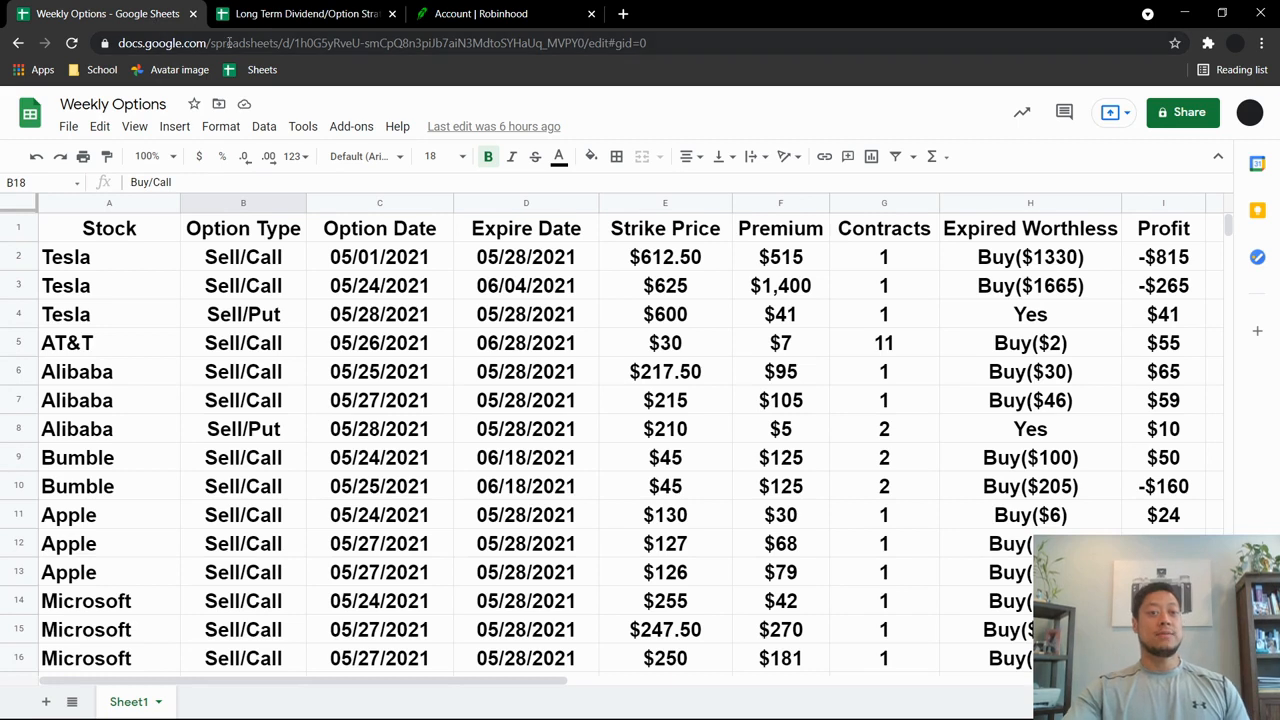
{"action": "left_click", "coordinate": [505, 13]}
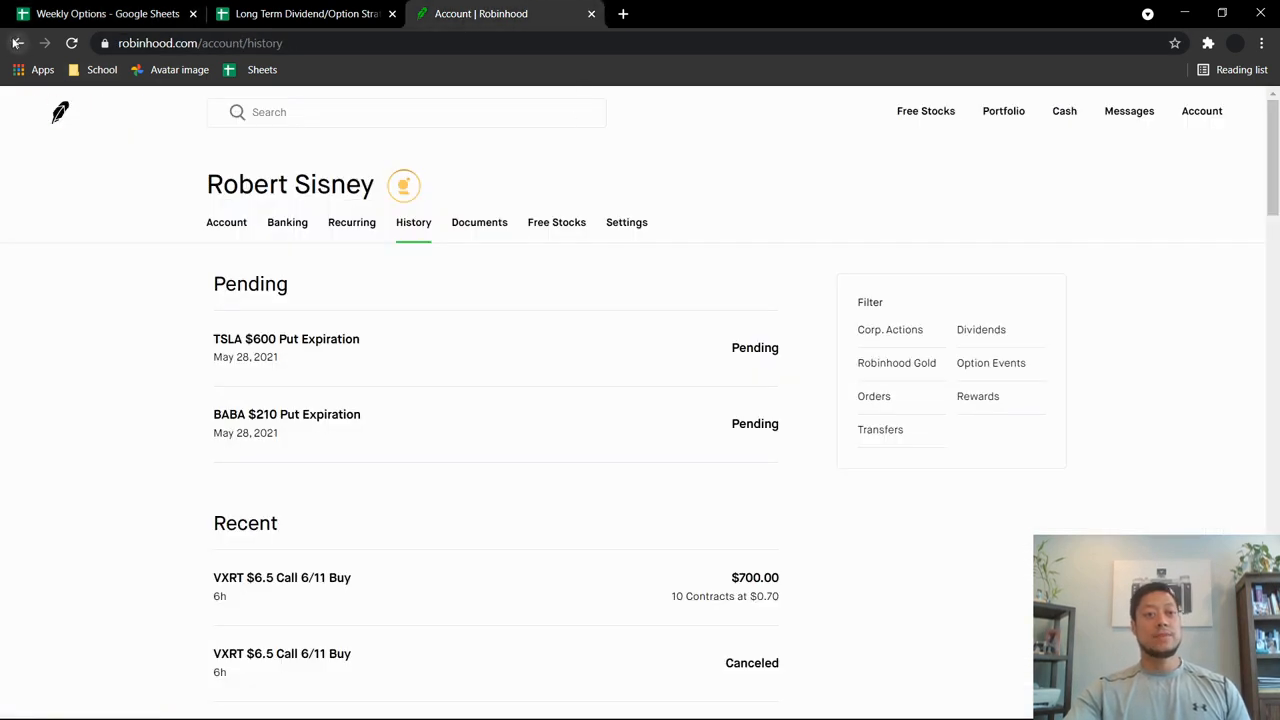
{"action": "left_click", "coordinate": [1003, 111]}
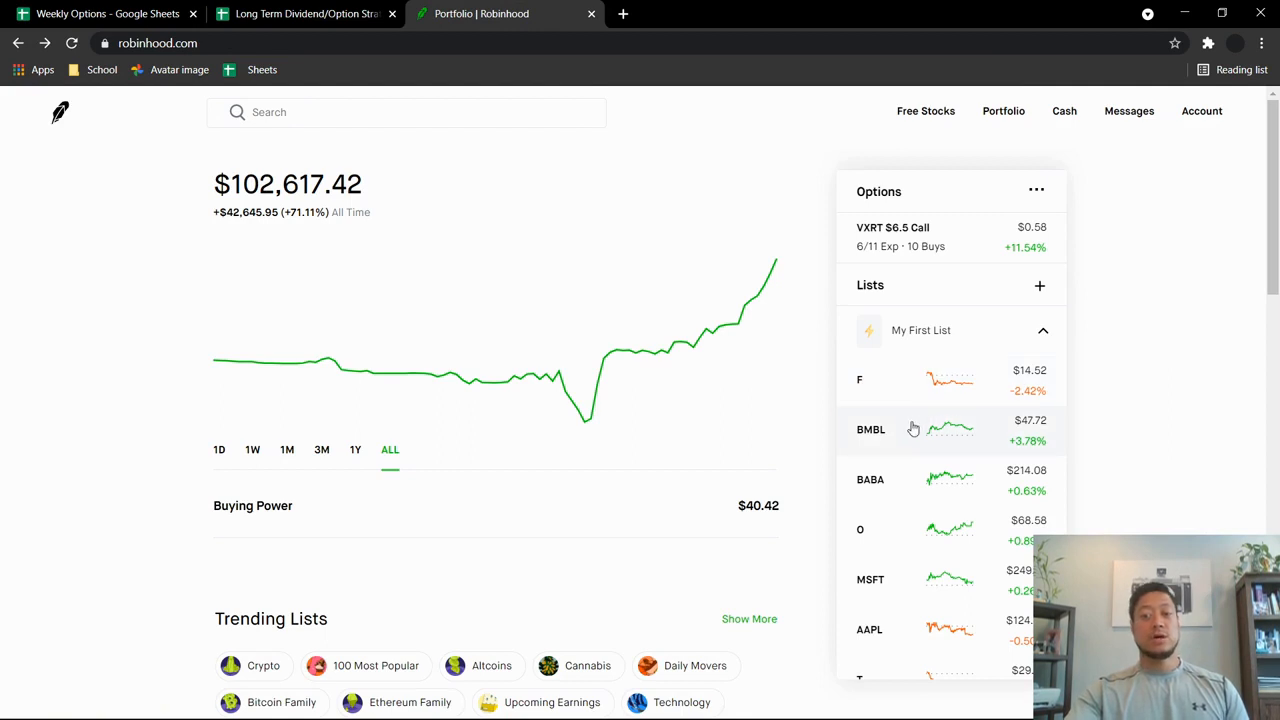
{"action": "scroll", "scroll_direction": "down", "scroll_amount": 3}
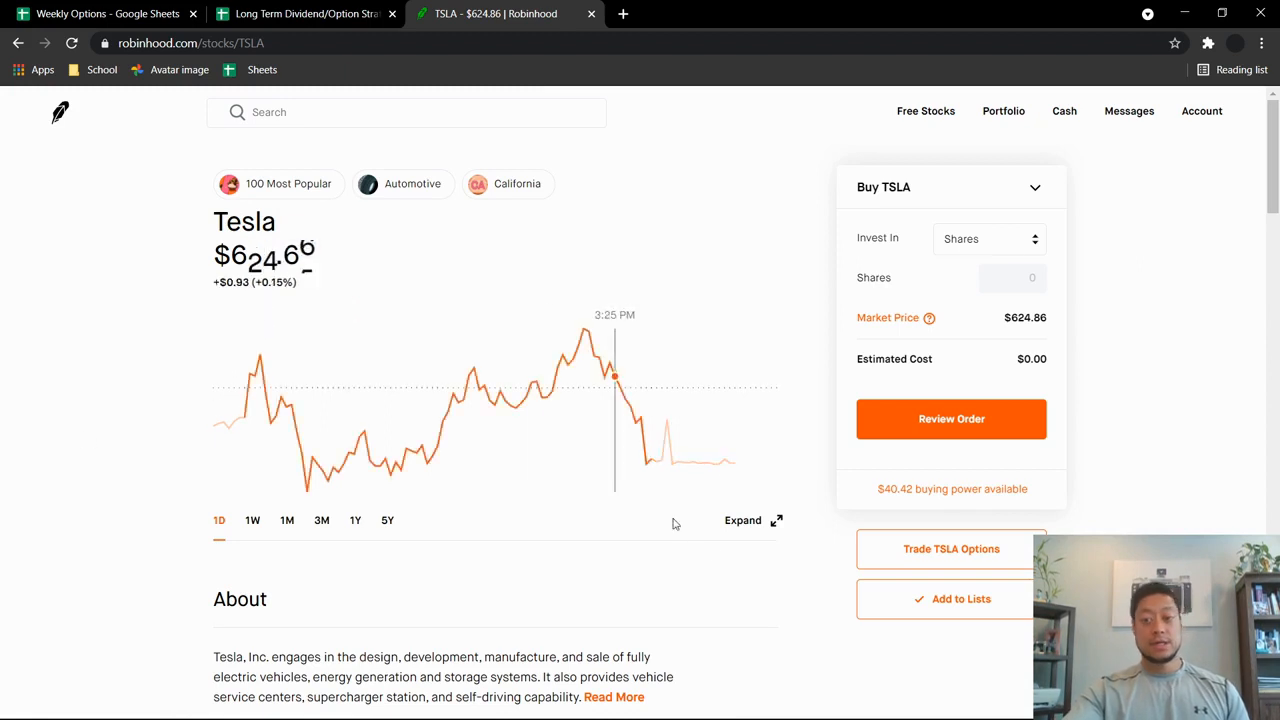
Open the TSLA options chain set to Sell and Put for the May 28 expiration
{"action": "left_click", "coordinate": [951, 548]}
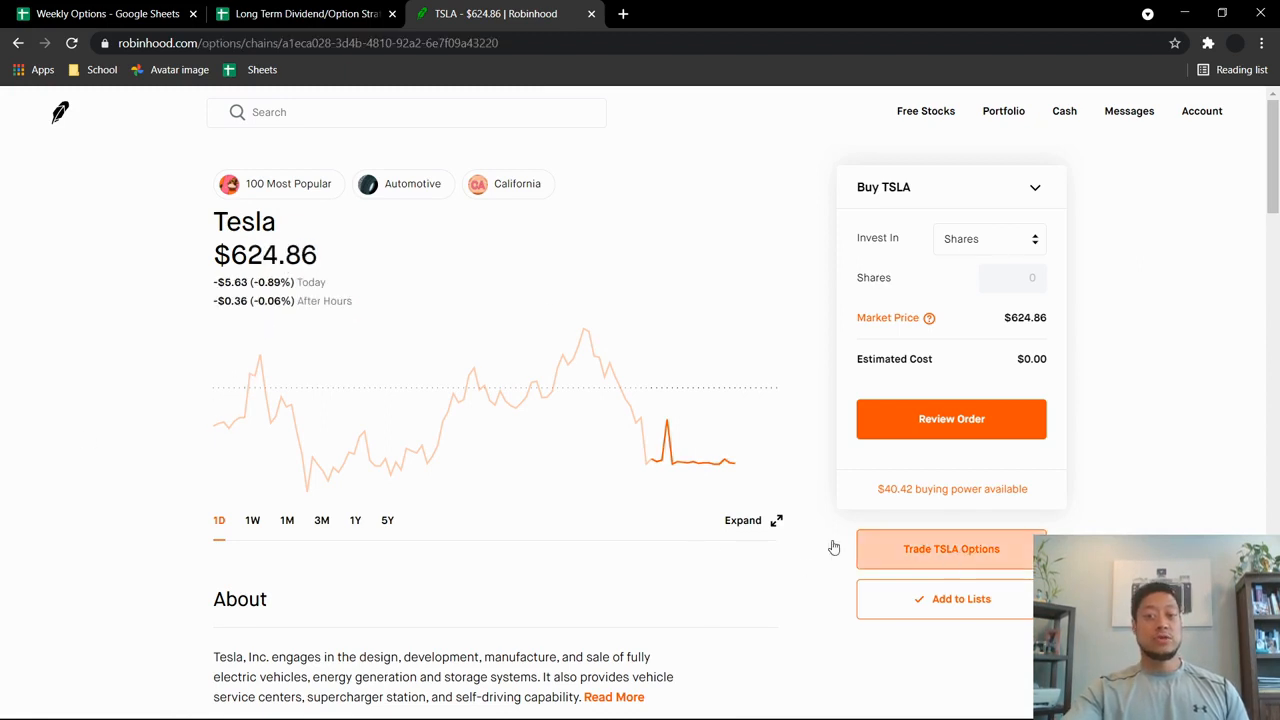
{"action": "left_click", "coordinate": [950, 548]}
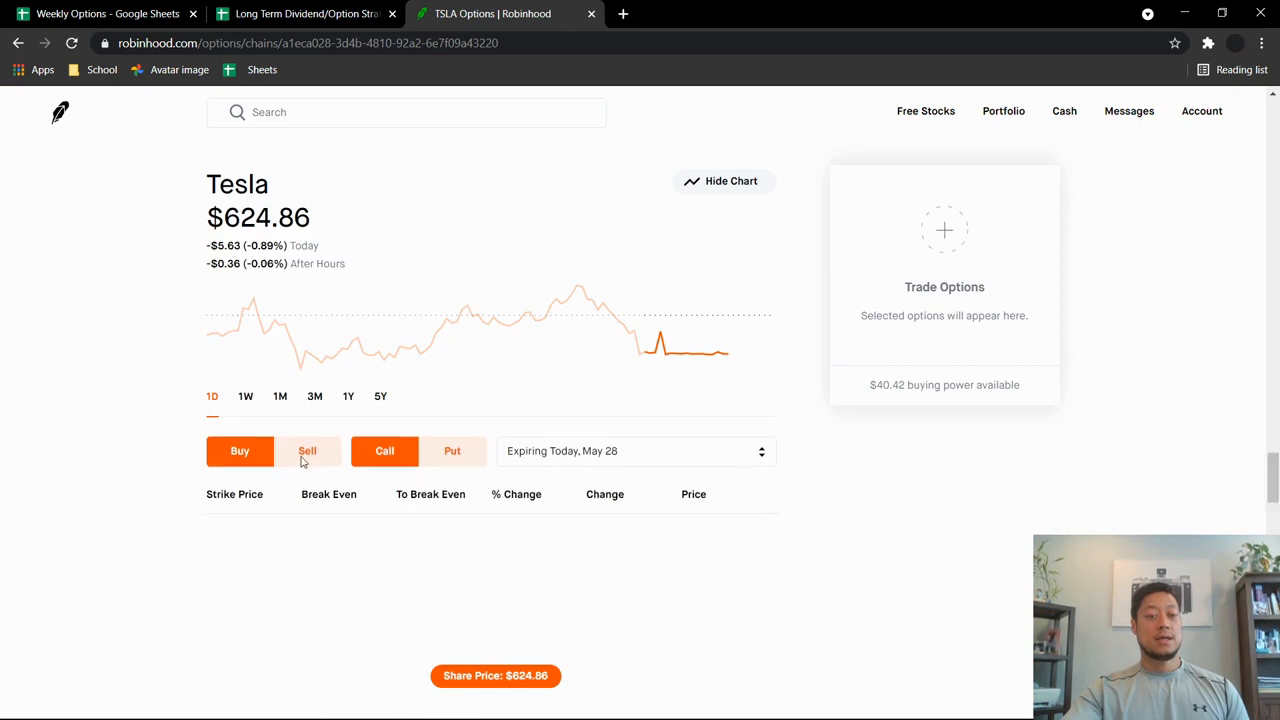
{"action": "left_click", "coordinate": [724, 181]}
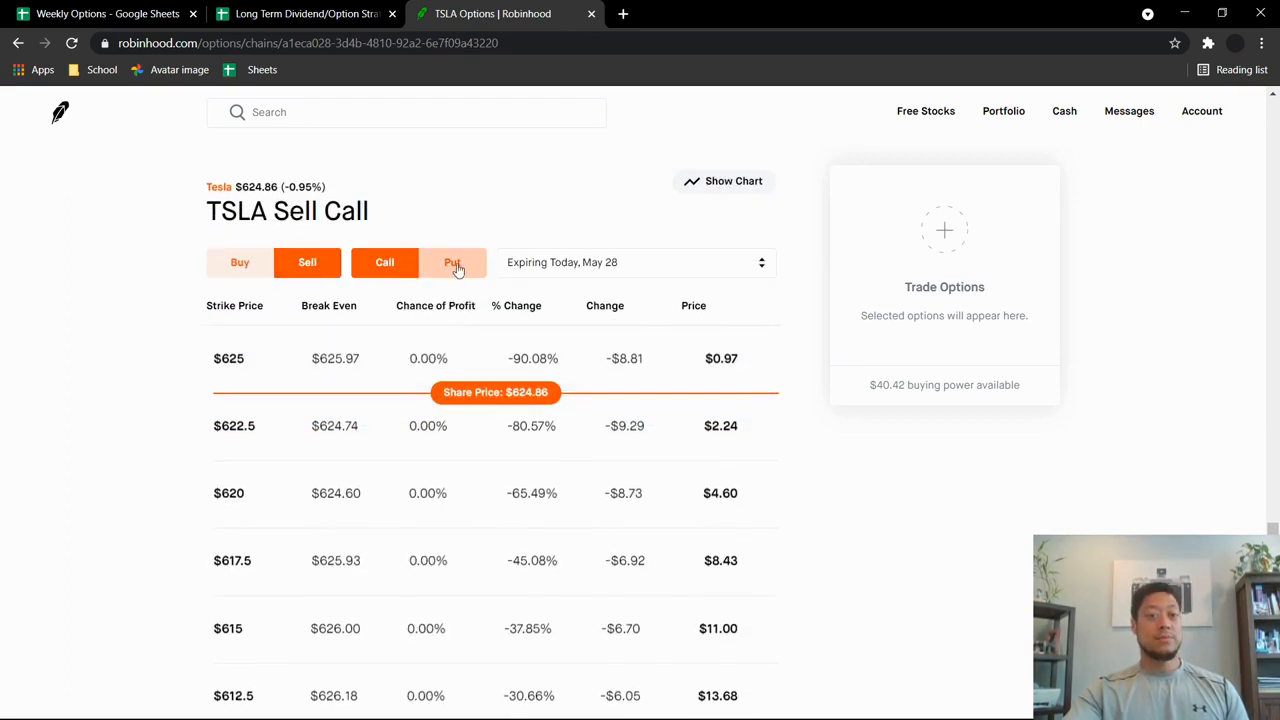
{"action": "left_click", "coordinate": [452, 262]}
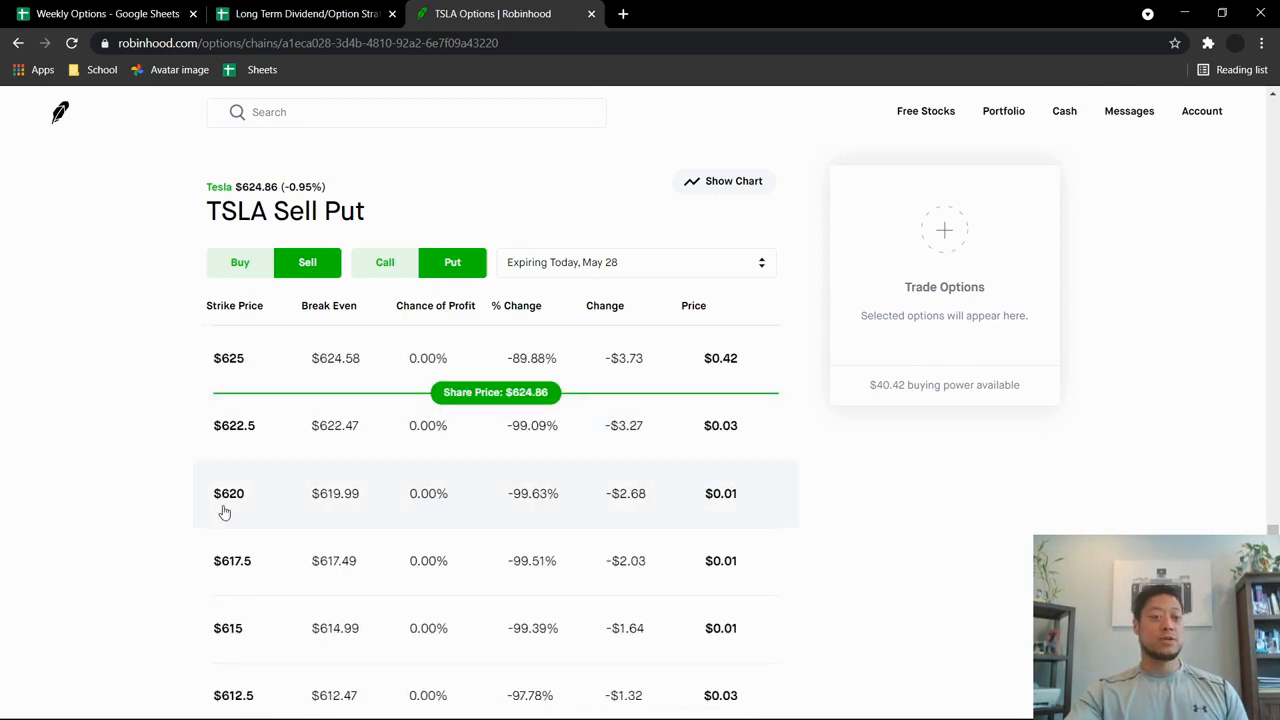
{"action": "scroll", "scroll_direction": "down", "scroll_amount": 3}
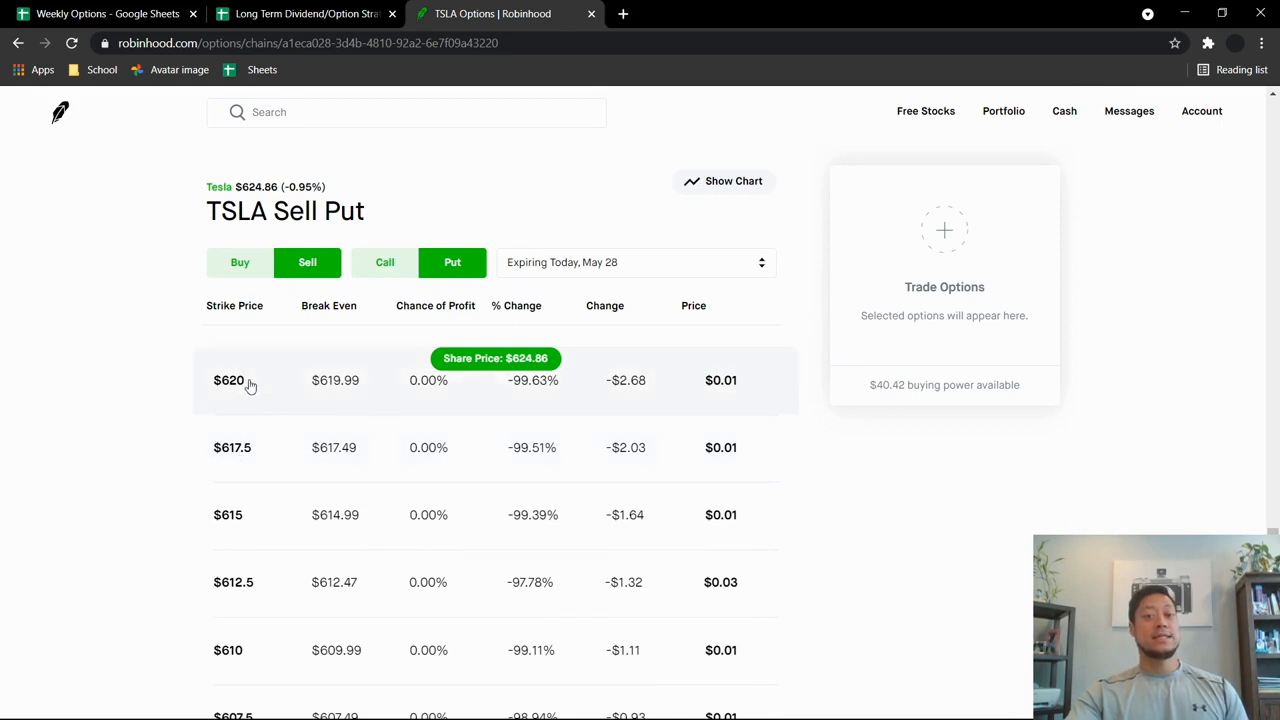
Pick the June 4 expiration and scroll strikes down past $600 ($5.00) and $580 ($2.94)
{"action": "left_click", "coordinate": [635, 262]}
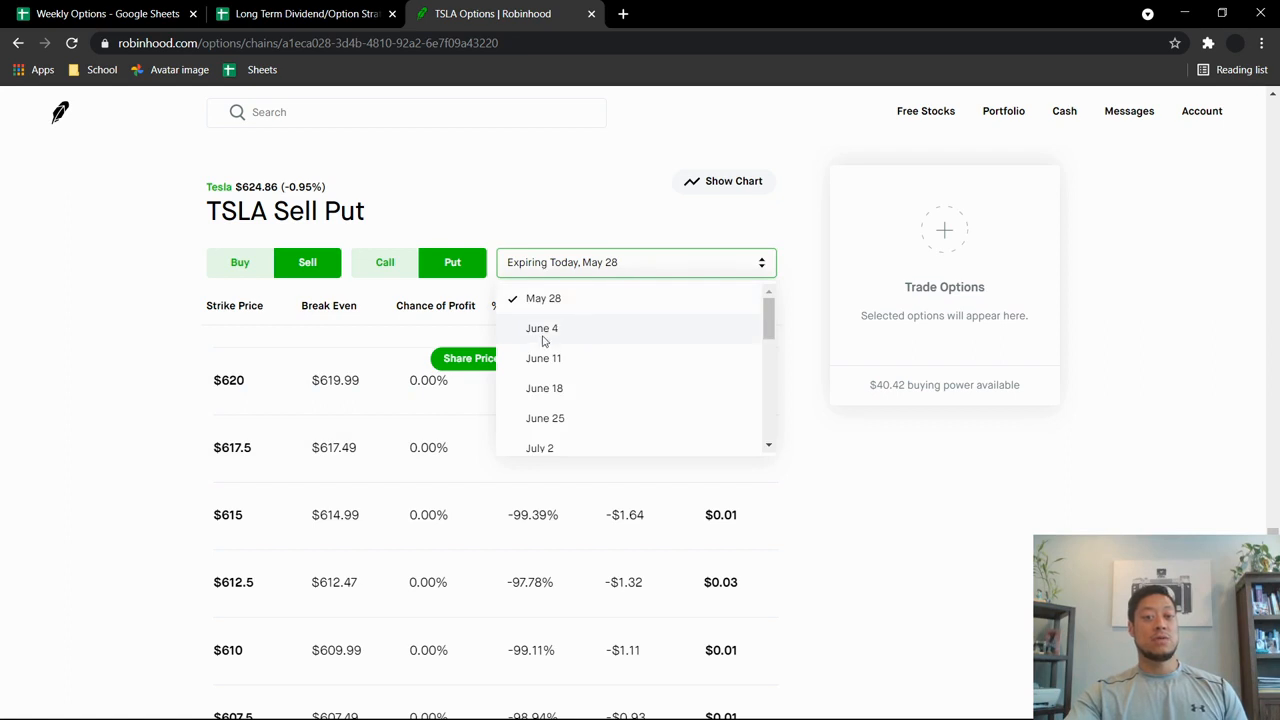
{"action": "left_click", "coordinate": [542, 328]}
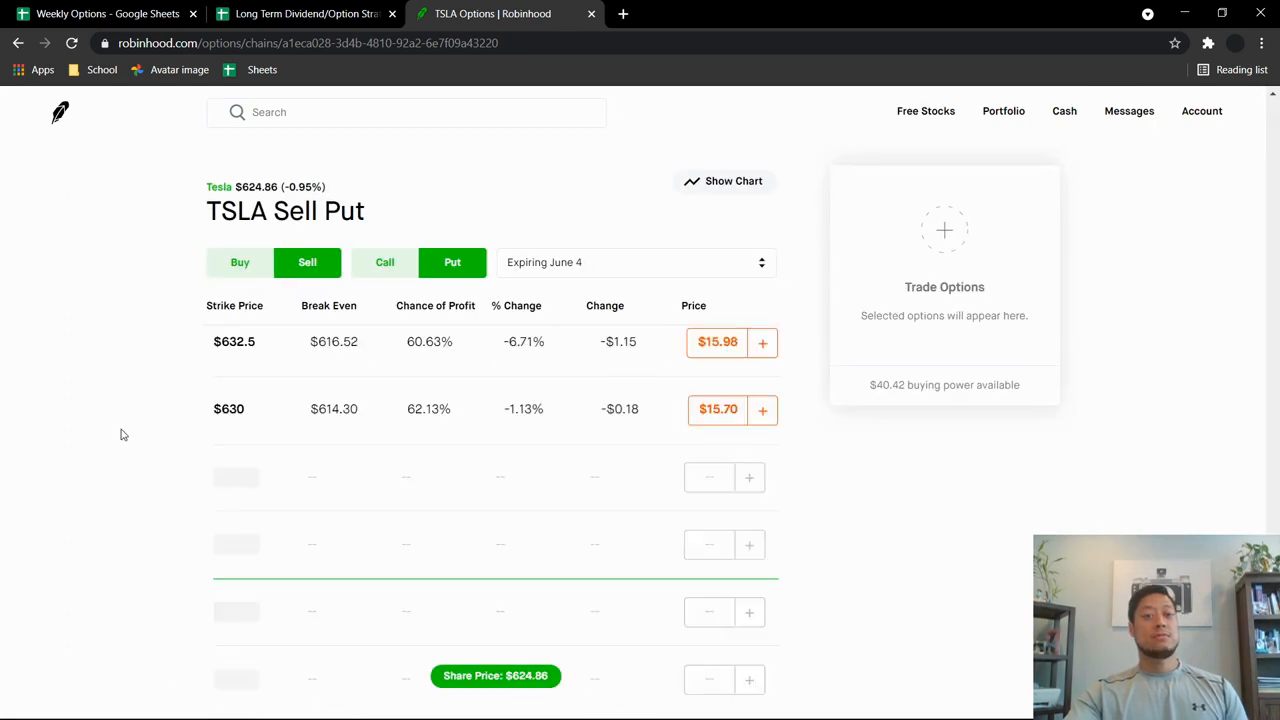
{"action": "scroll", "scroll_direction": "down", "scroll_amount": 3}
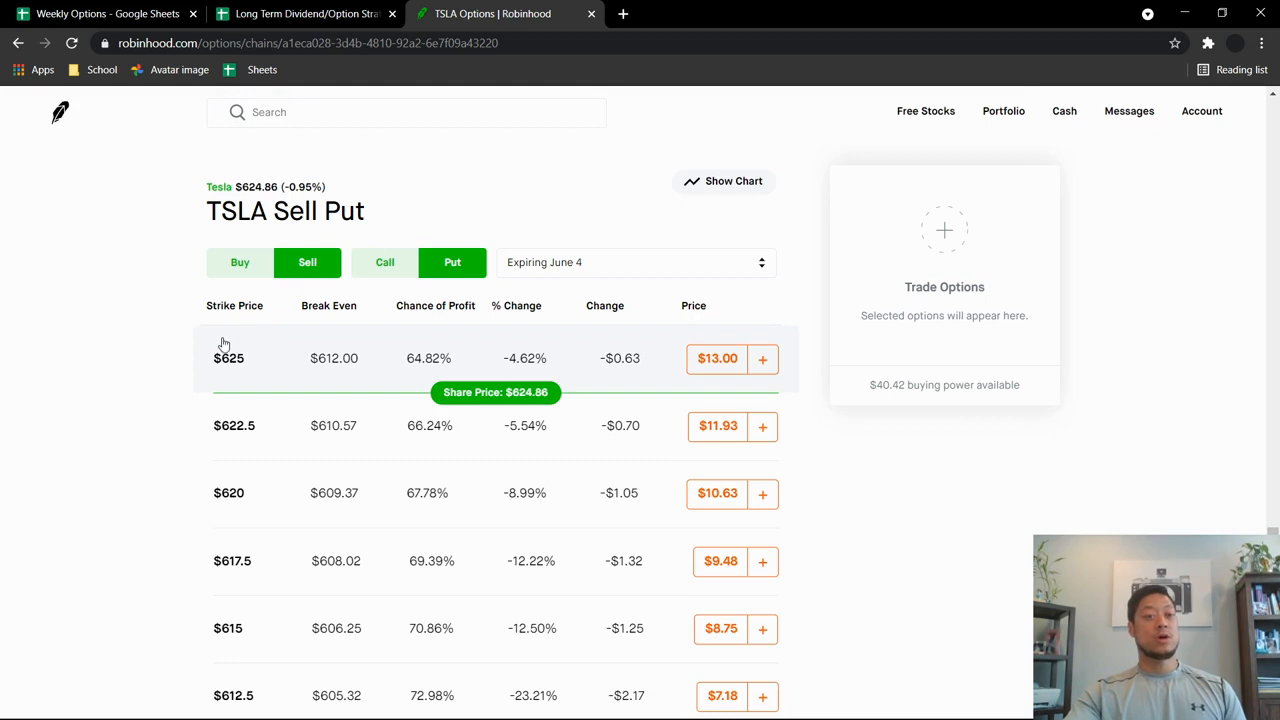
{"action": "mouse_move", "coordinate": [155, 380]}
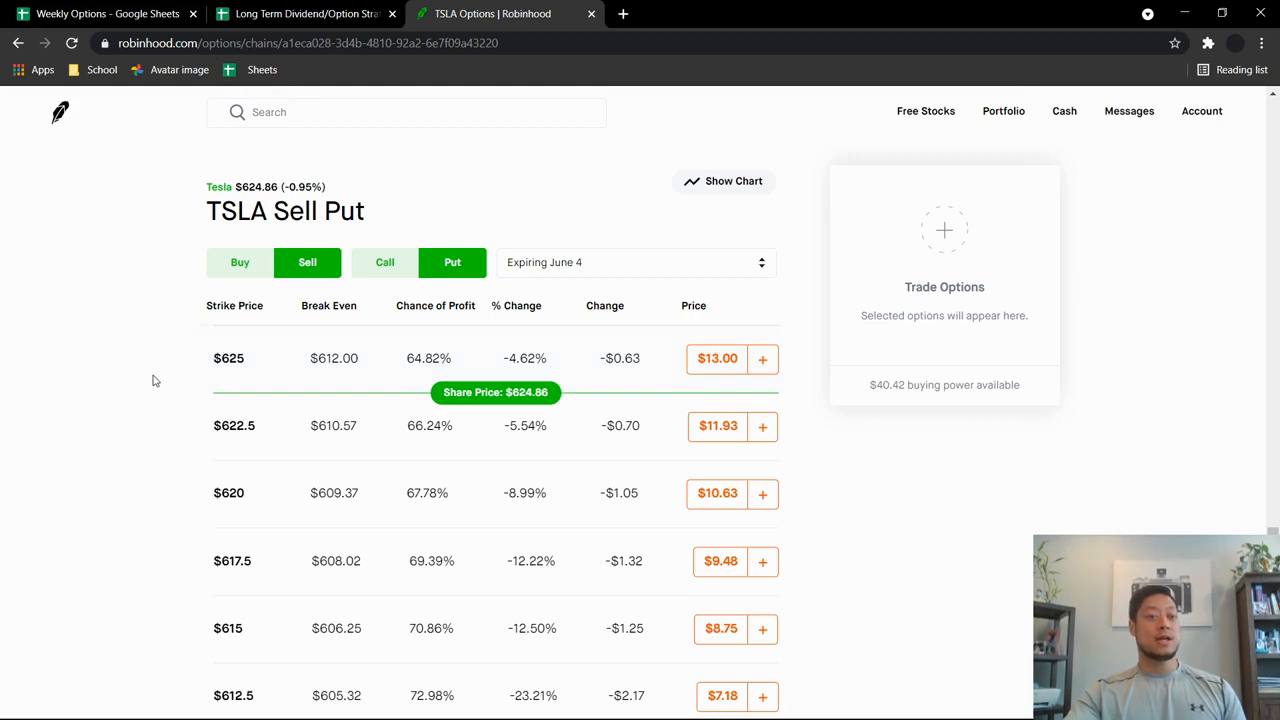
{"action": "scroll", "scroll_direction": "down", "scroll_amount": 3}
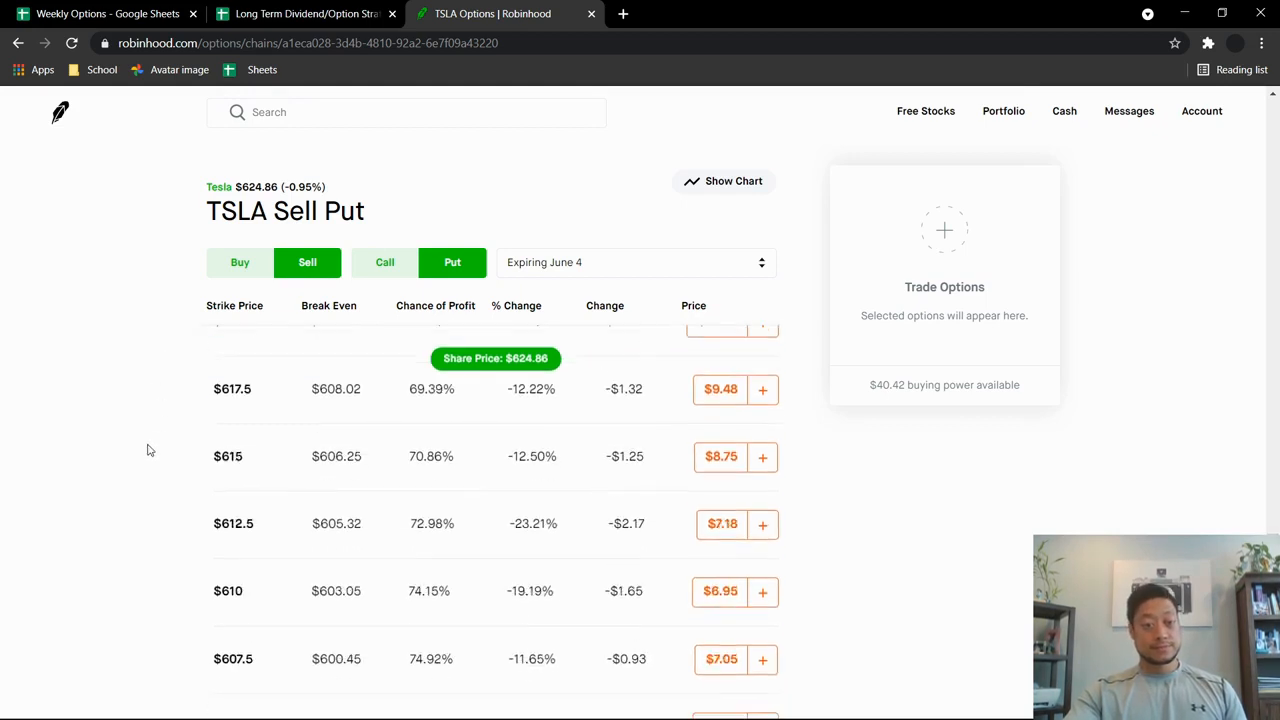
{"action": "scroll", "scroll_direction": "down", "scroll_amount": 3}
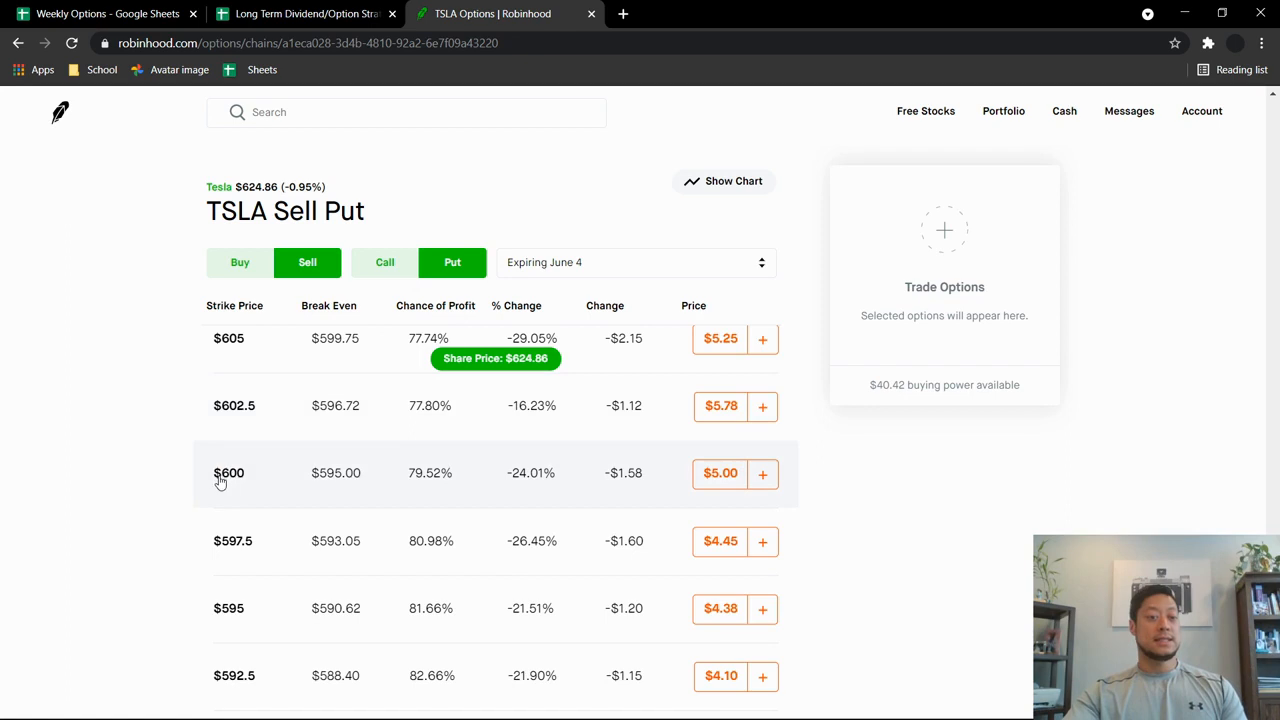
{"action": "mouse_move", "coordinate": [624, 469]}
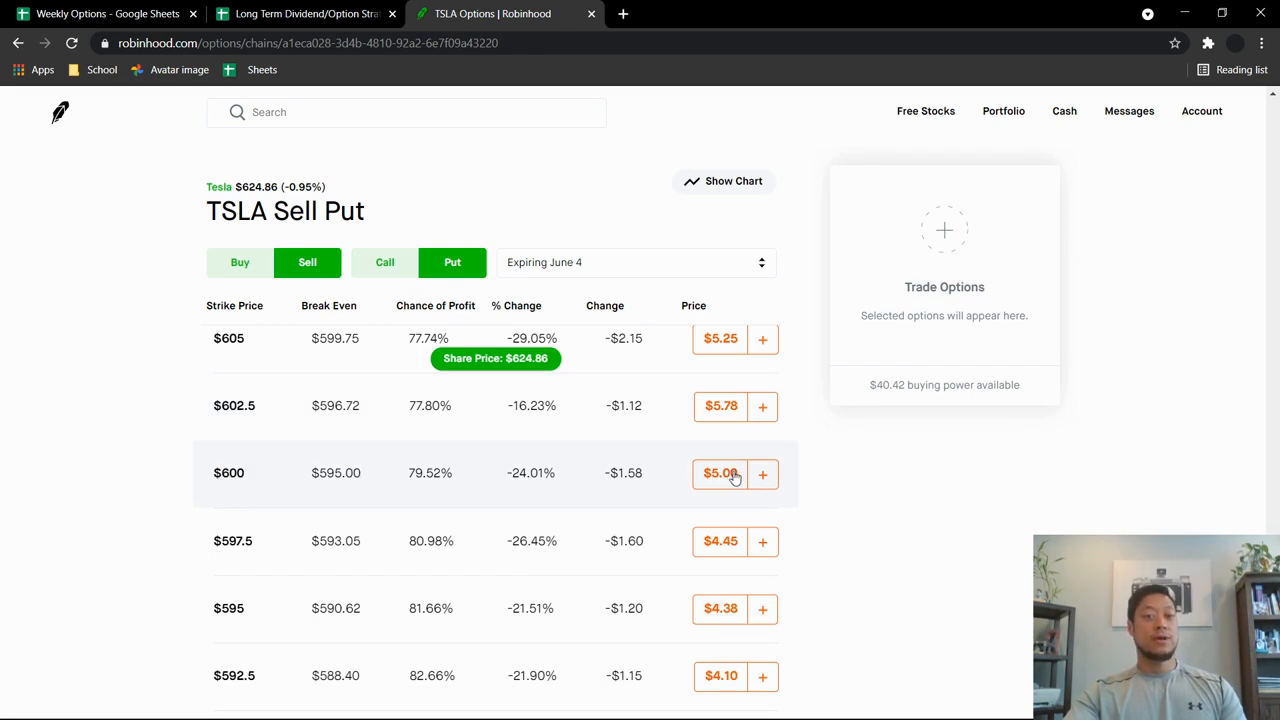
{"action": "mouse_move", "coordinate": [228, 480]}
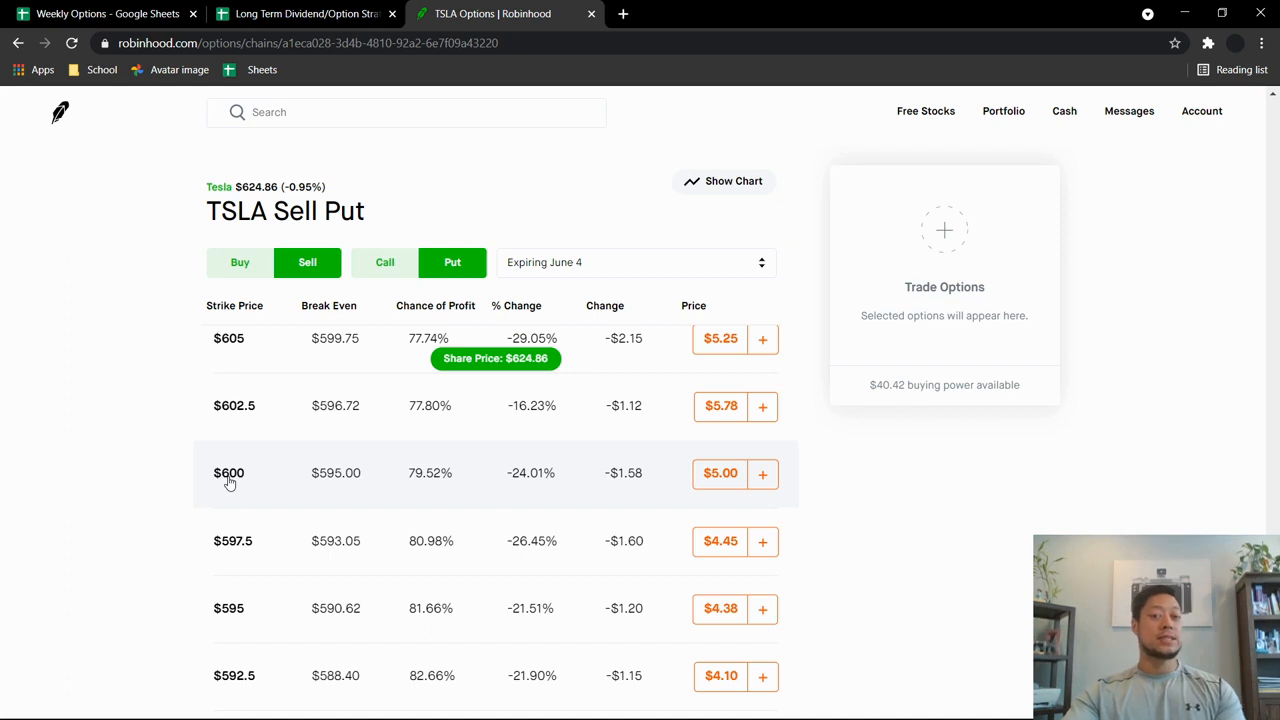
{"action": "scroll", "scroll_direction": "down", "scroll_amount": 3}
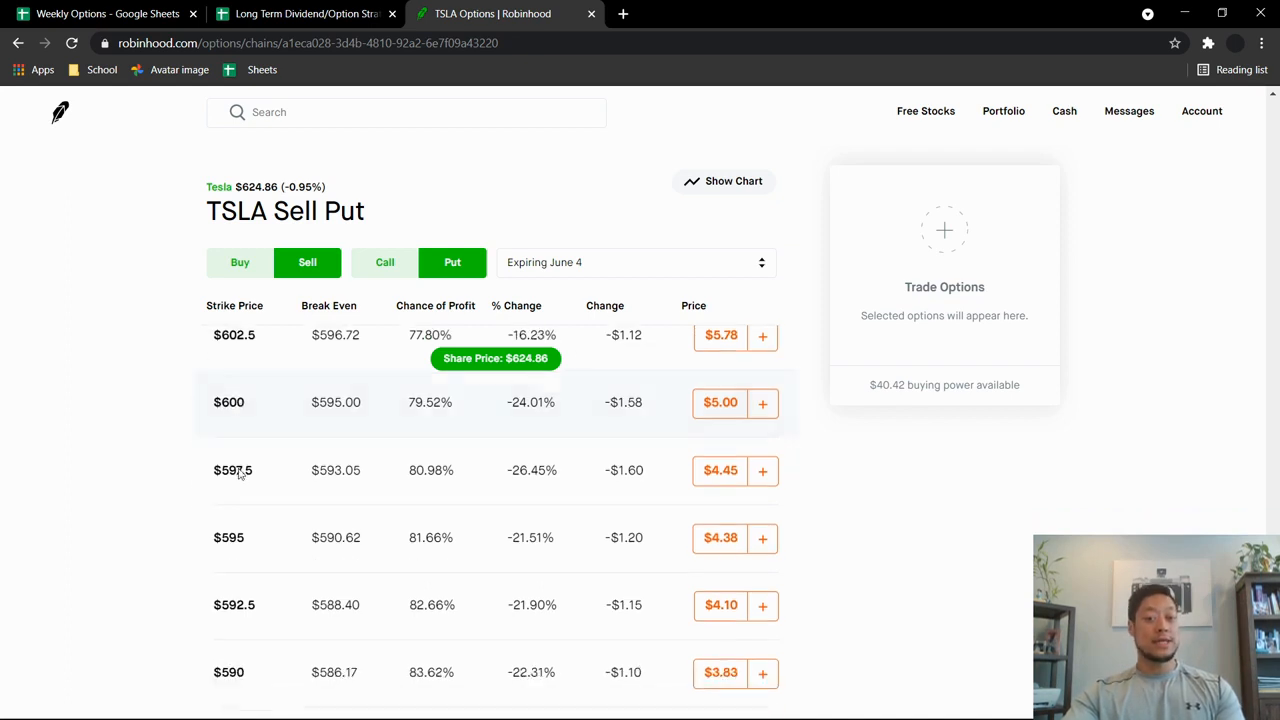
{"action": "scroll", "scroll_direction": "down", "scroll_amount": 3}
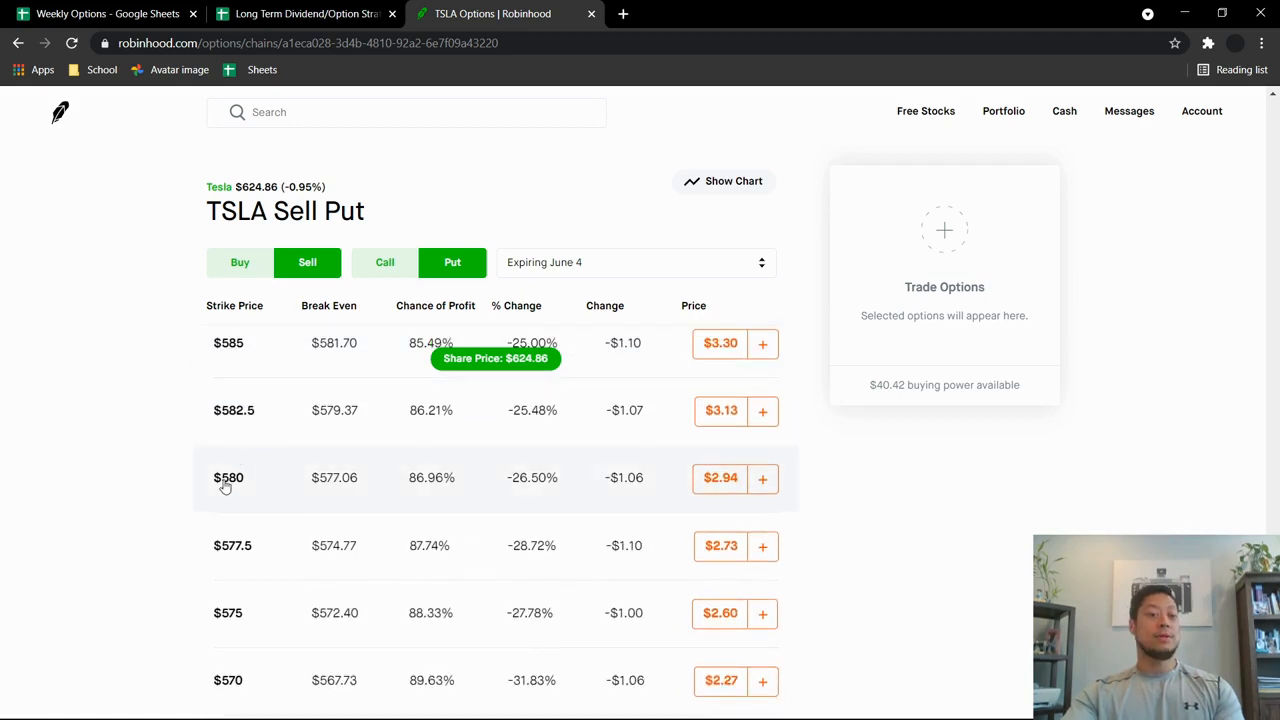
{"action": "mouse_move", "coordinate": [205, 503]}
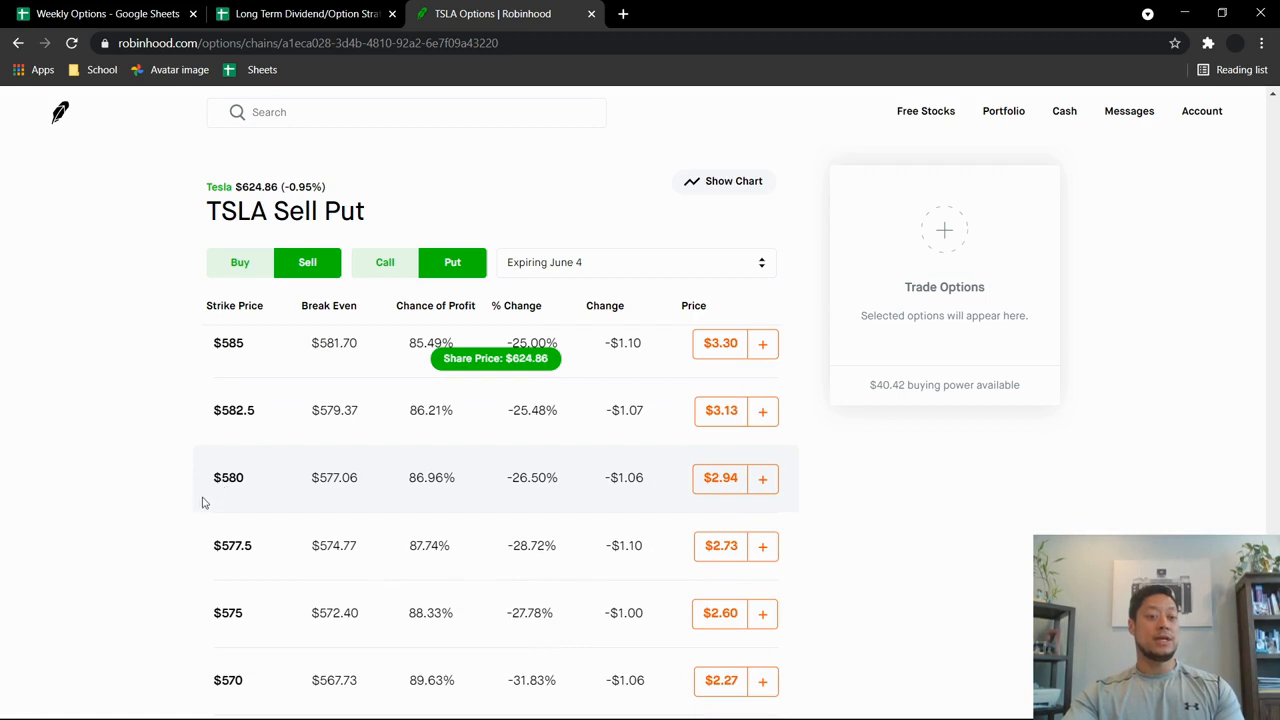
{"action": "mouse_move", "coordinate": [403, 478]}
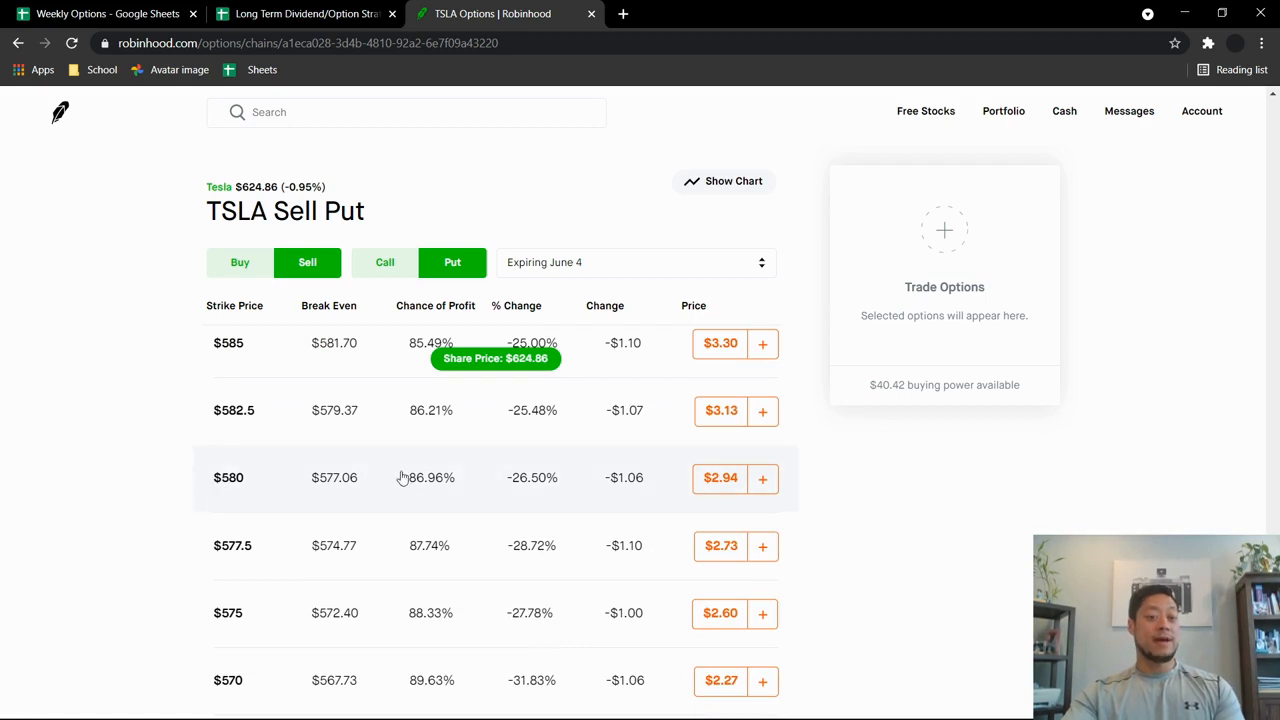
{"action": "scroll", "scroll_direction": "down", "scroll_amount": 3}
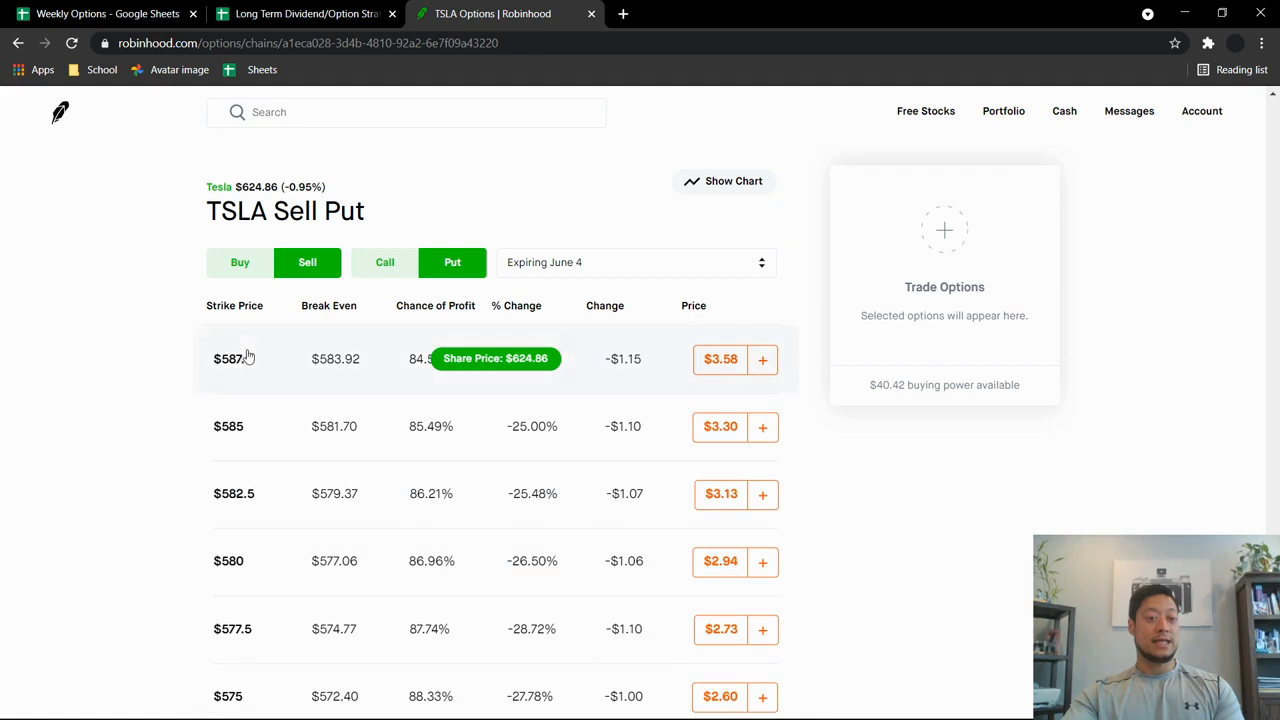
{"action": "scroll", "scroll_direction": "down", "scroll_amount": 3}
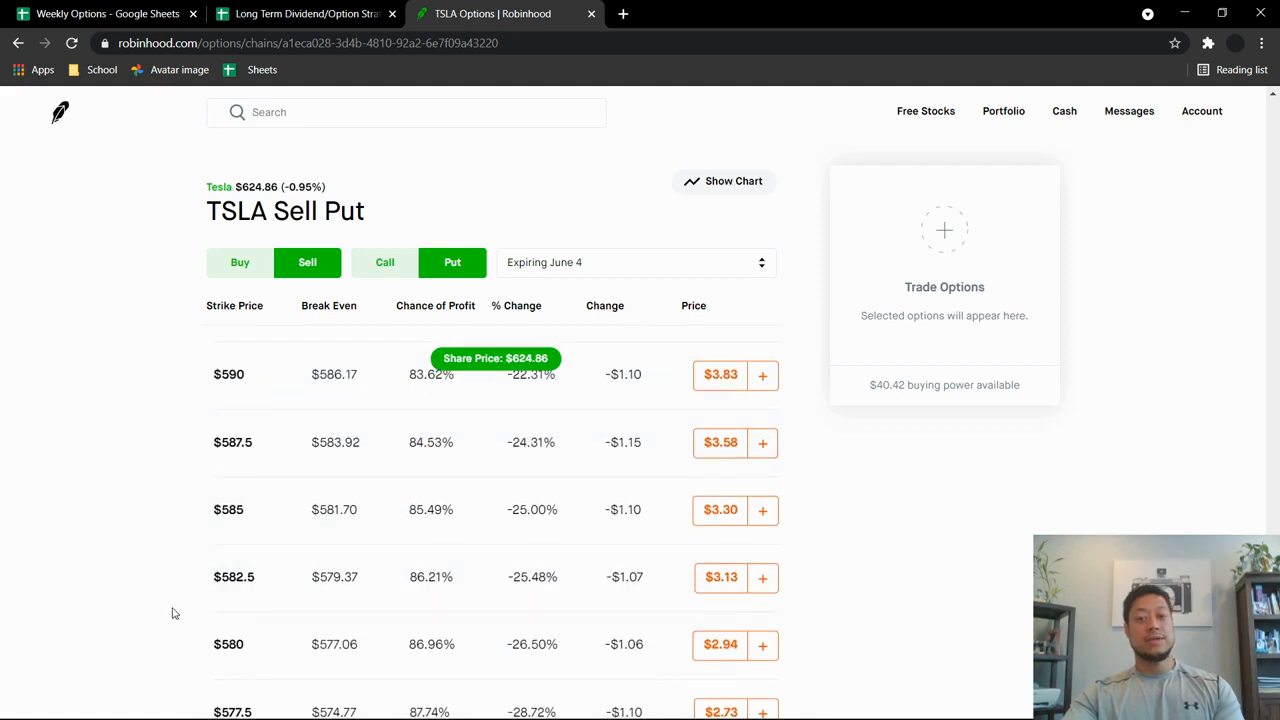
{"action": "mouse_move", "coordinate": [167, 617]}
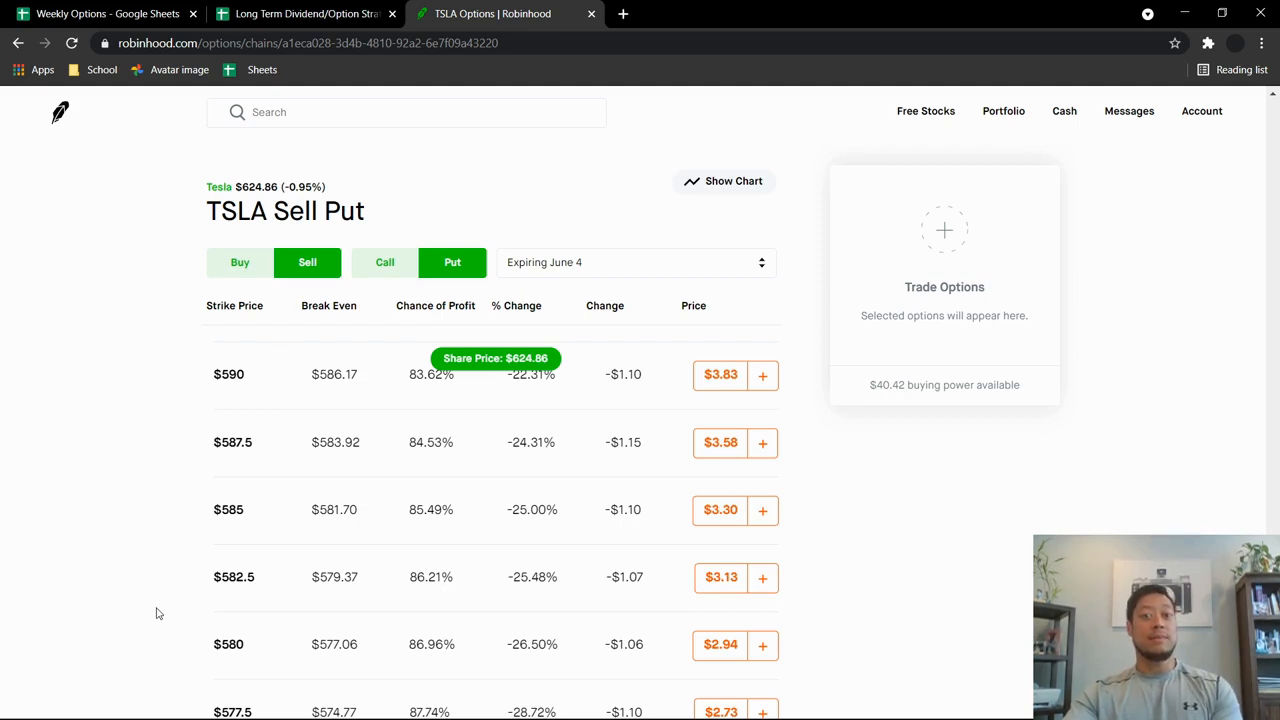
{"action": "mouse_move", "coordinate": [144, 595]}
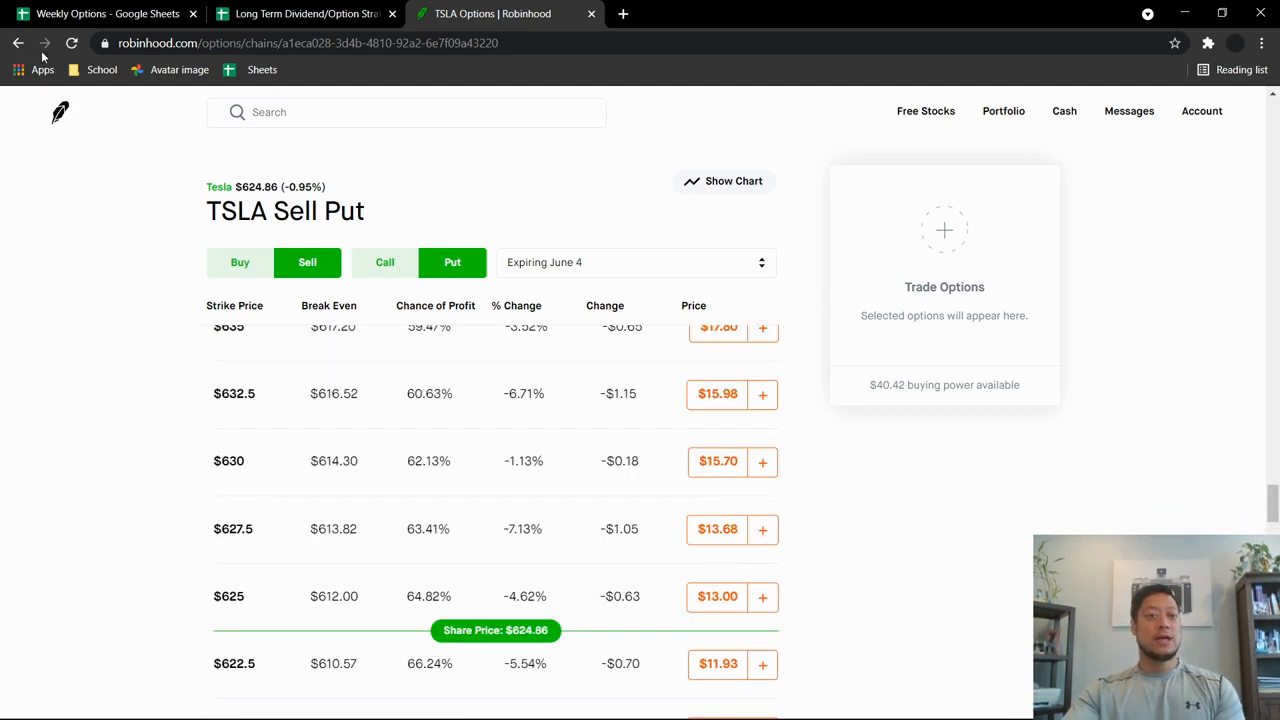
Go back to Alibaba's page, view its 1M and 1Y charts, then return home
{"action": "left_click", "coordinate": [60, 113]}
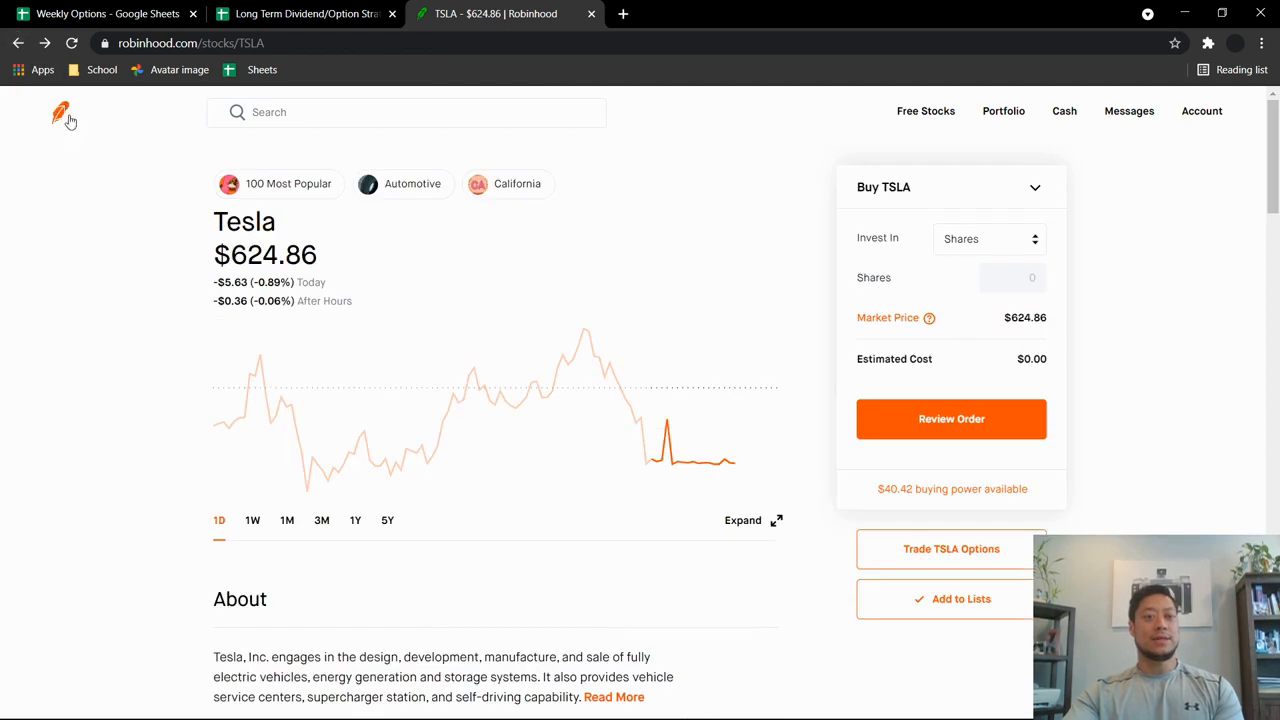
{"action": "left_click", "coordinate": [60, 113]}
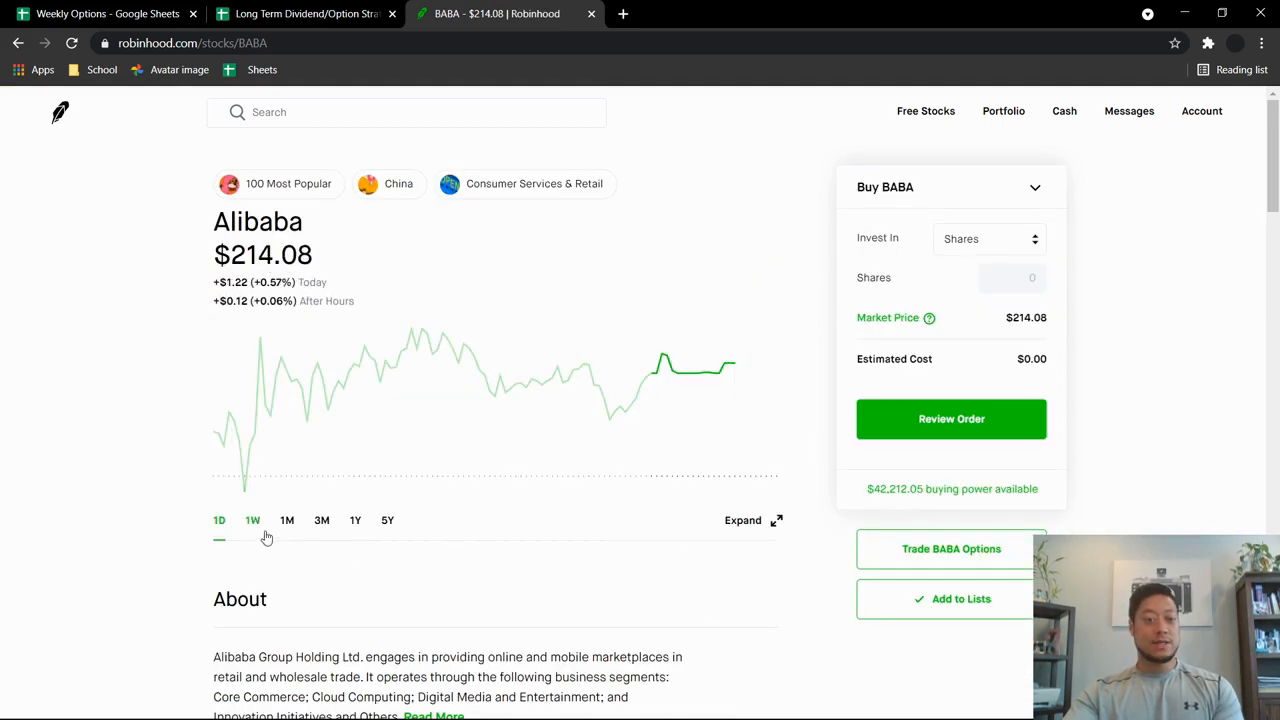
{"action": "left_click", "coordinate": [287, 520]}
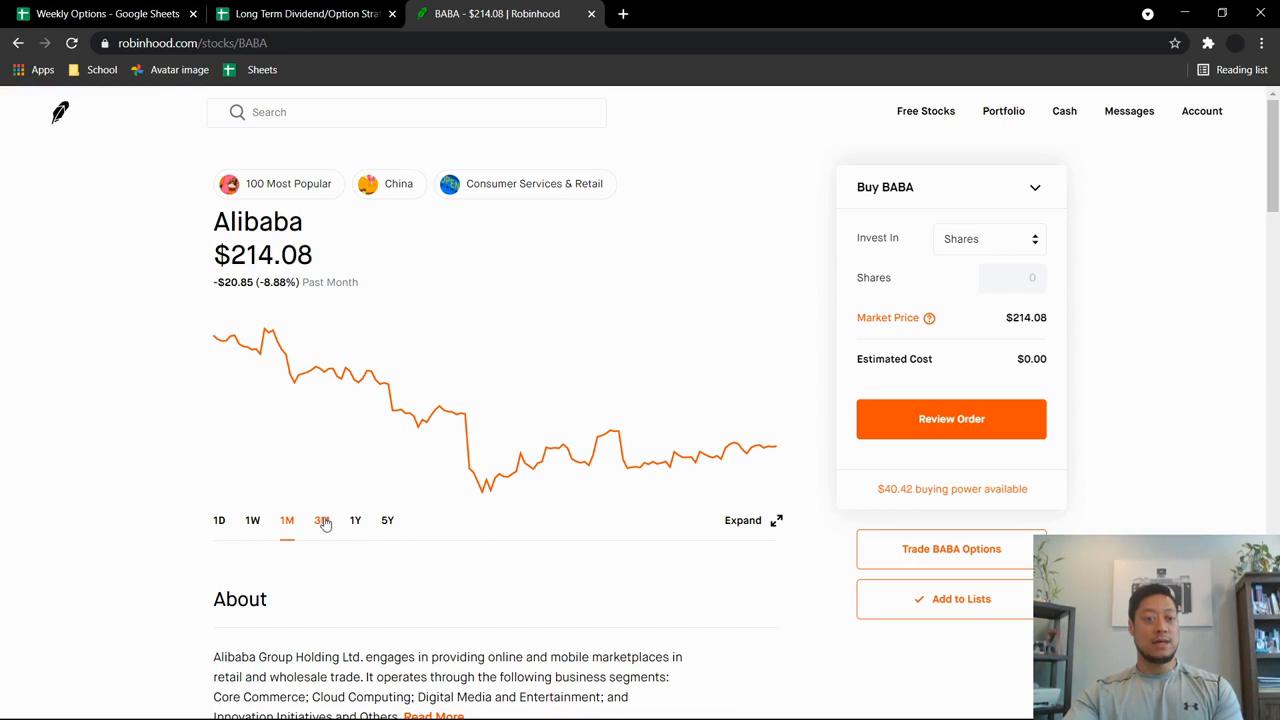
{"action": "left_click", "coordinate": [355, 520]}
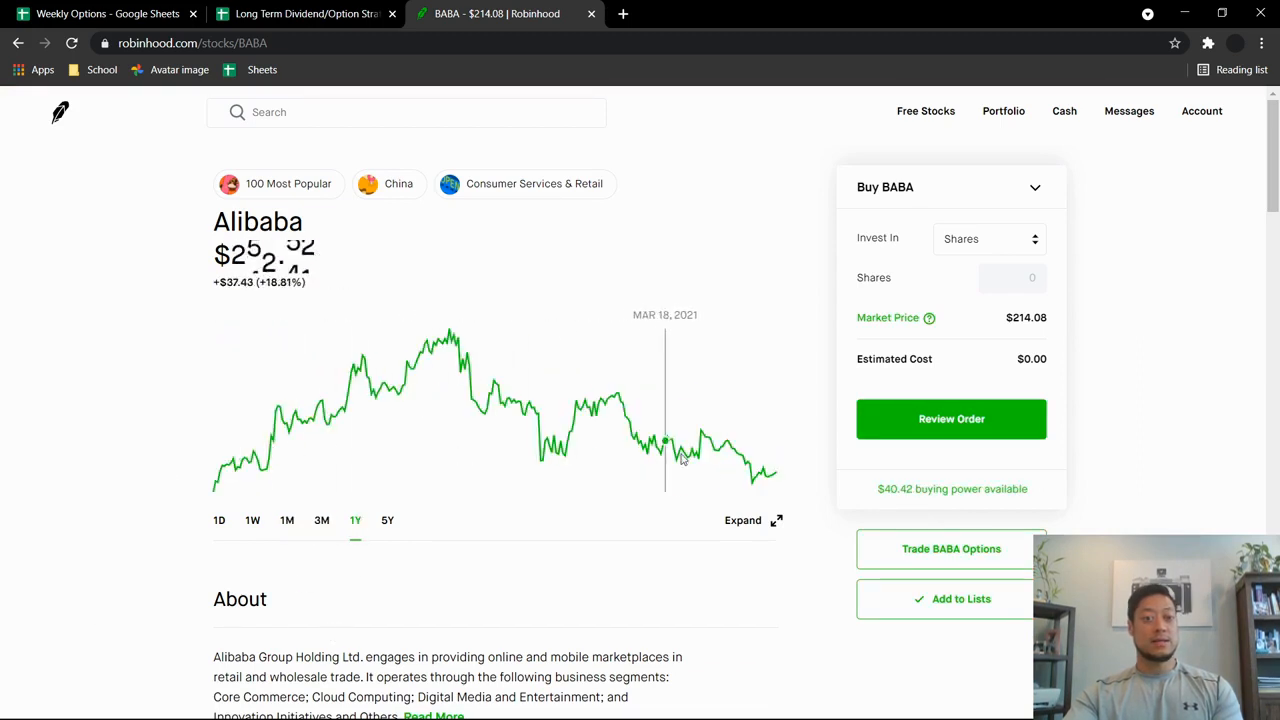
{"action": "mouse_move", "coordinate": [855, 580]}
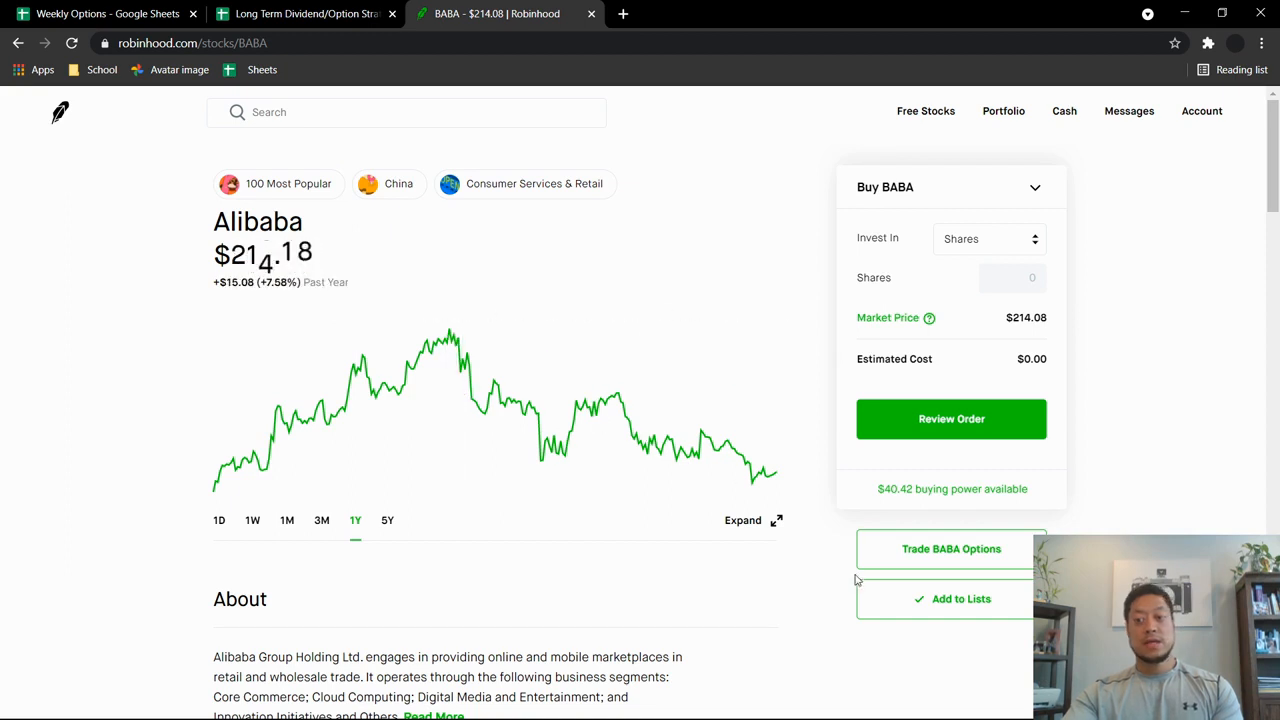
{"action": "left_click", "coordinate": [951, 548]}
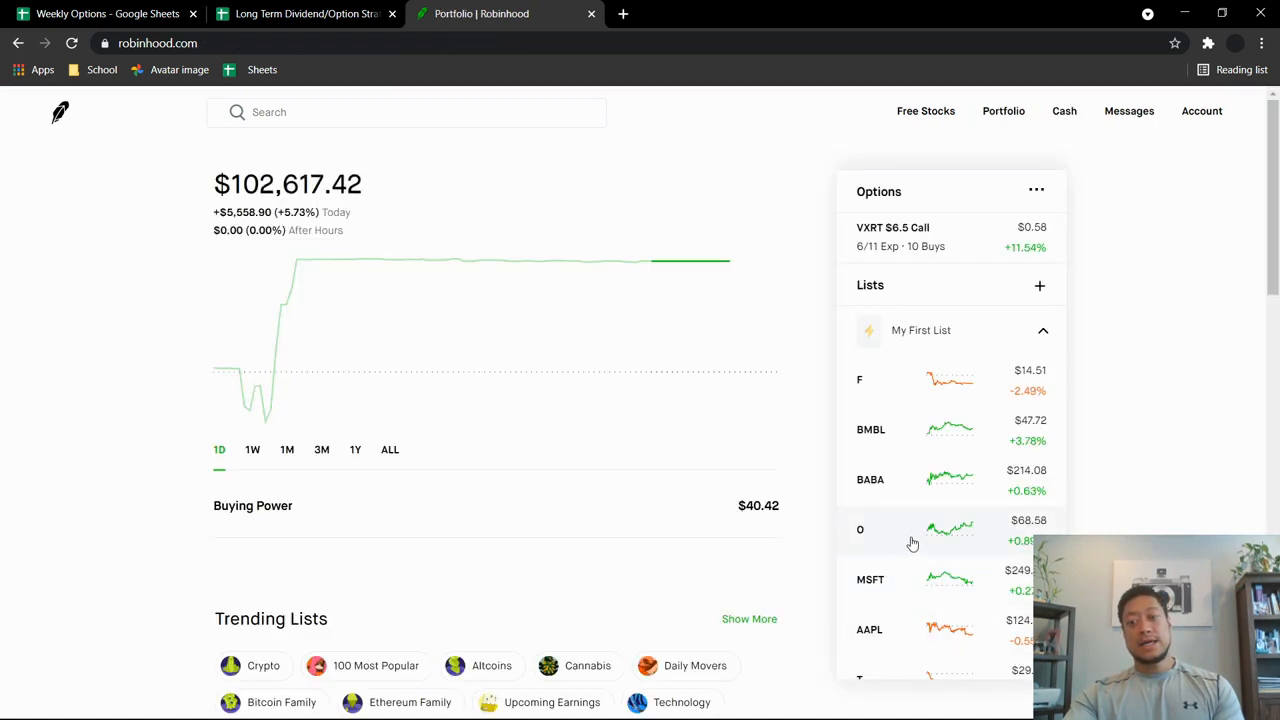
Open BABA from the watchlist, then its options chain page
{"action": "scroll", "scroll_direction": "down", "scroll_amount": 3}
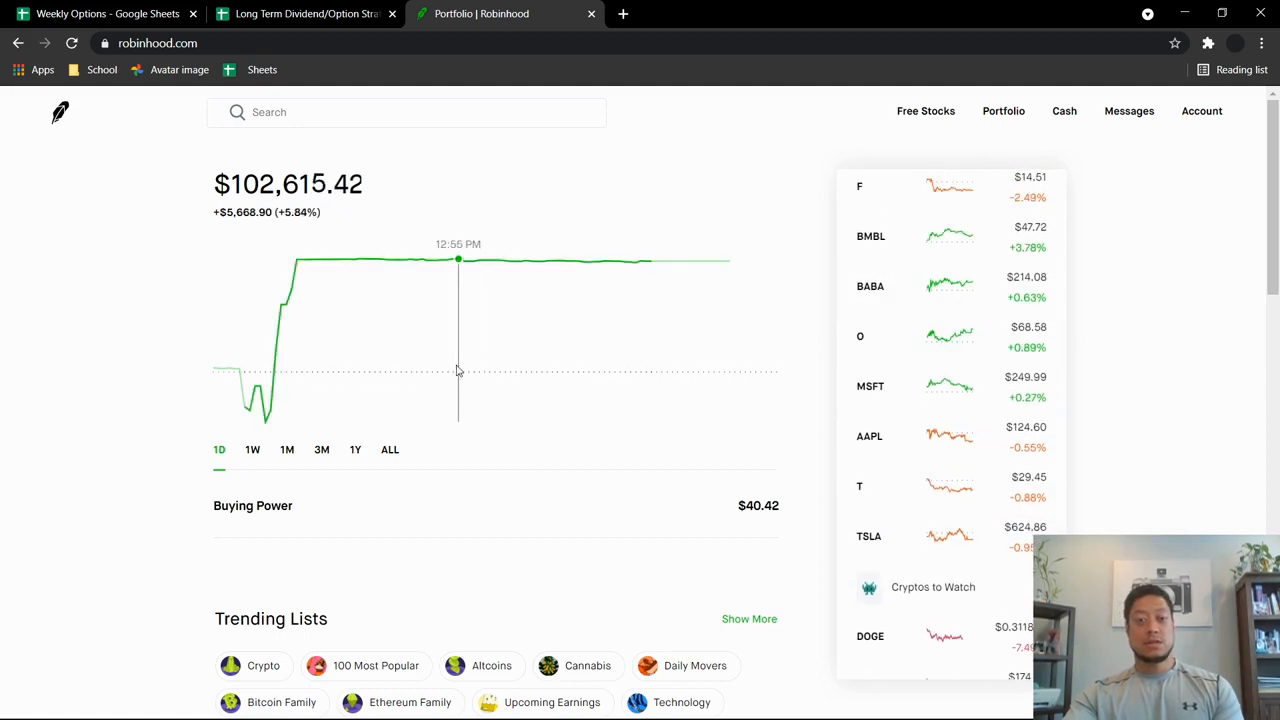
{"action": "left_click", "coordinate": [870, 287]}
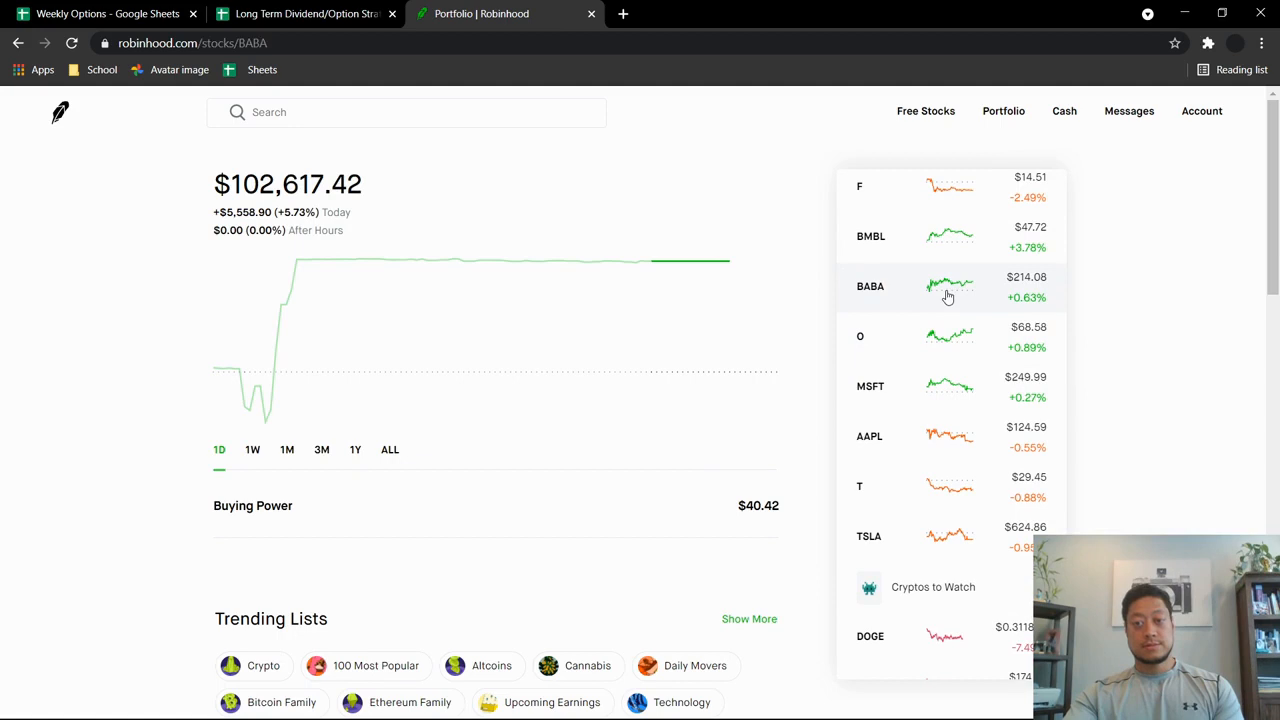
{"action": "left_click", "coordinate": [870, 286]}
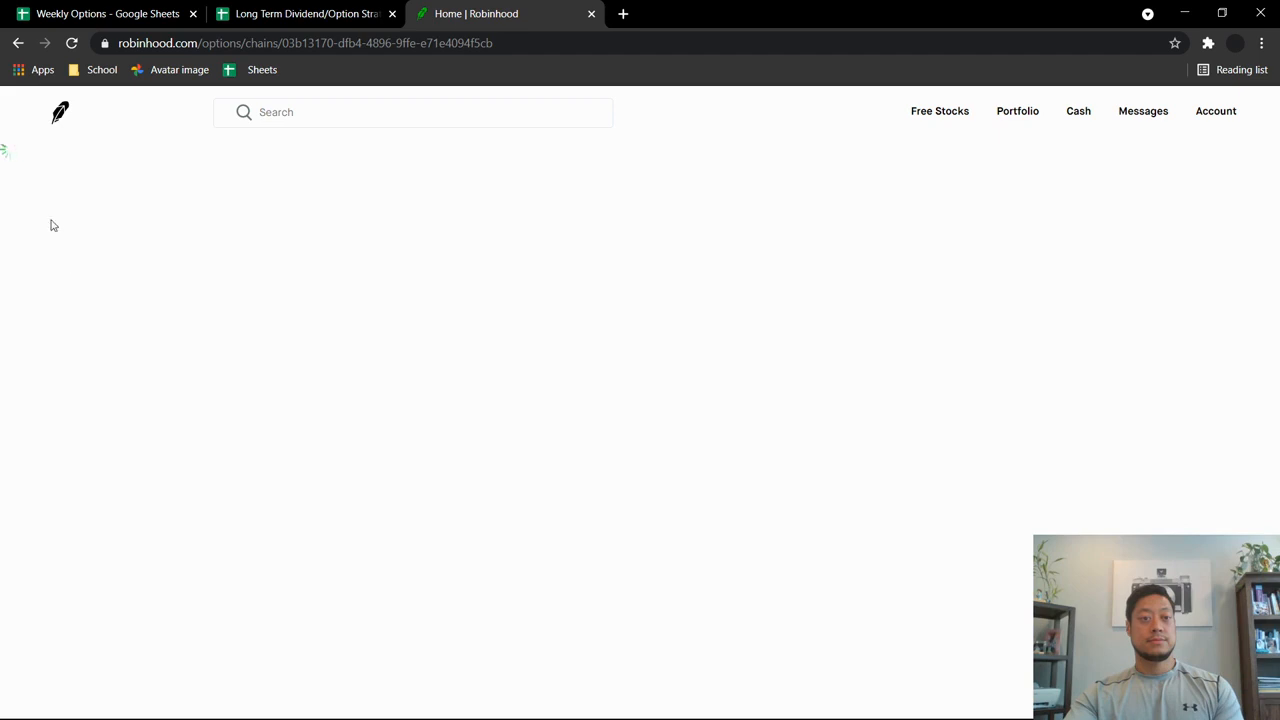
Reload the blank BABA options page and set the chain to Sell and Put
{"action": "left_click", "coordinate": [71, 43]}
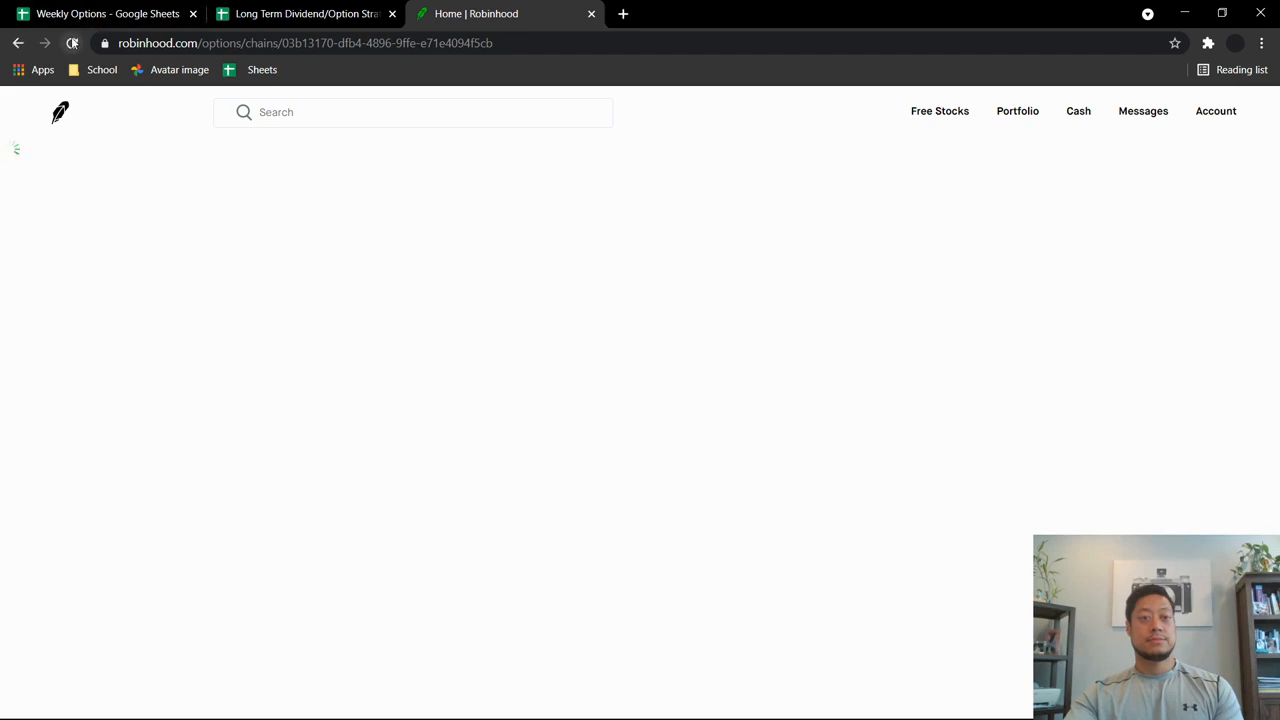
{"action": "left_click", "coordinate": [71, 43]}
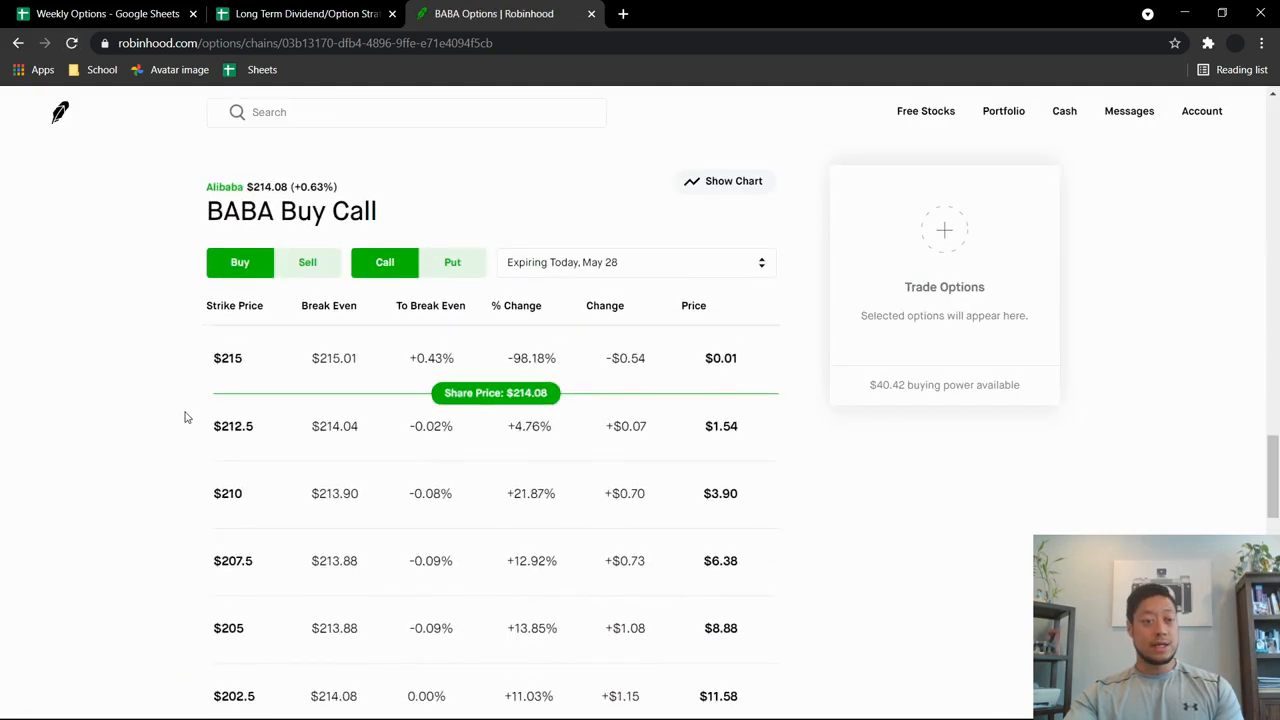
{"action": "mouse_move", "coordinate": [181, 475]}
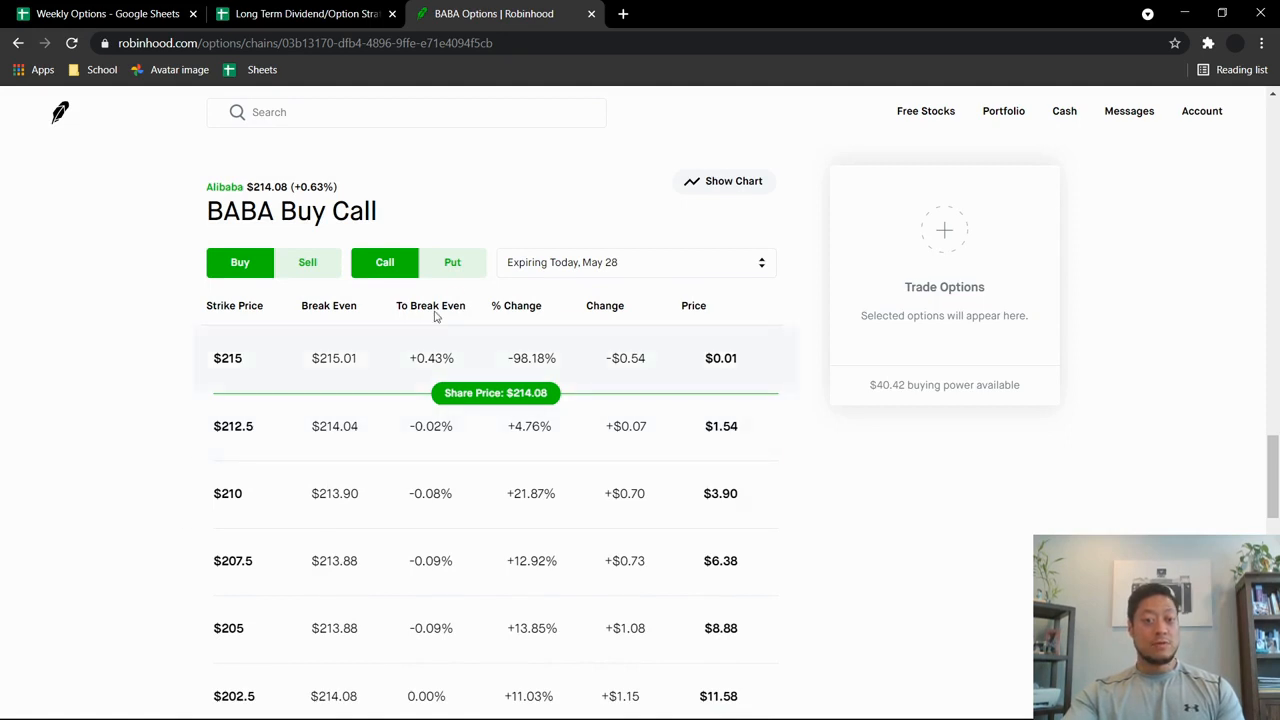
{"action": "left_click", "coordinate": [452, 262]}
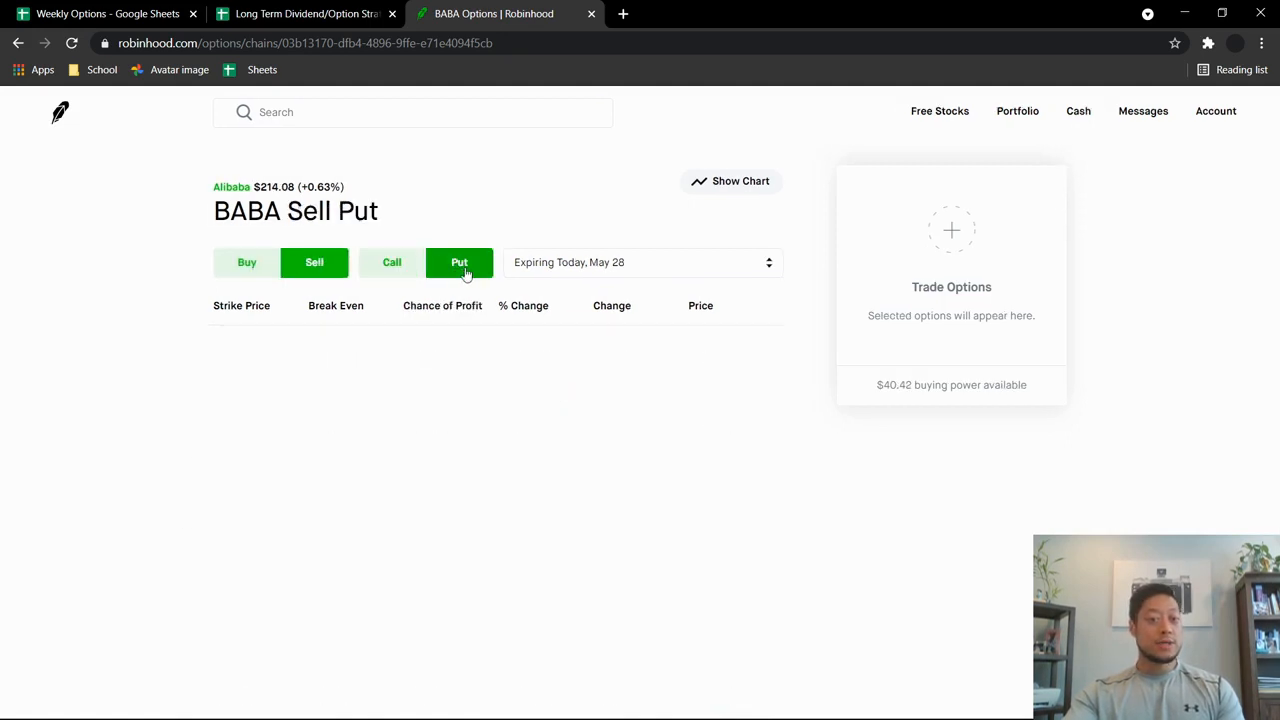
{"action": "left_click", "coordinate": [459, 262]}
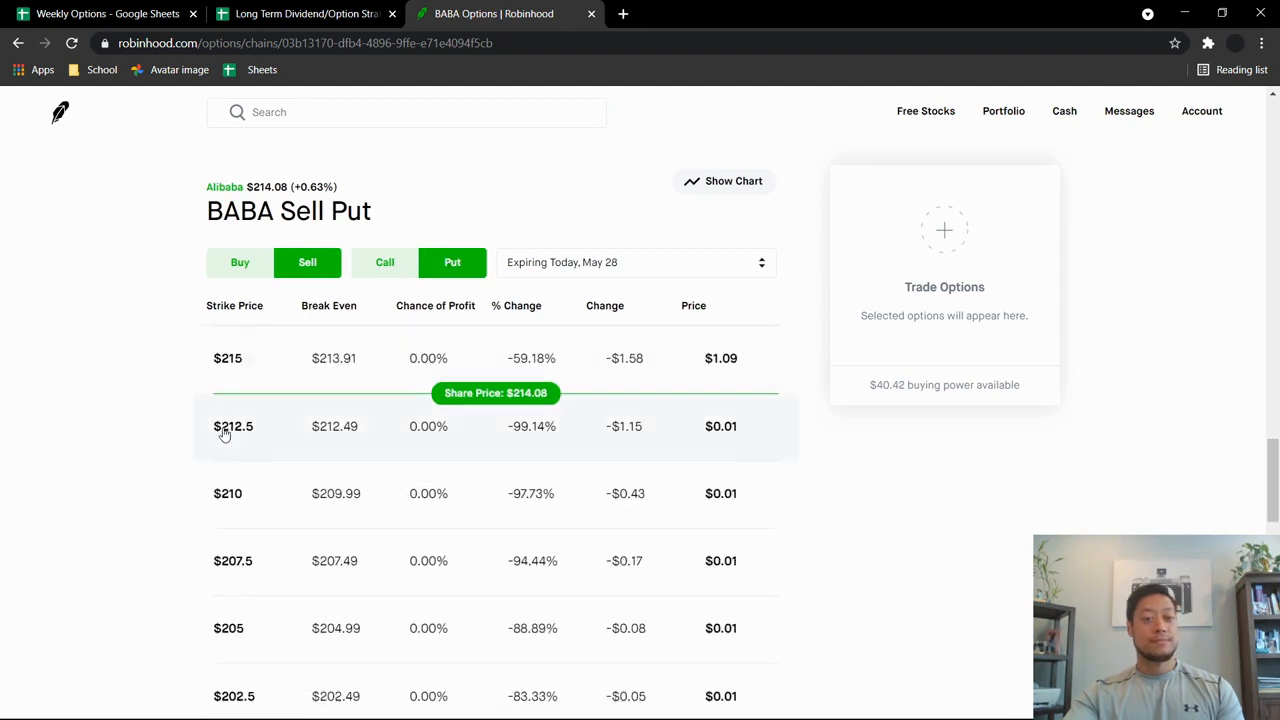
Switch the BABA sell-put chain to the June 4 expiration and scroll the strikes
{"action": "left_click", "coordinate": [635, 262]}
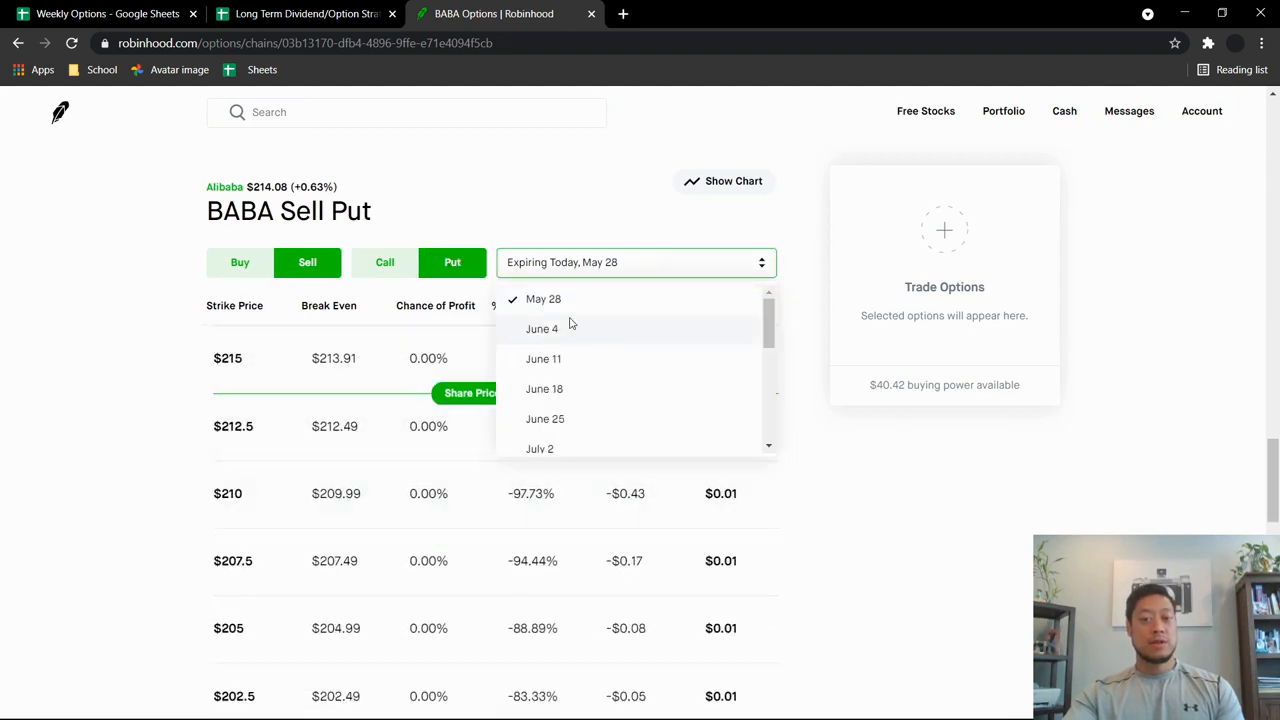
{"action": "left_click", "coordinate": [542, 328]}
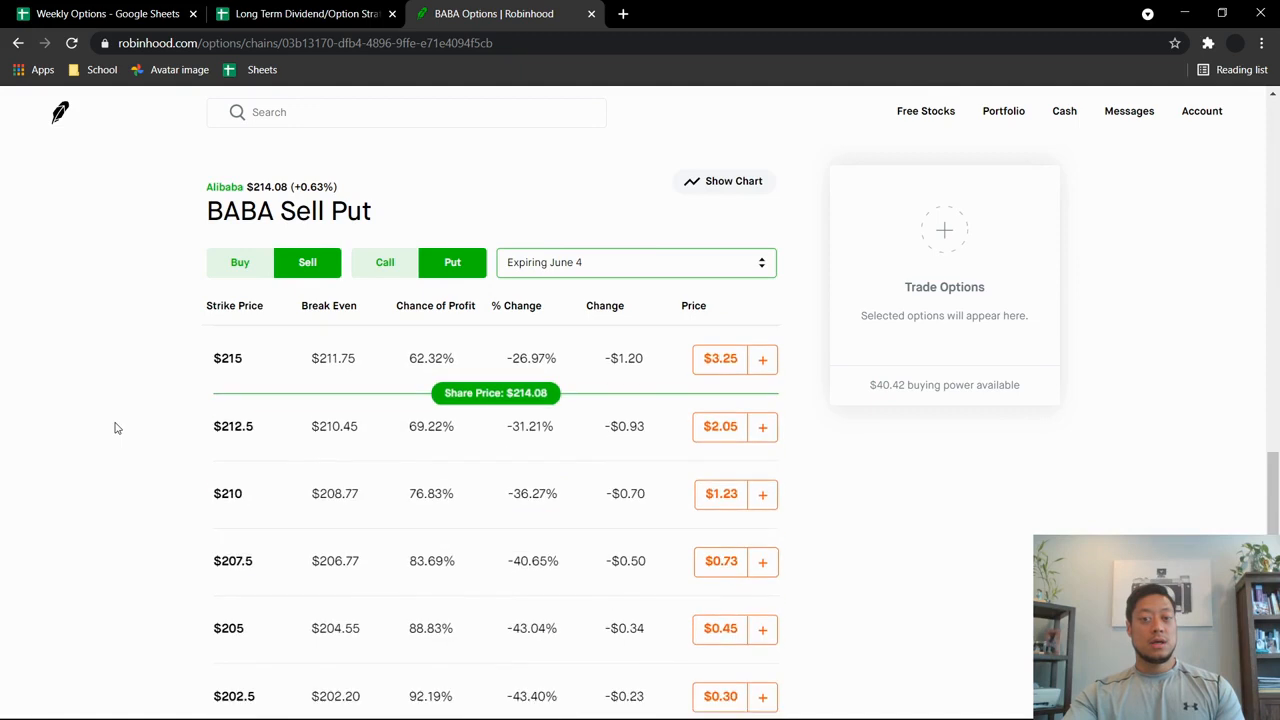
{"action": "scroll", "scroll_direction": "down", "scroll_amount": 3}
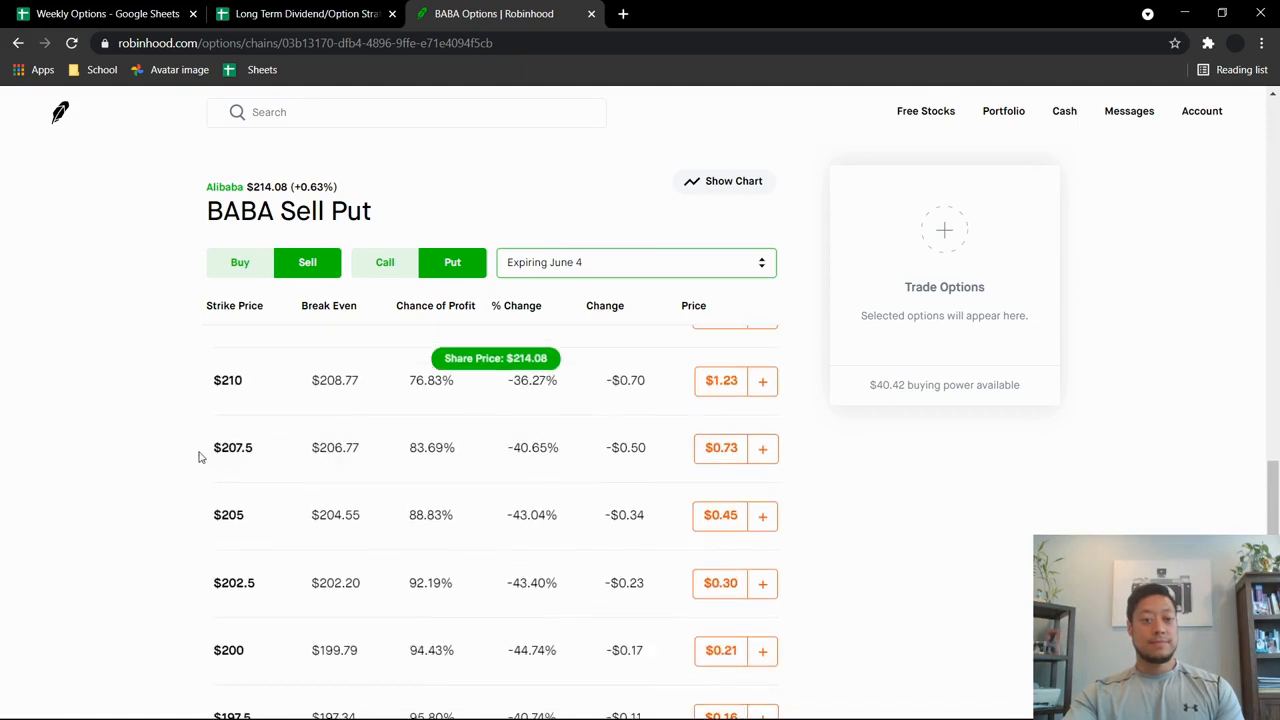
{"action": "mouse_move", "coordinate": [252, 388]}
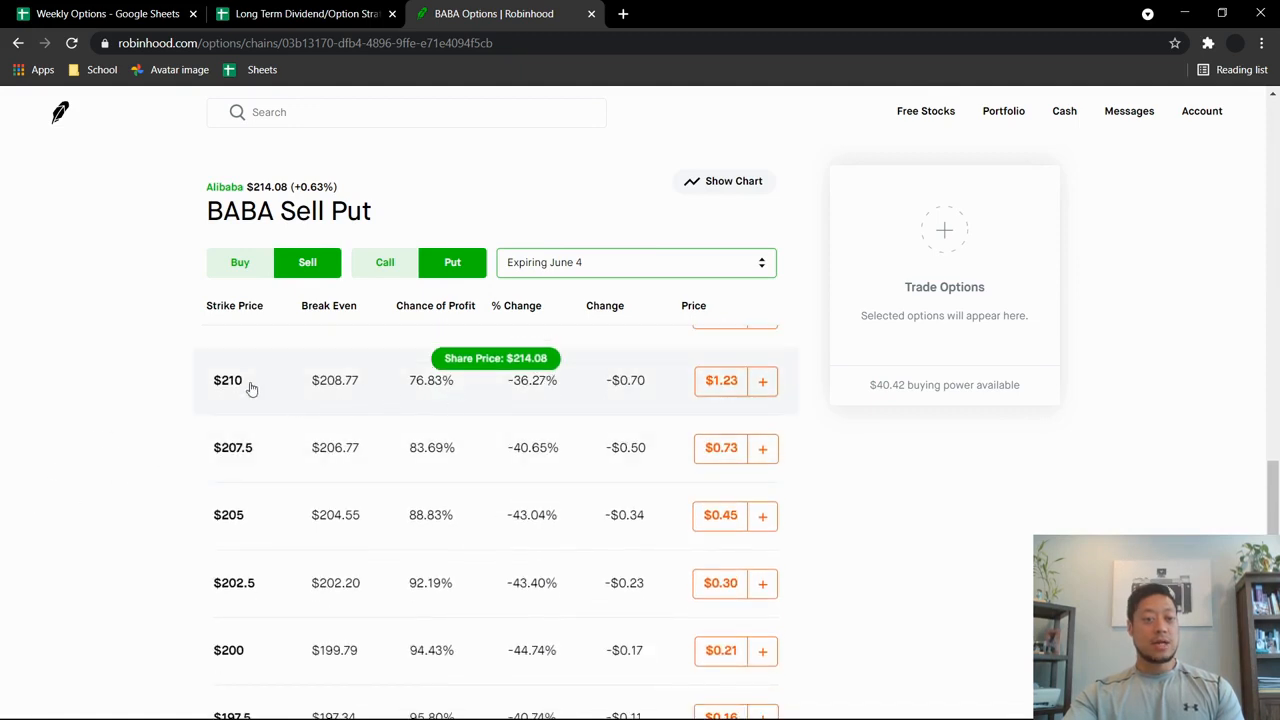
{"action": "mouse_move", "coordinate": [246, 458]}
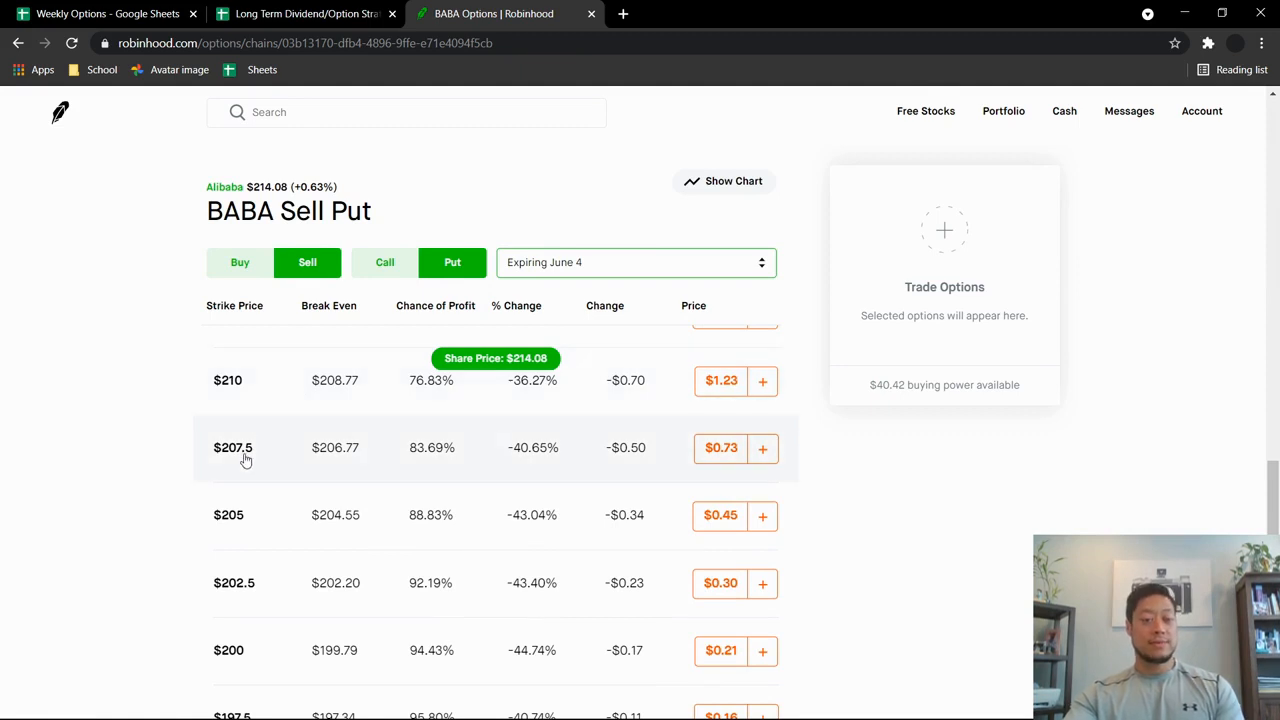
{"action": "mouse_move", "coordinate": [258, 415]}
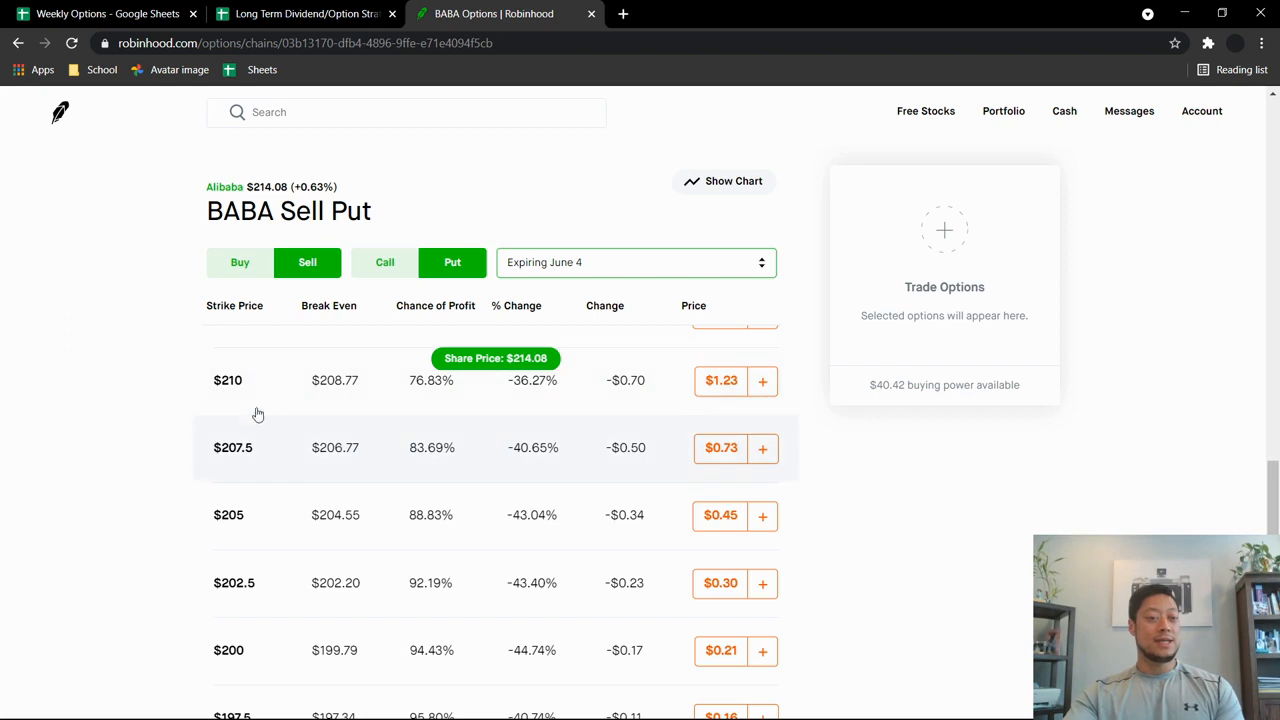
{"action": "mouse_move", "coordinate": [419, 449]}
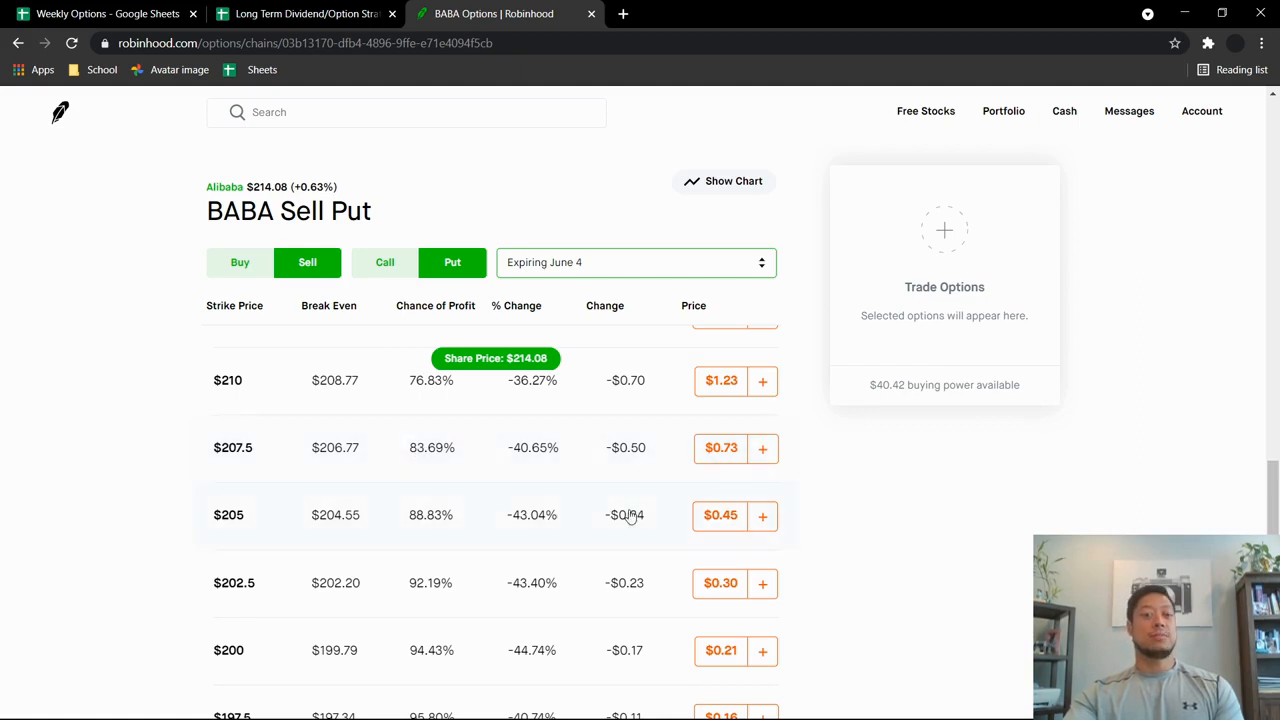
{"action": "mouse_move", "coordinate": [199, 441]}
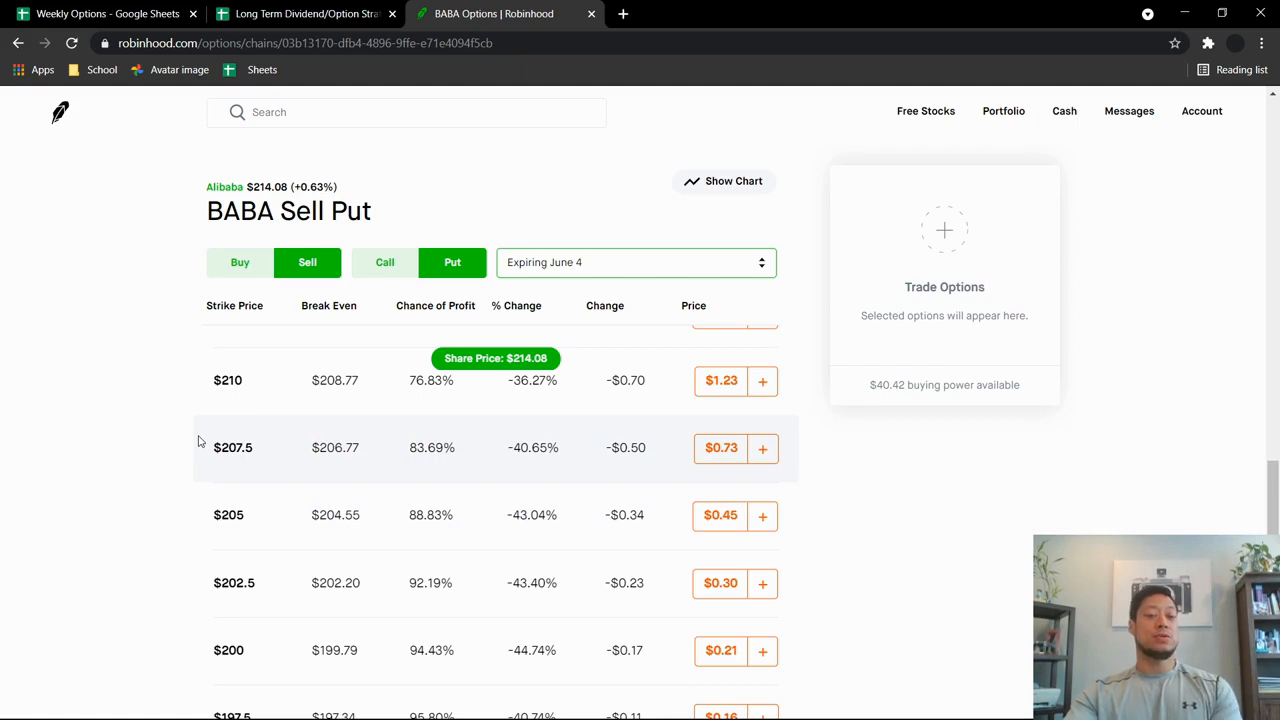
{"action": "mouse_move", "coordinate": [221, 429]}
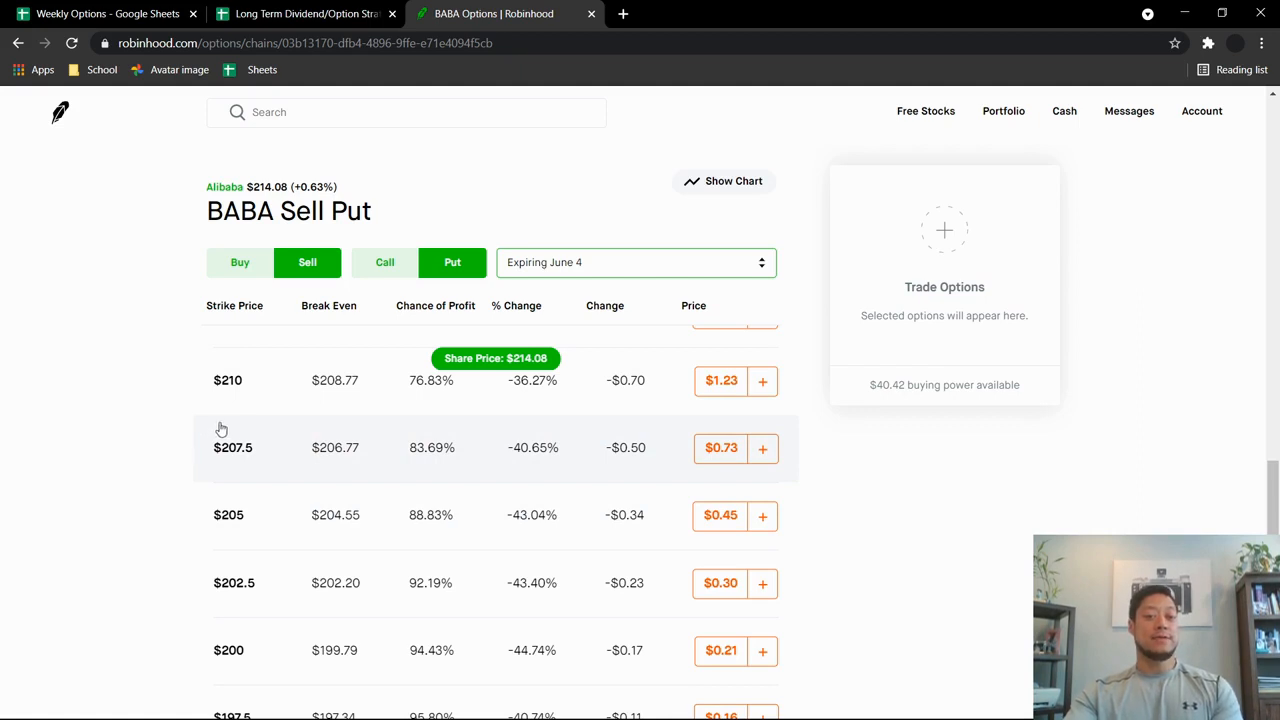
{"action": "mouse_move", "coordinate": [250, 428]}
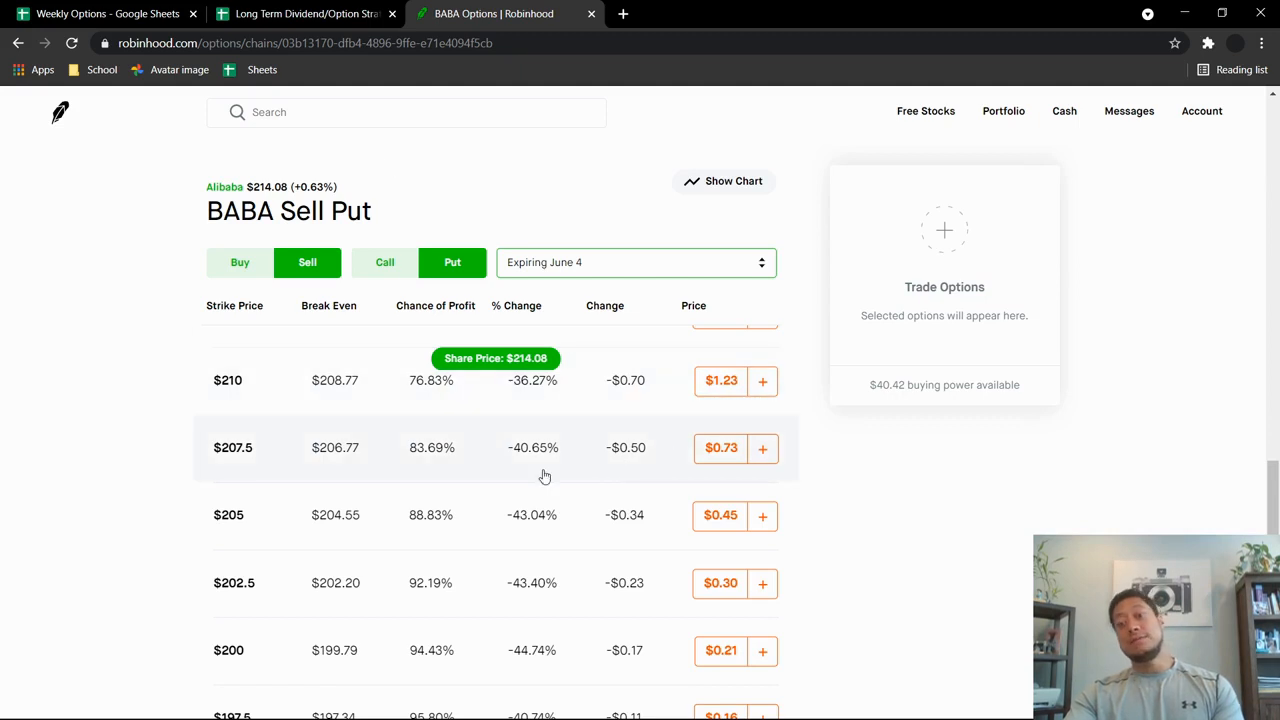
{"action": "mouse_move", "coordinate": [97, 462]}
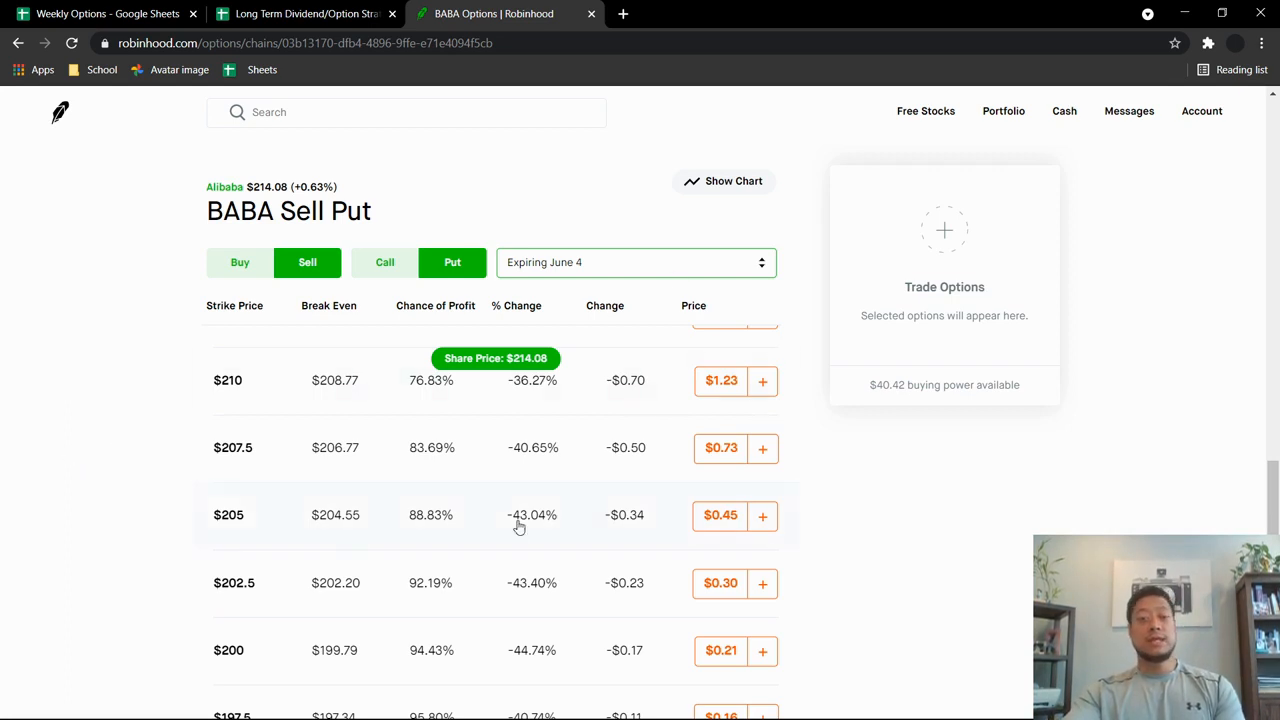
{"action": "mouse_move", "coordinate": [125, 378]}
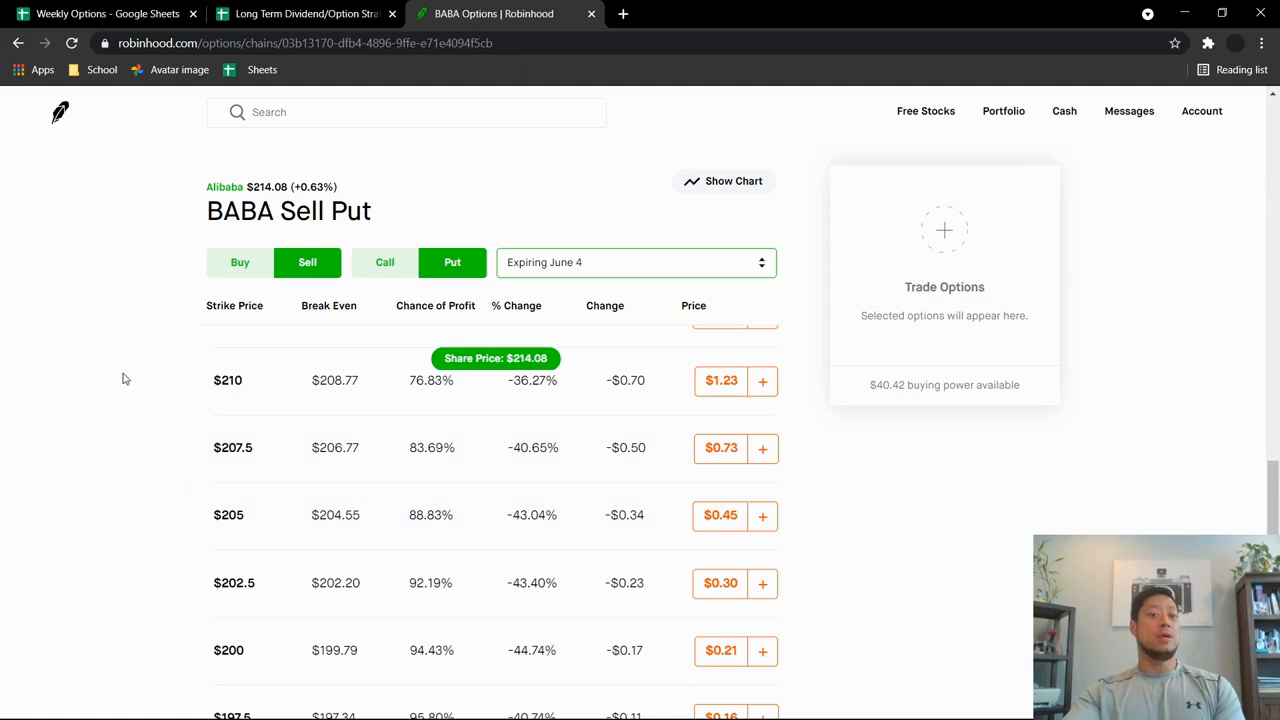
{"action": "mouse_move", "coordinate": [198, 190]}
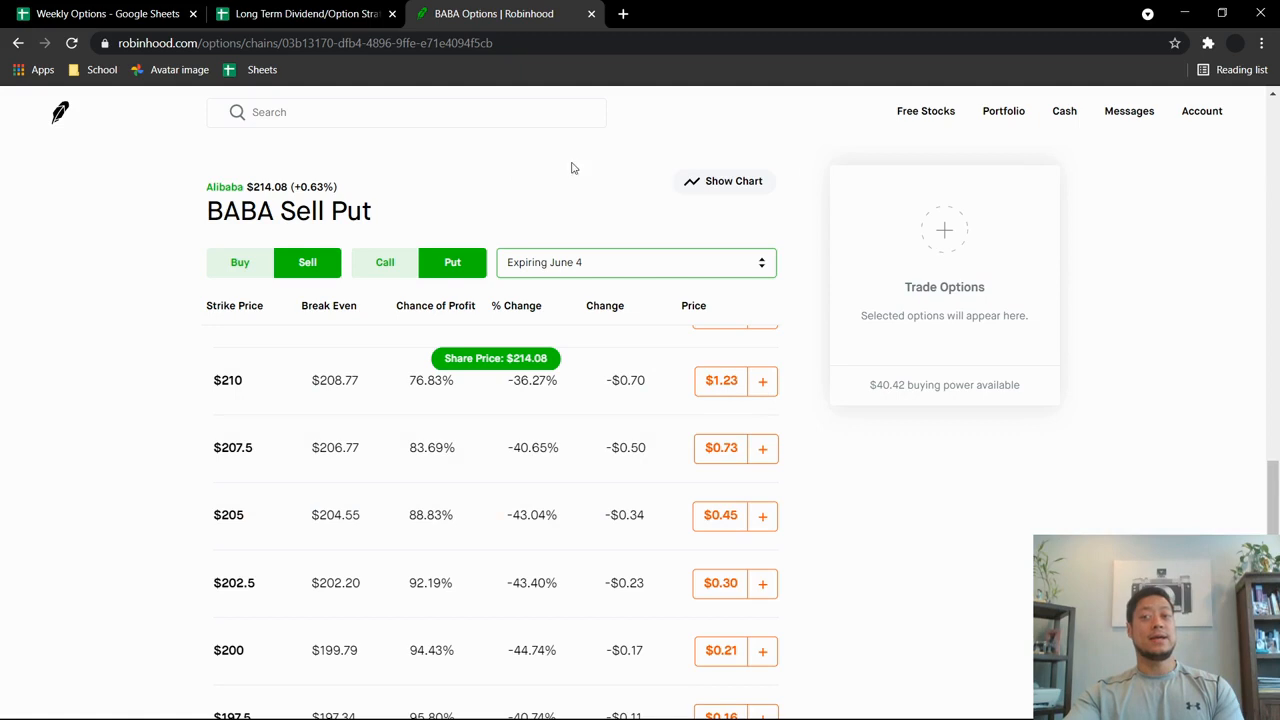
{"action": "mouse_move", "coordinate": [779, 219]}
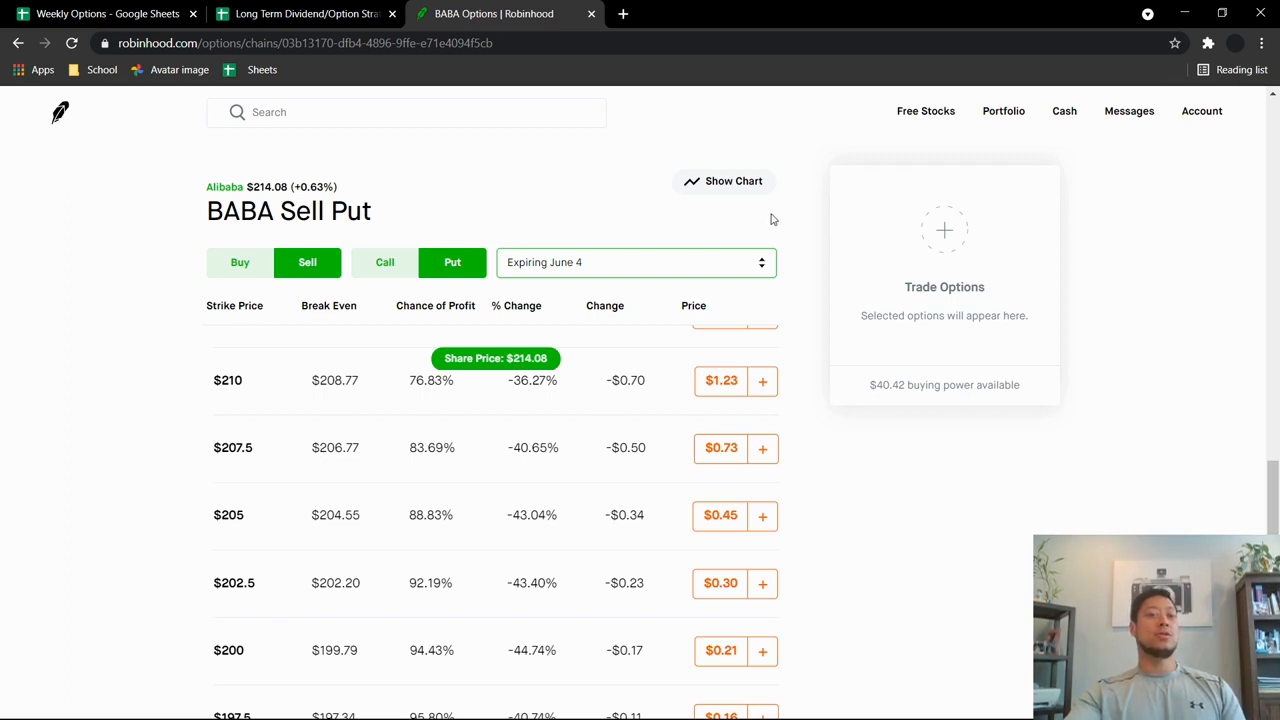
{"action": "mouse_move", "coordinate": [740, 233]}
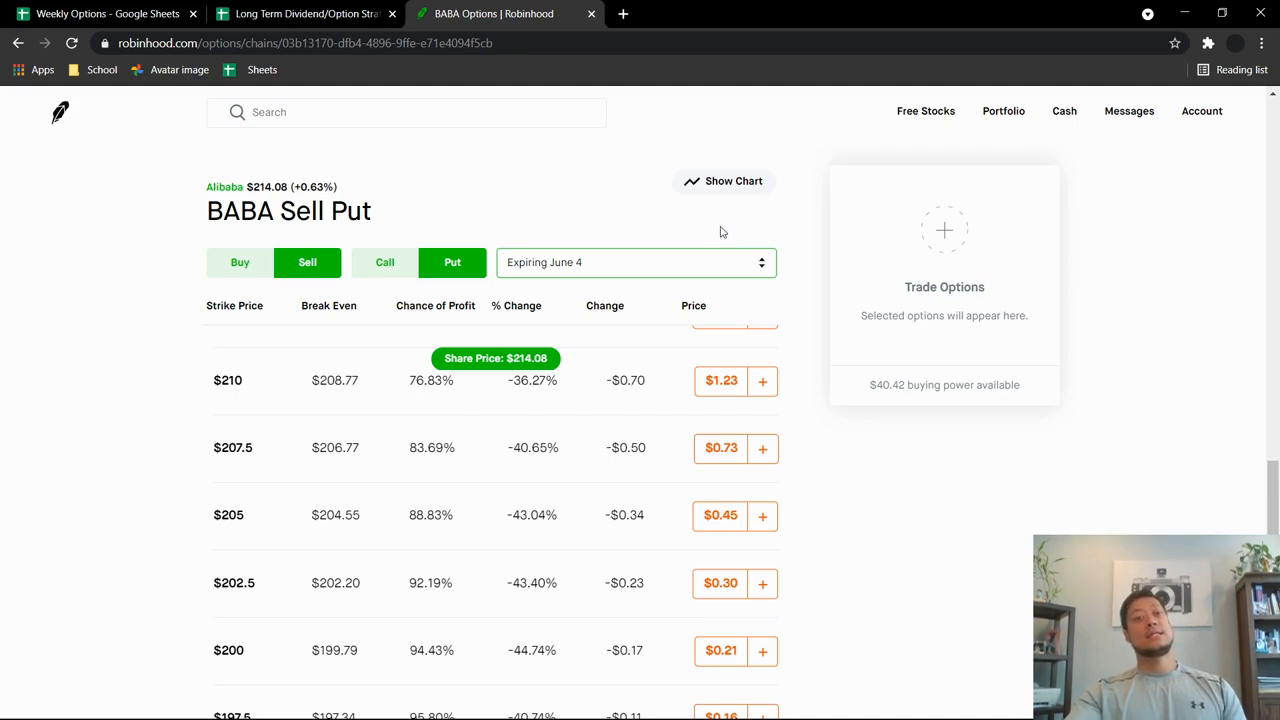
{"action": "mouse_move", "coordinate": [703, 232]}
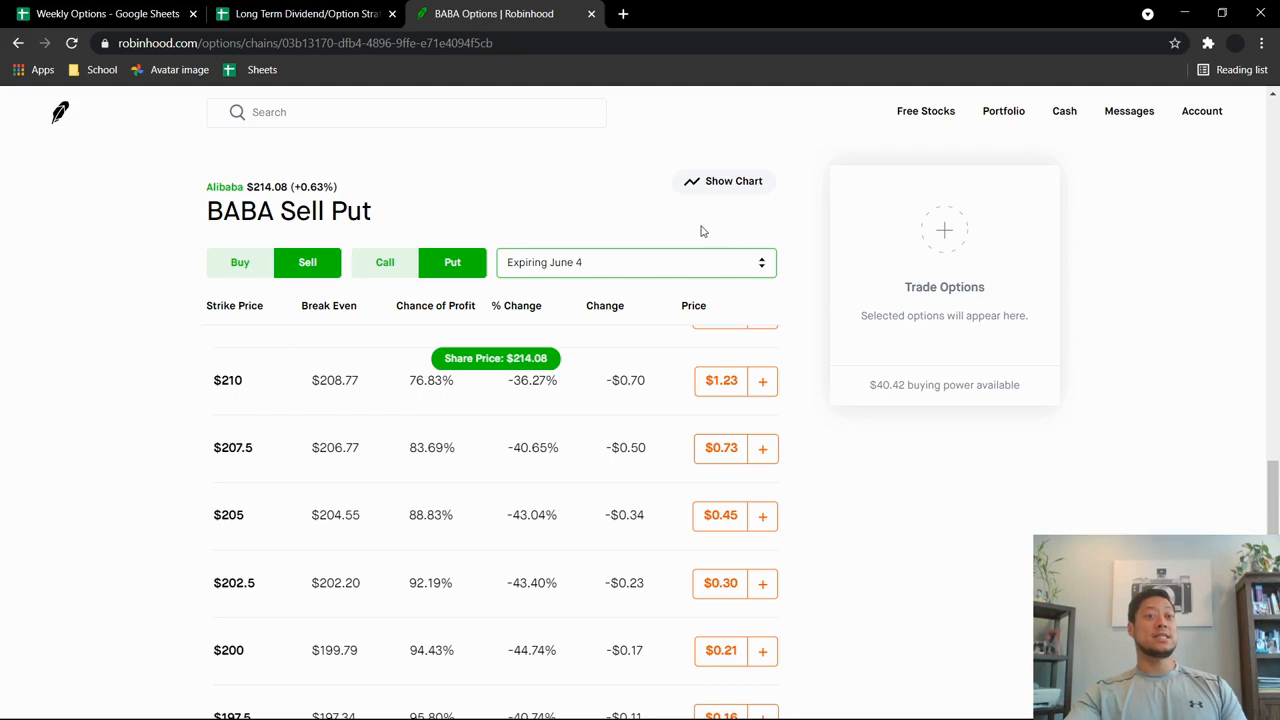
{"action": "mouse_move", "coordinate": [700, 231]}
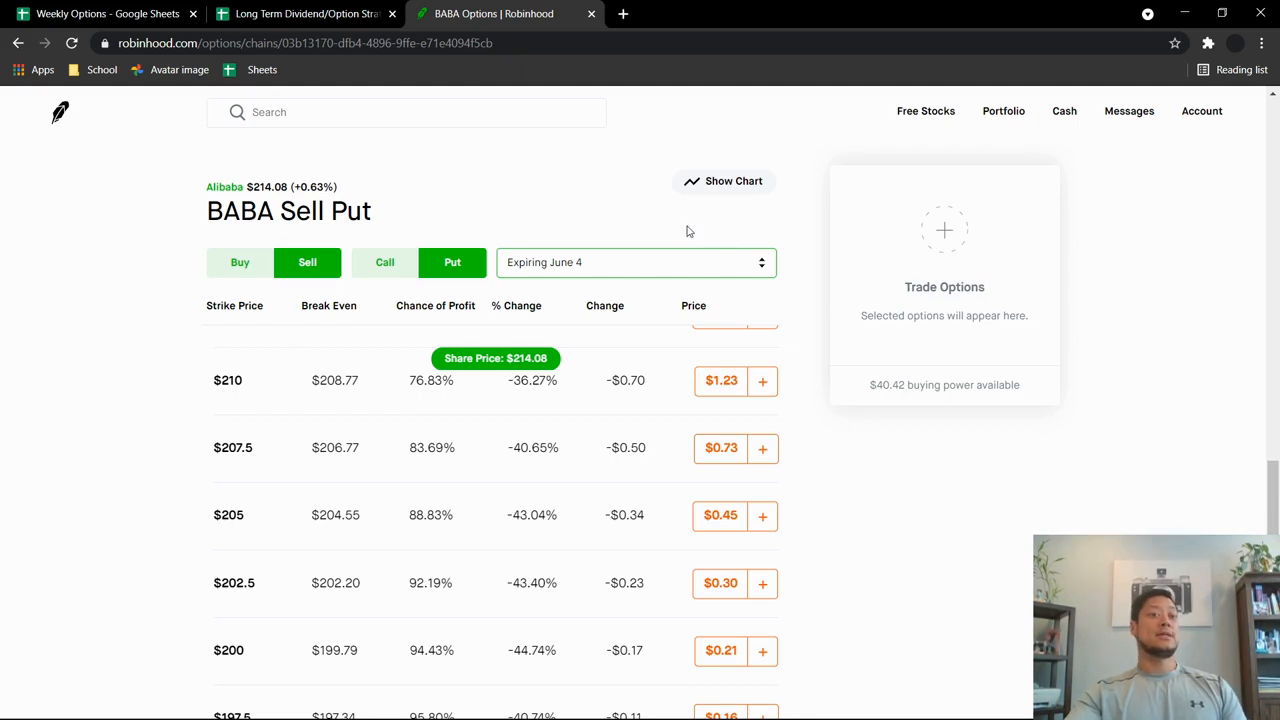
{"action": "mouse_move", "coordinate": [115, 313]}
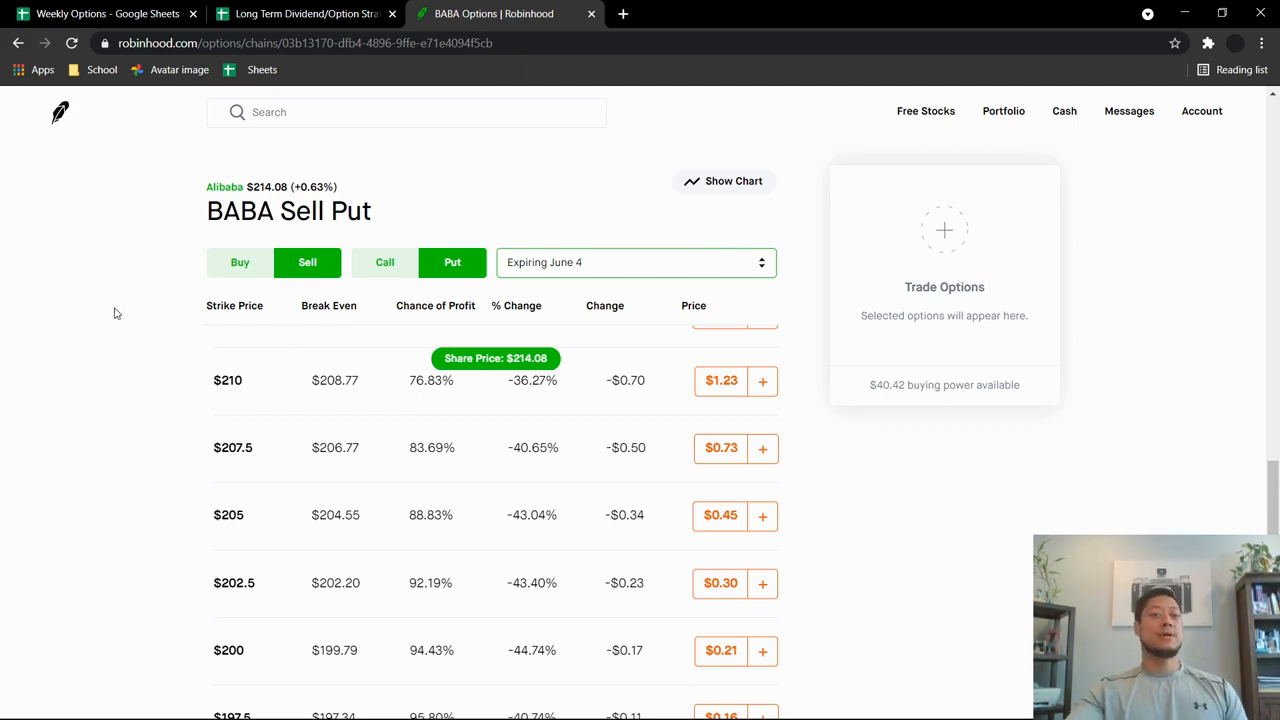